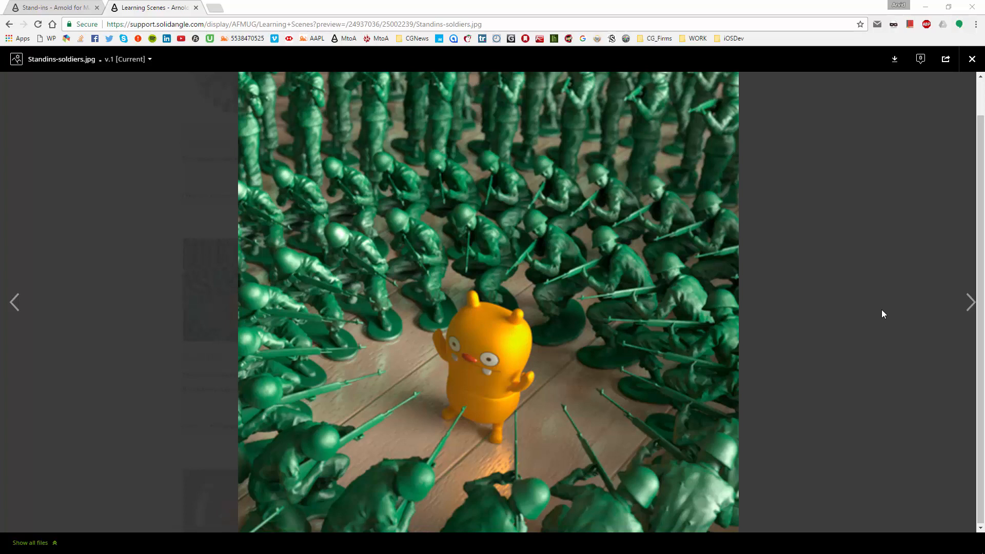
mouse_move(384, 359)
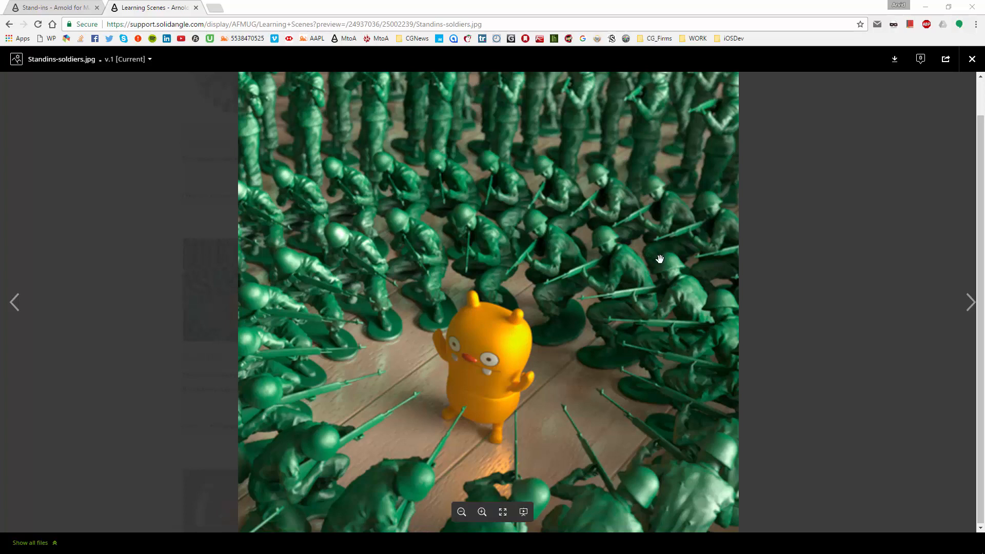
mouse_move(785, 272)
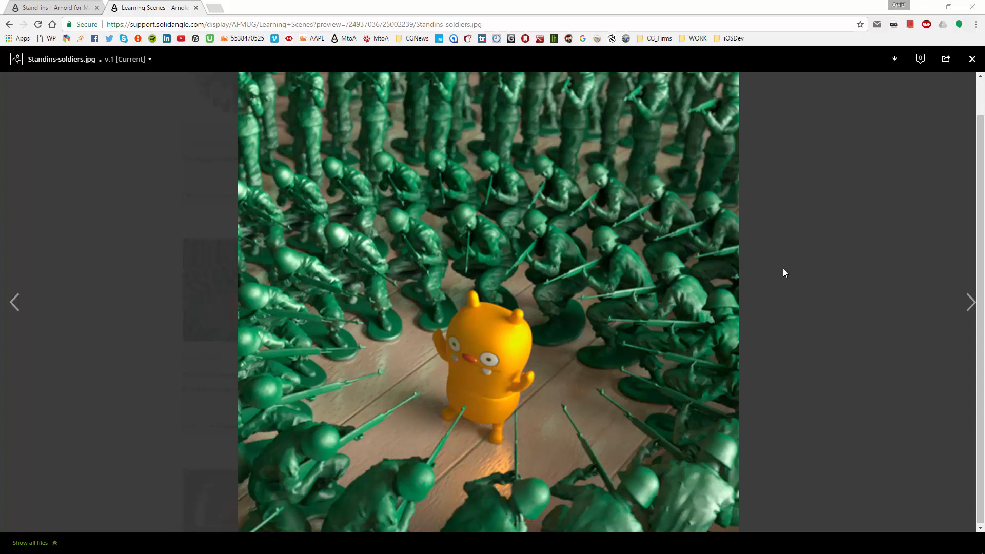
mouse_move(782, 271)
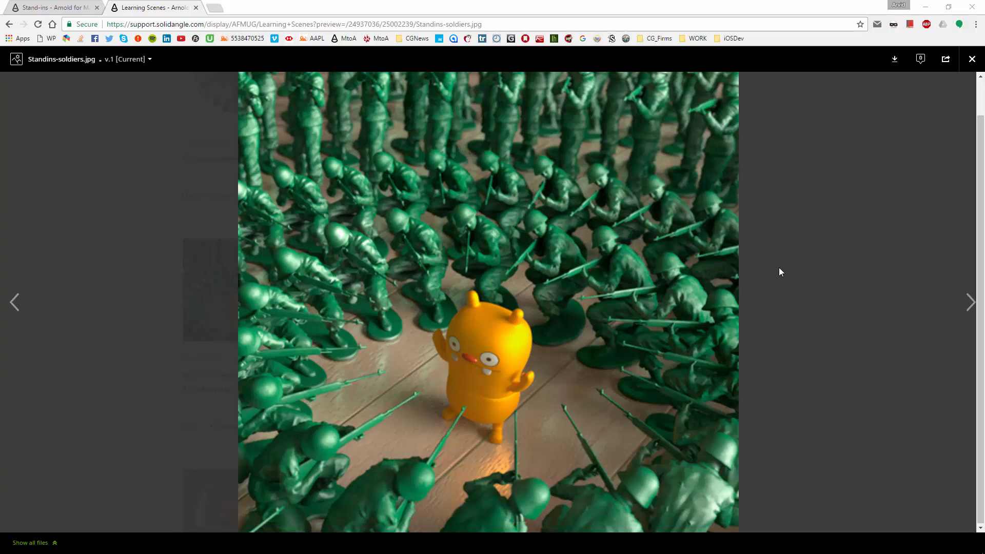
mouse_move(596, 277)
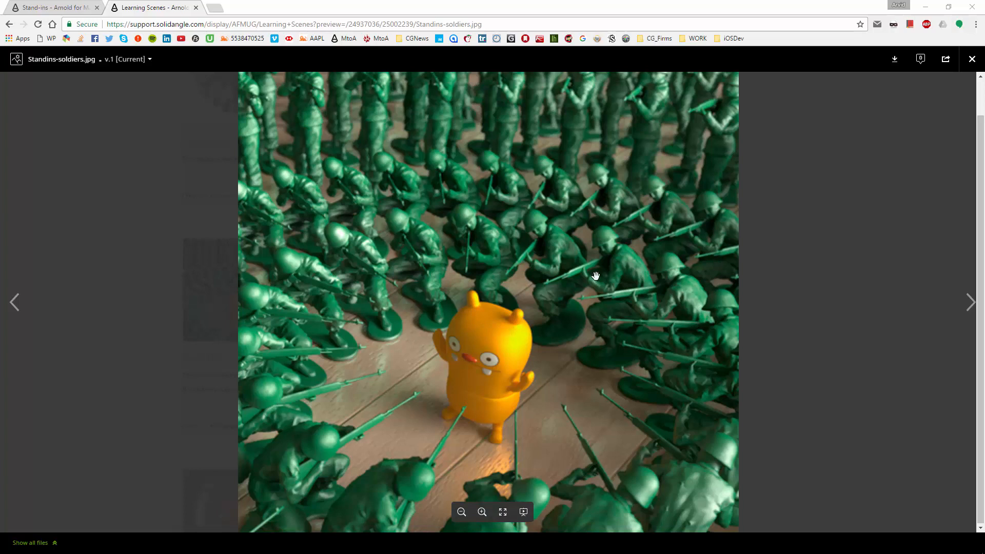
mouse_move(759, 328)
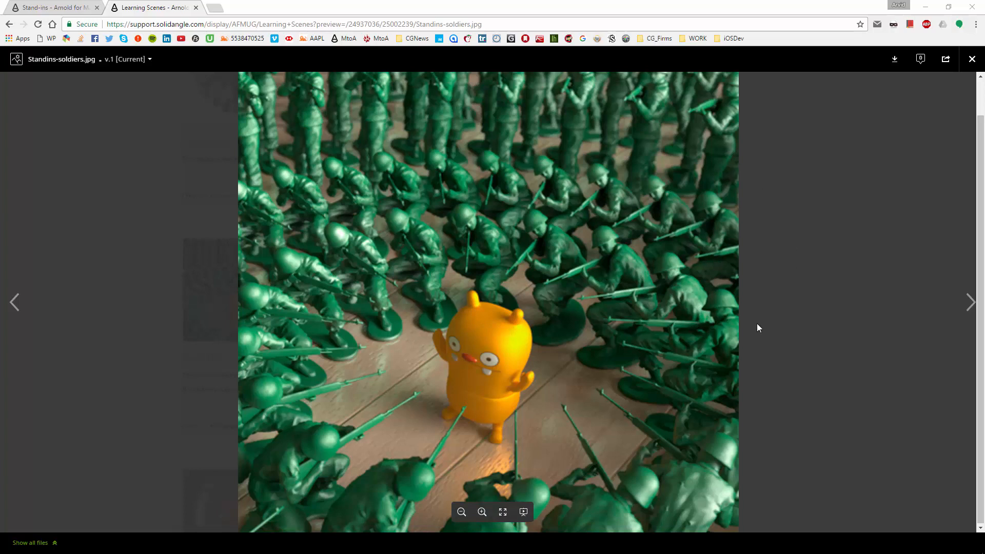
mouse_move(403, 204)
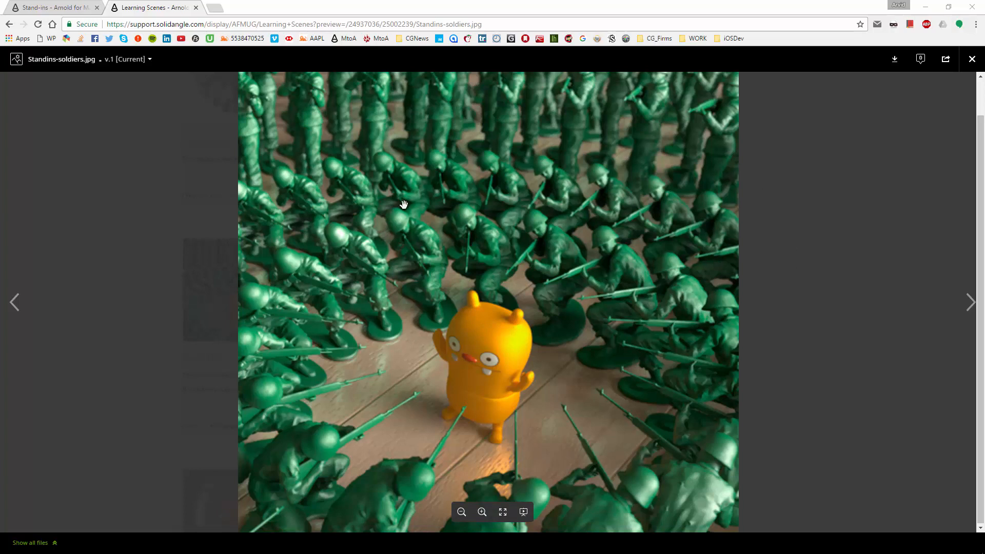
mouse_move(428, 115)
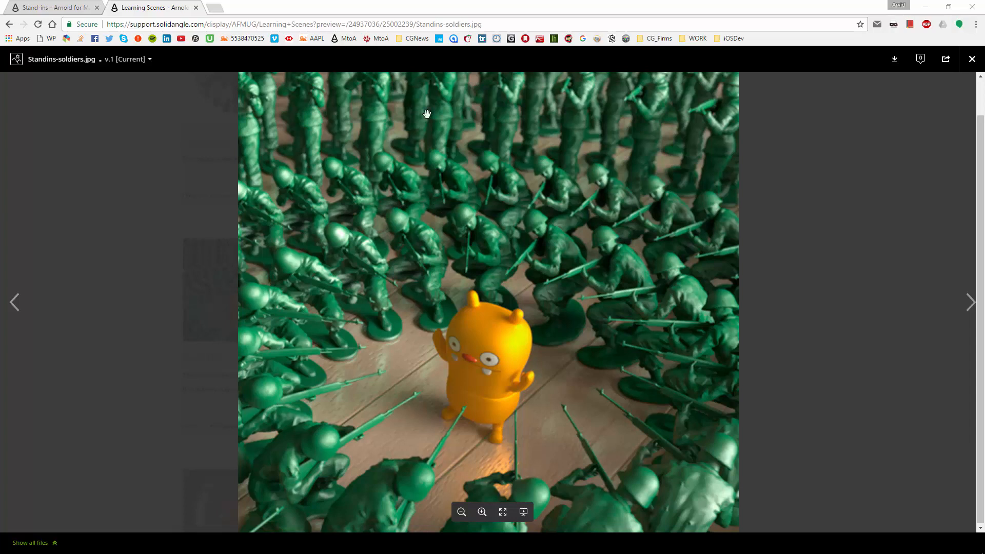
mouse_move(645, 359)
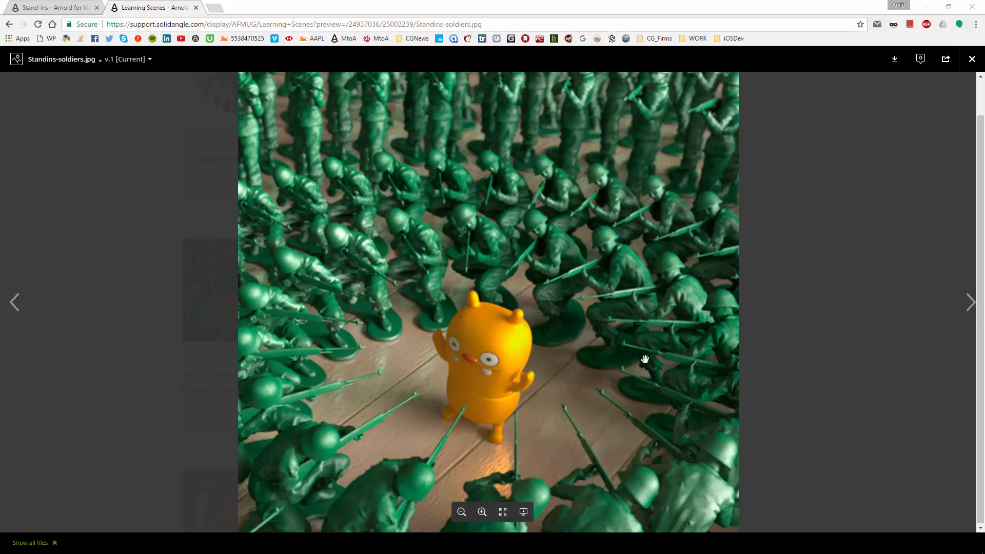
mouse_move(589, 270)
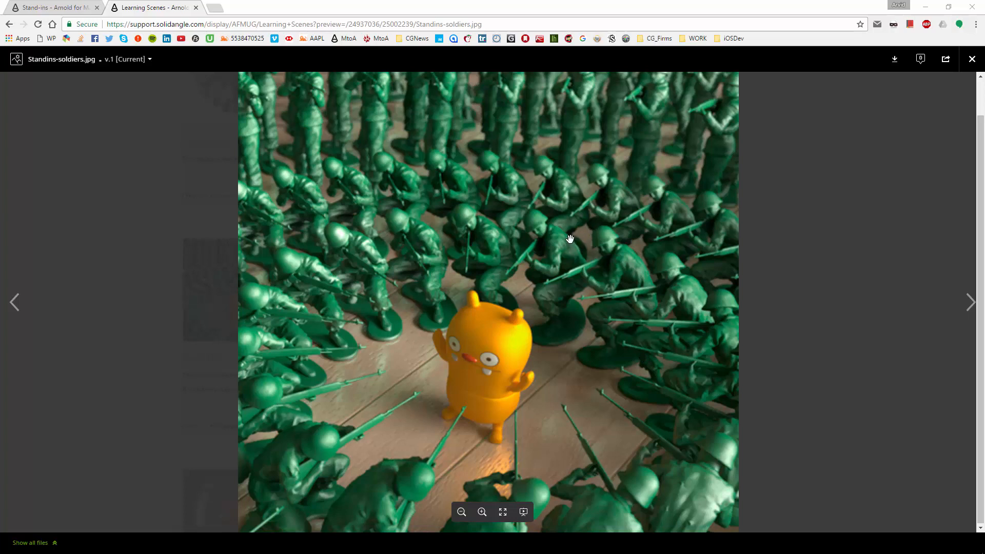
mouse_move(583, 226)
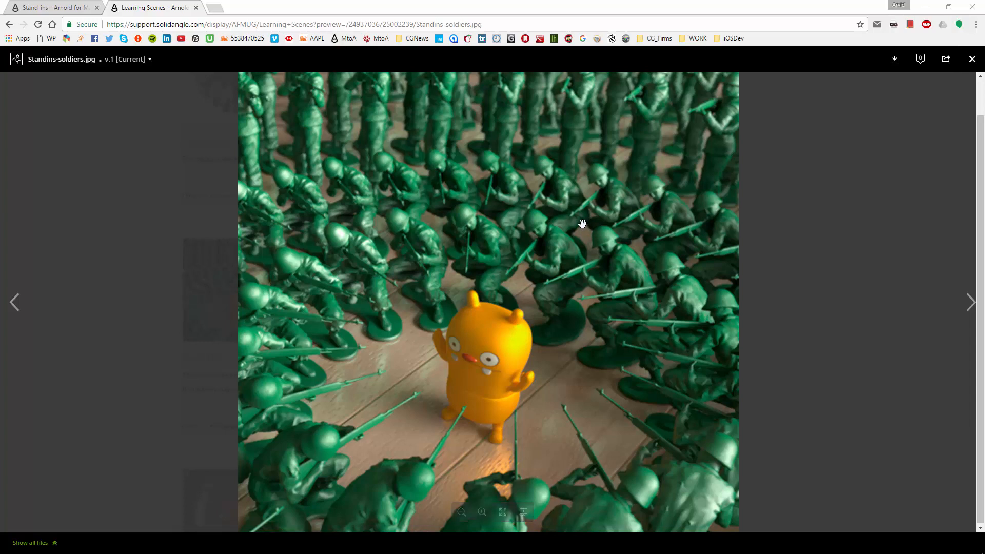
mouse_move(767, 162)
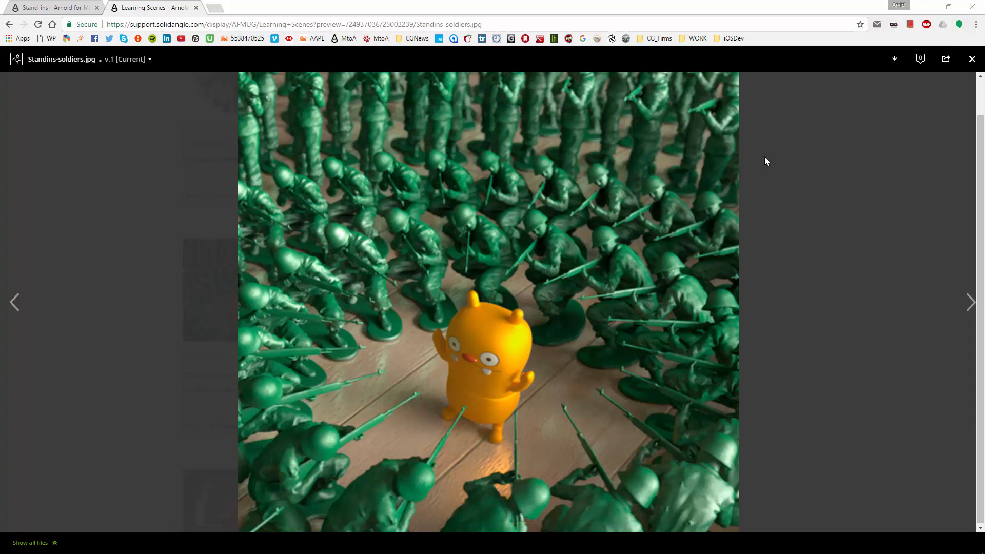
mouse_move(441, 95)
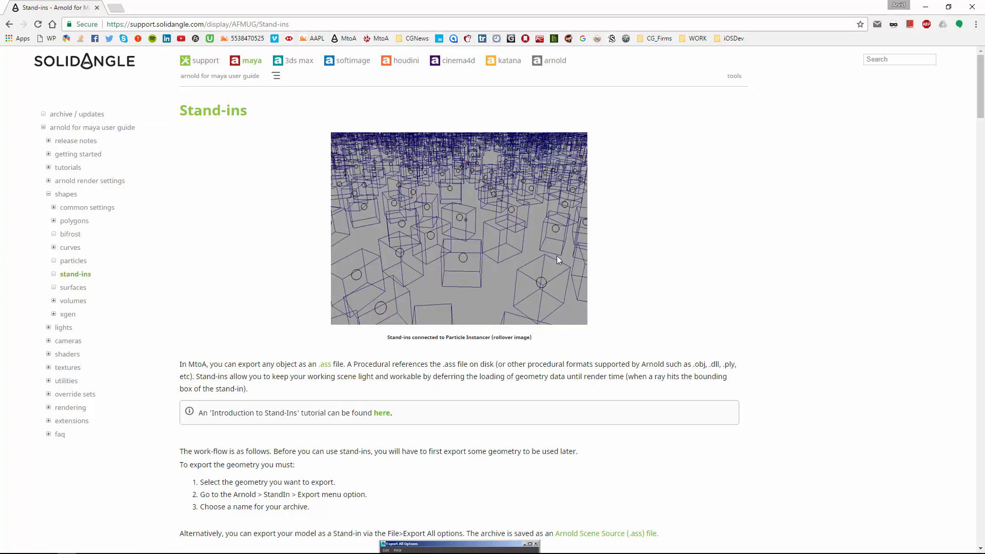
mouse_move(557, 261)
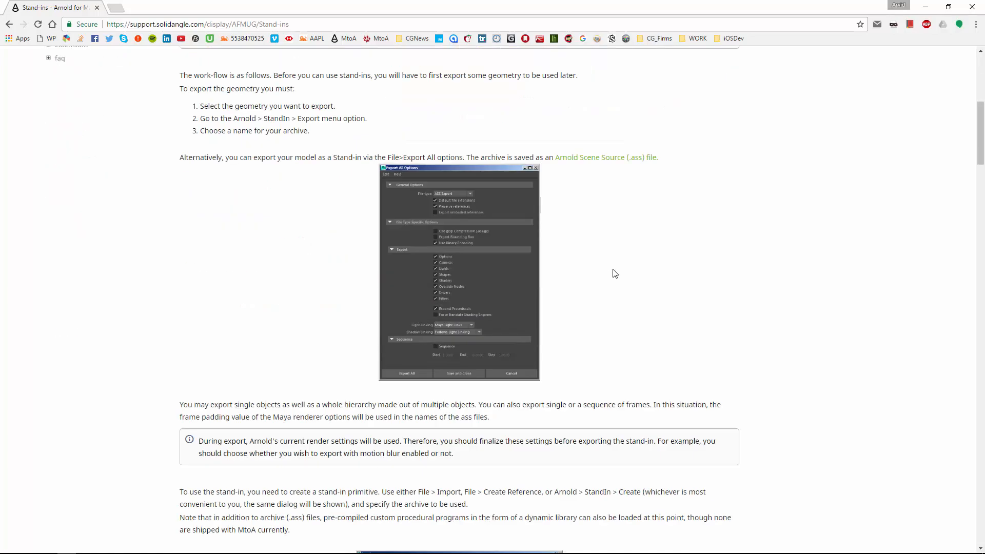
Scroll the Stand-ins page through Viewport Draw Mode, Arnold Procedural and File Formats to the end
scroll("down", 3)
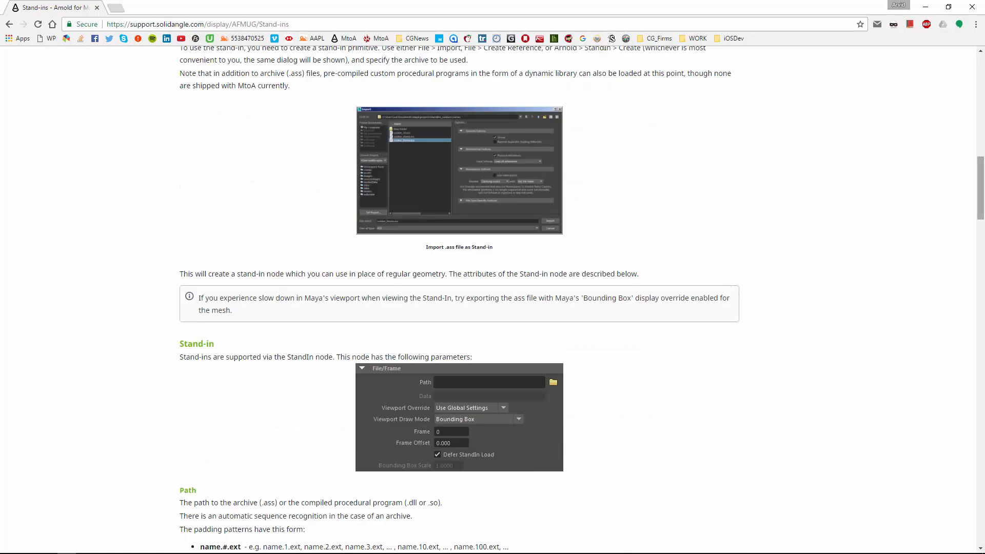
scroll("down", 3)
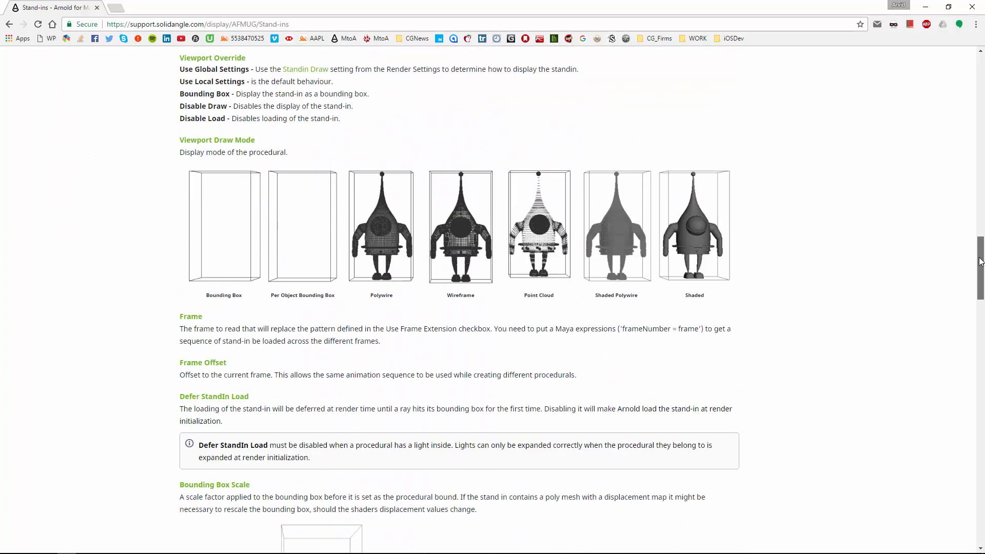
scroll("down", 3)
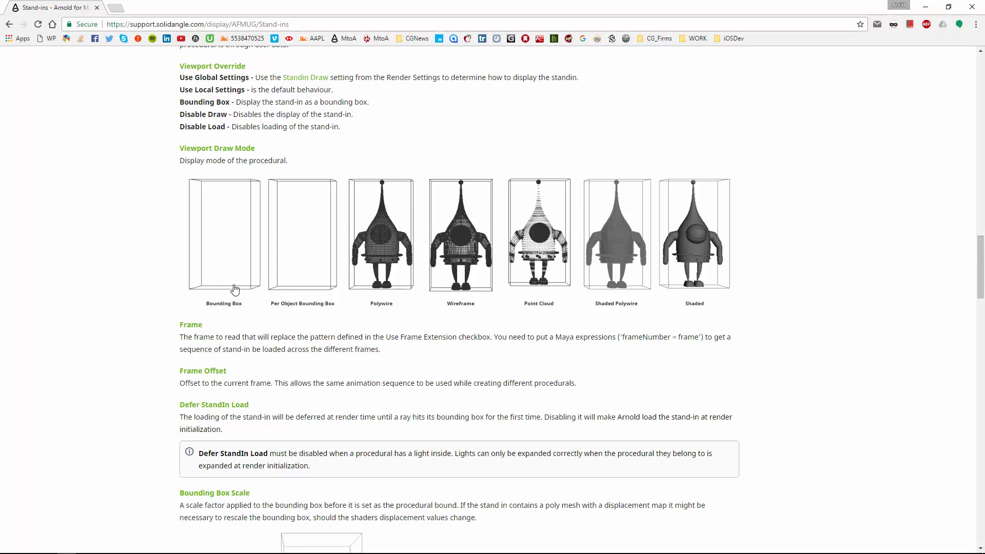
mouse_move(358, 254)
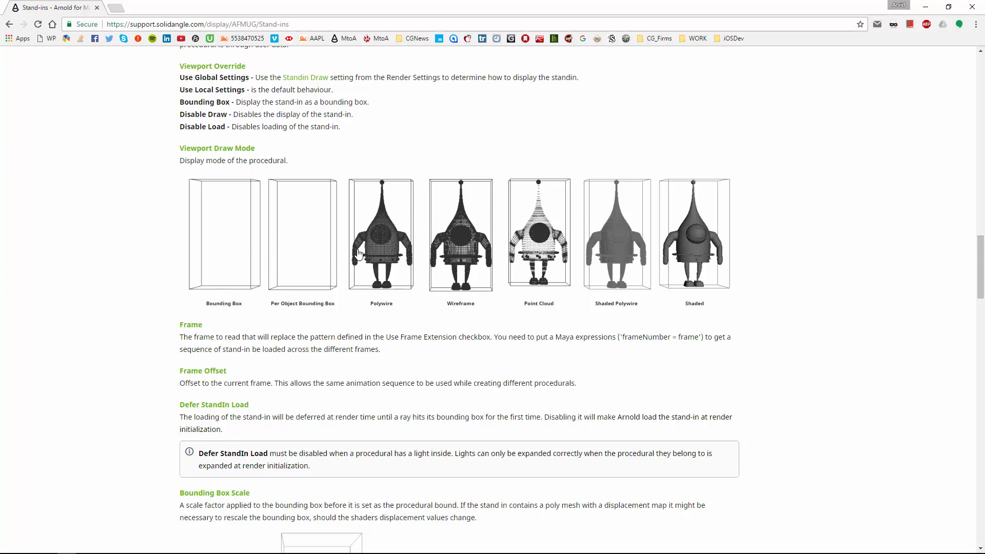
mouse_move(653, 275)
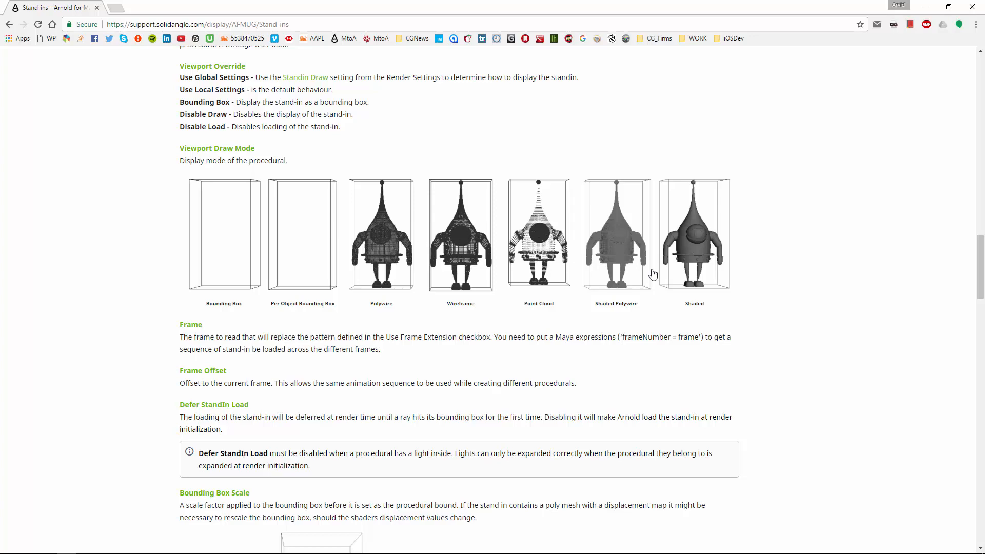
scroll("down", 3)
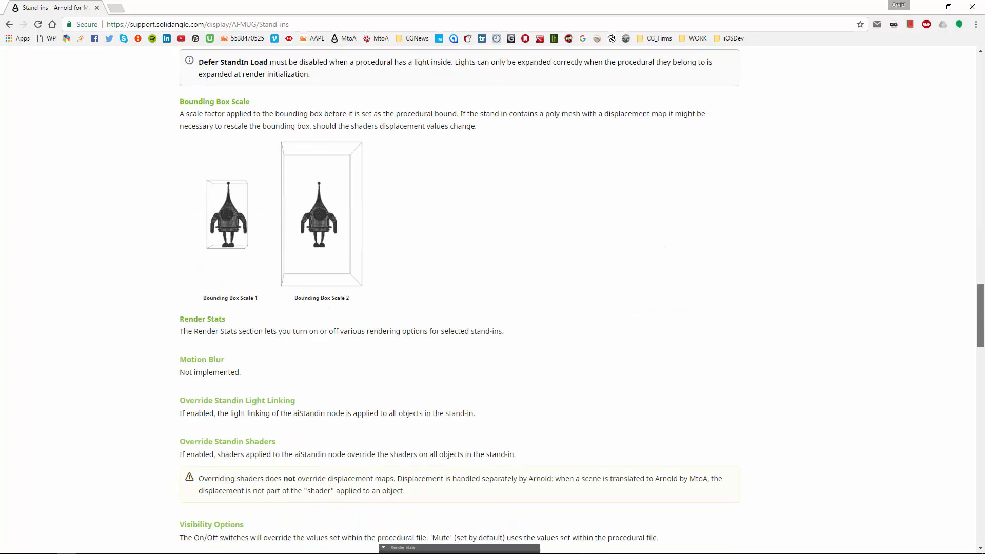
scroll("down", 3)
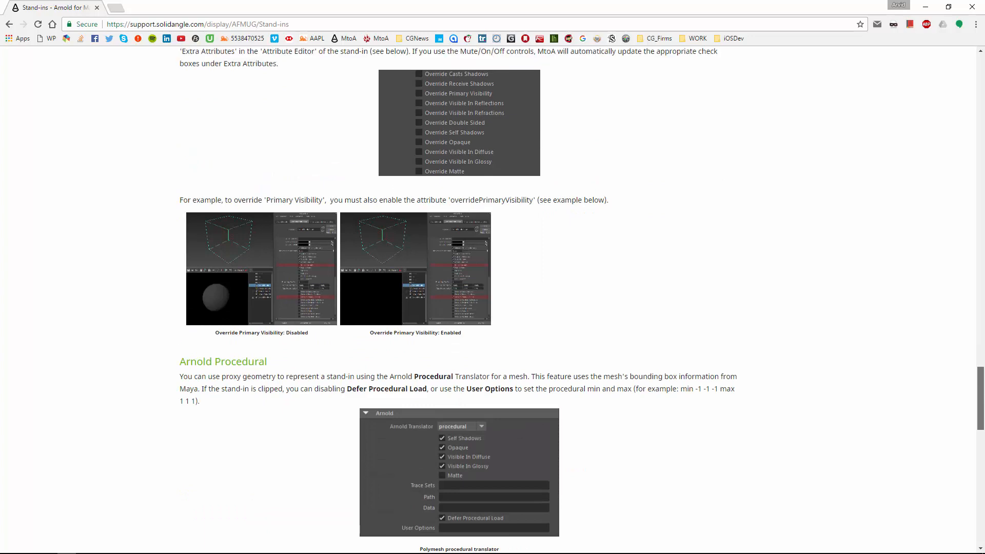
scroll("down", 3)
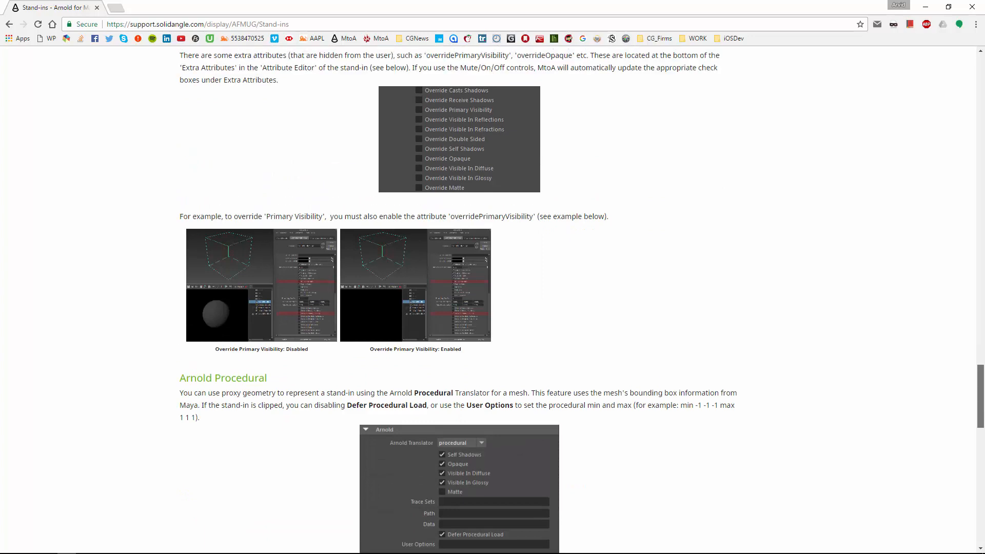
scroll("down", 3)
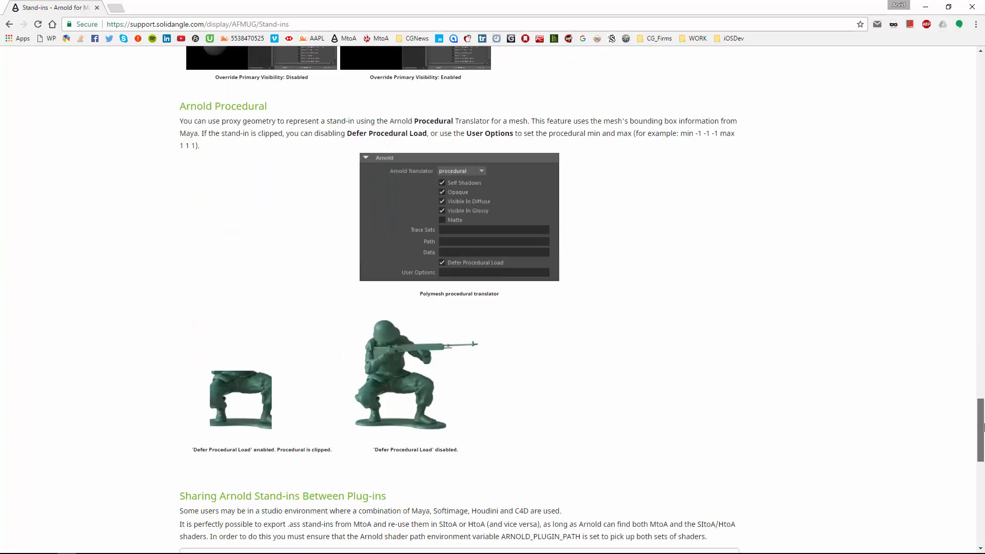
scroll("down", 3)
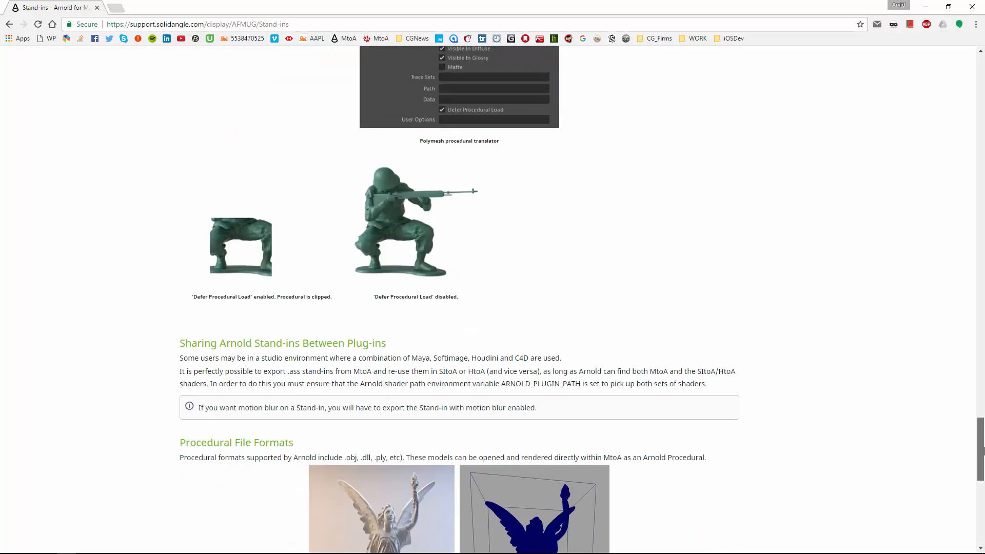
scroll("down", 3)
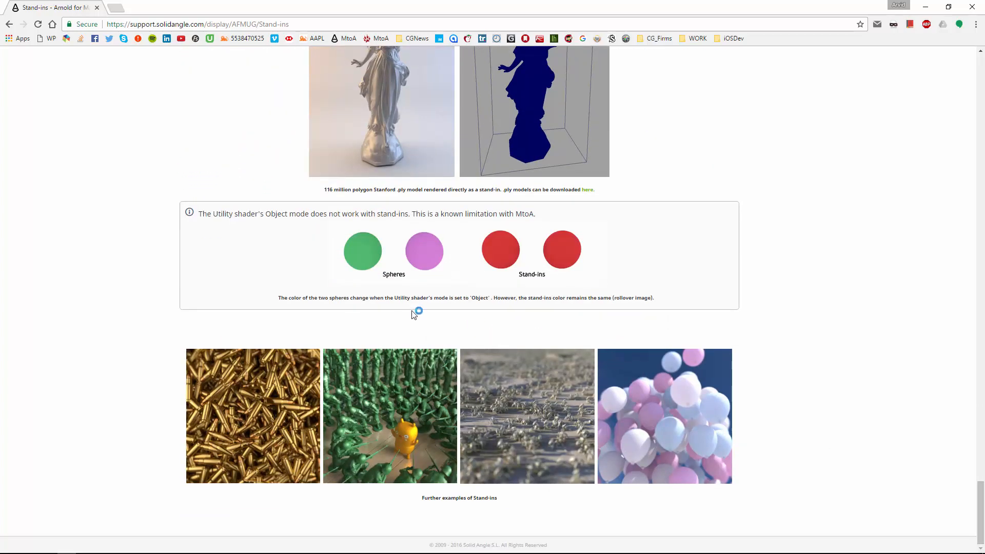
mouse_move(722, 349)
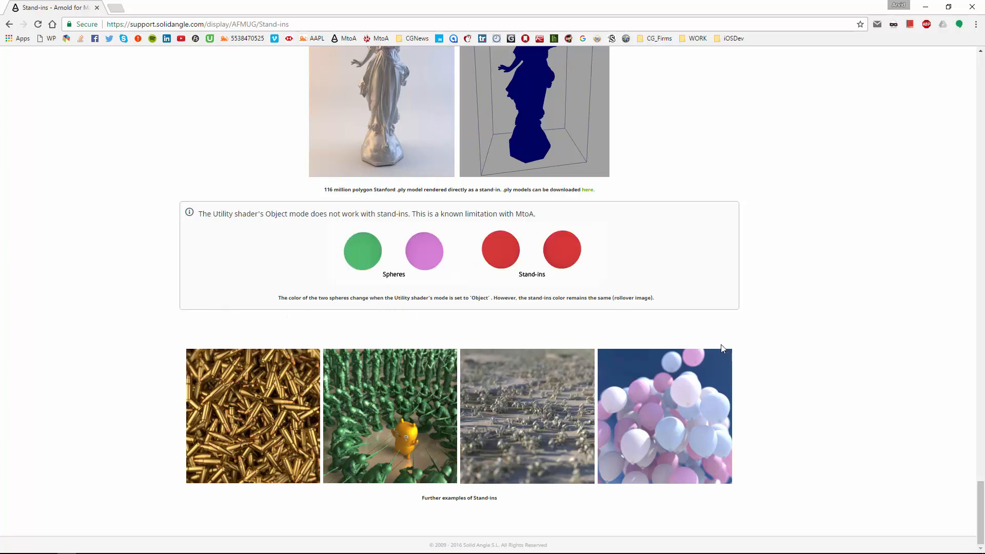
mouse_move(722, 335)
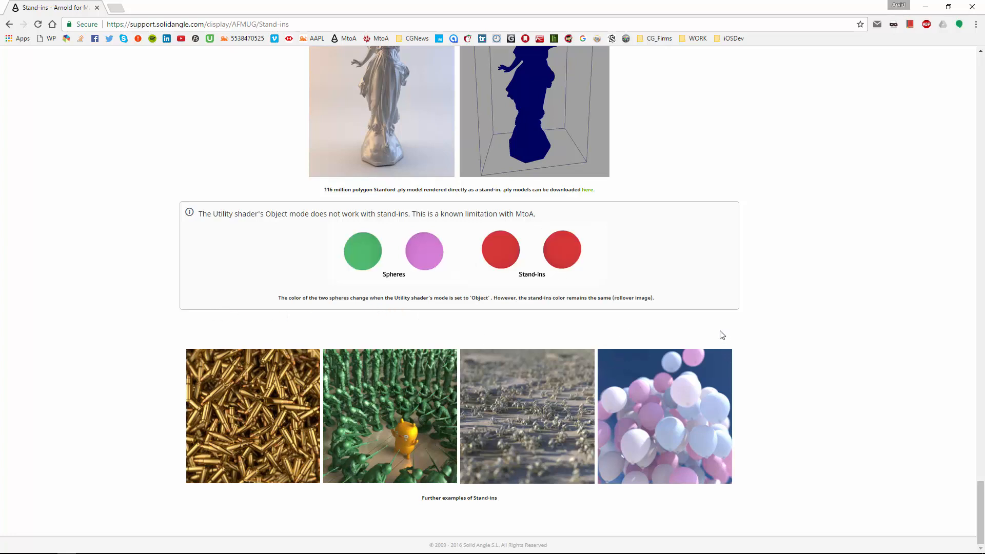
mouse_move(846, 288)
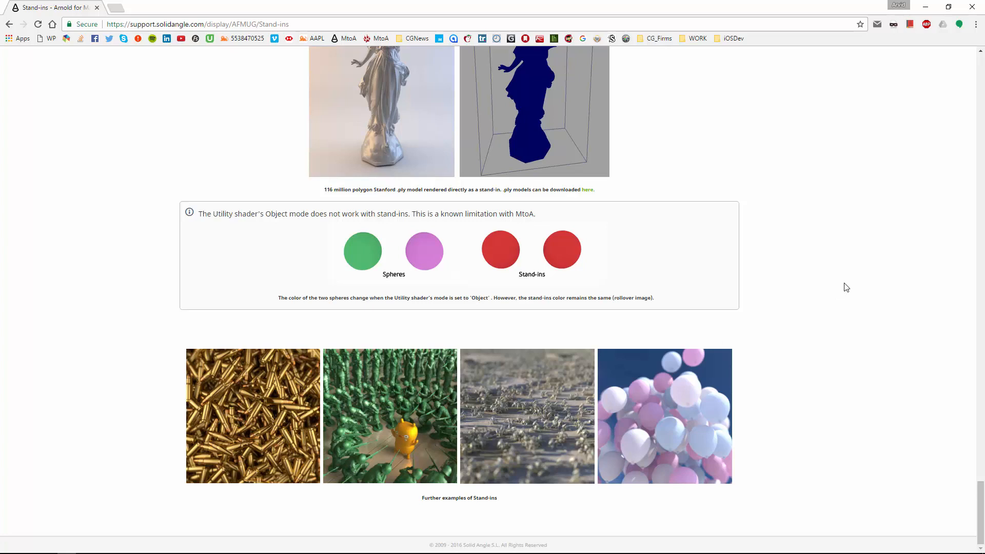
mouse_move(467, 322)
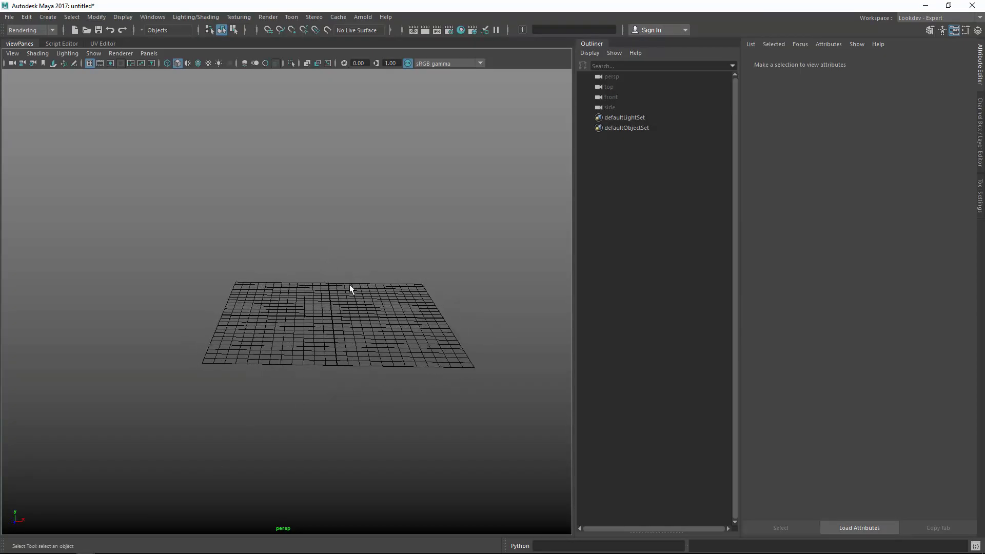
mouse_move(396, 308)
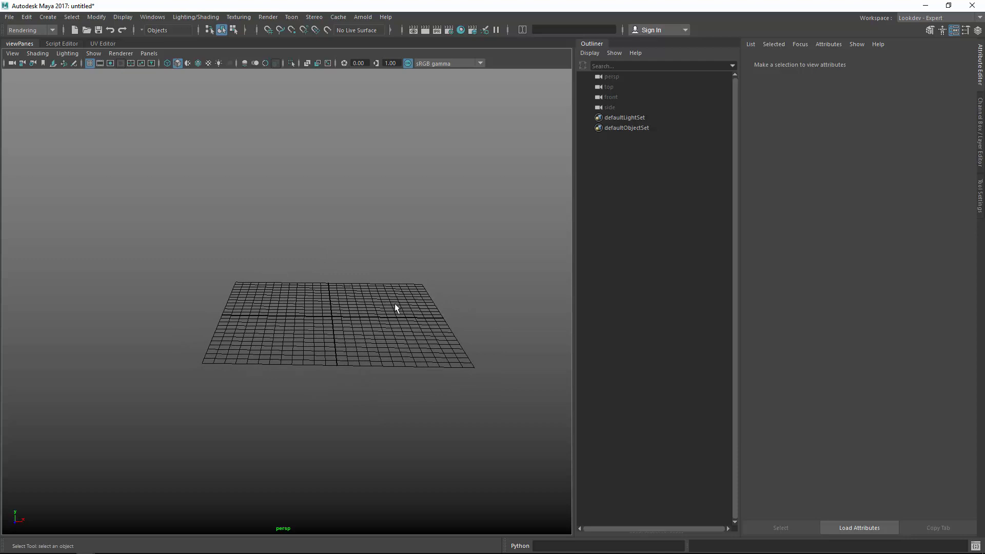
mouse_move(339, 283)
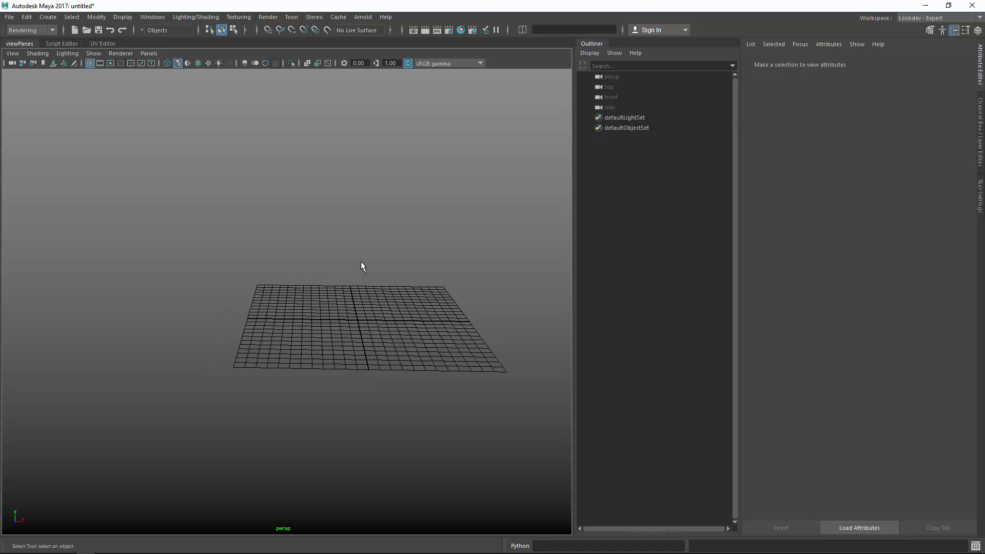
left_click(363, 17)
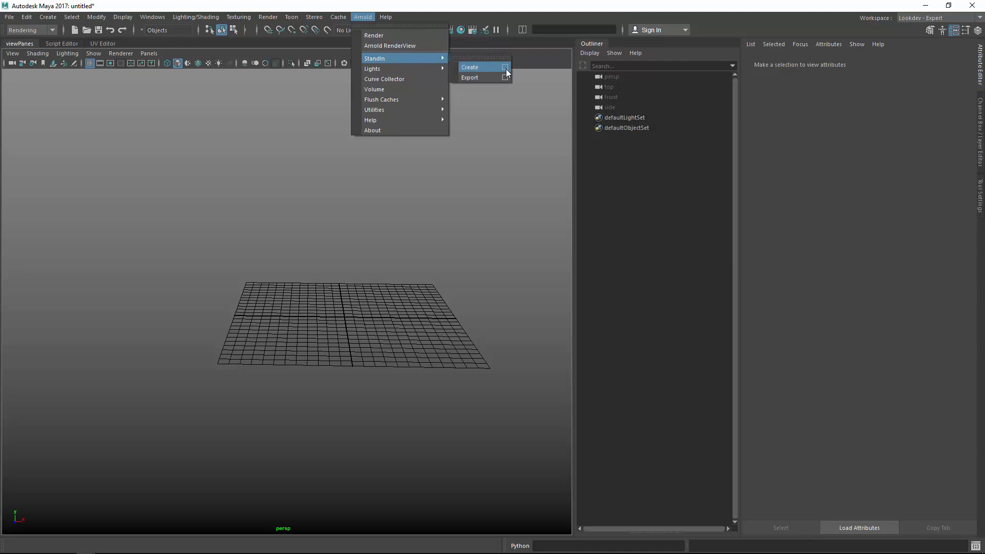
Create an Arnold StandIn that loads the Vol5_06_V001.obj car file
left_click(470, 67)
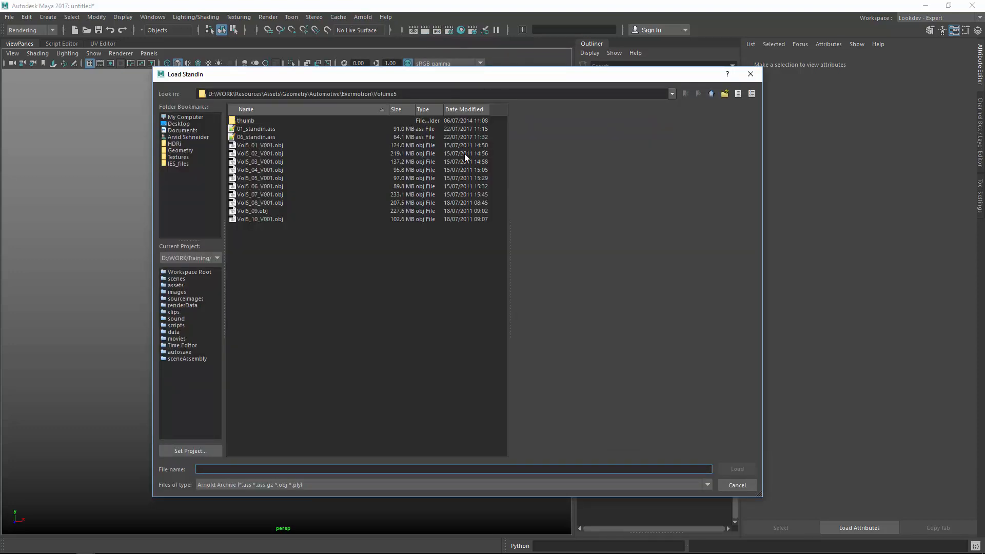
mouse_move(408, 228)
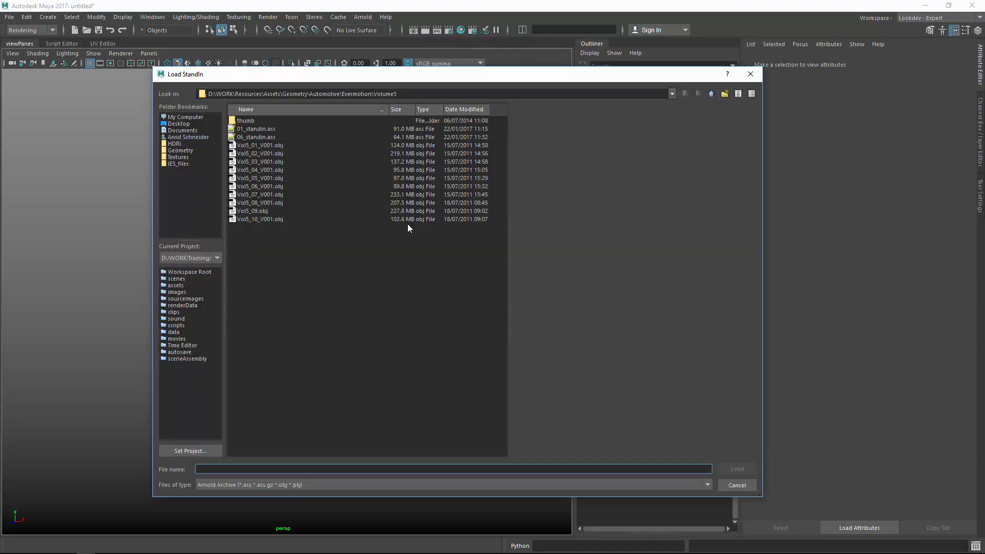
mouse_move(278, 192)
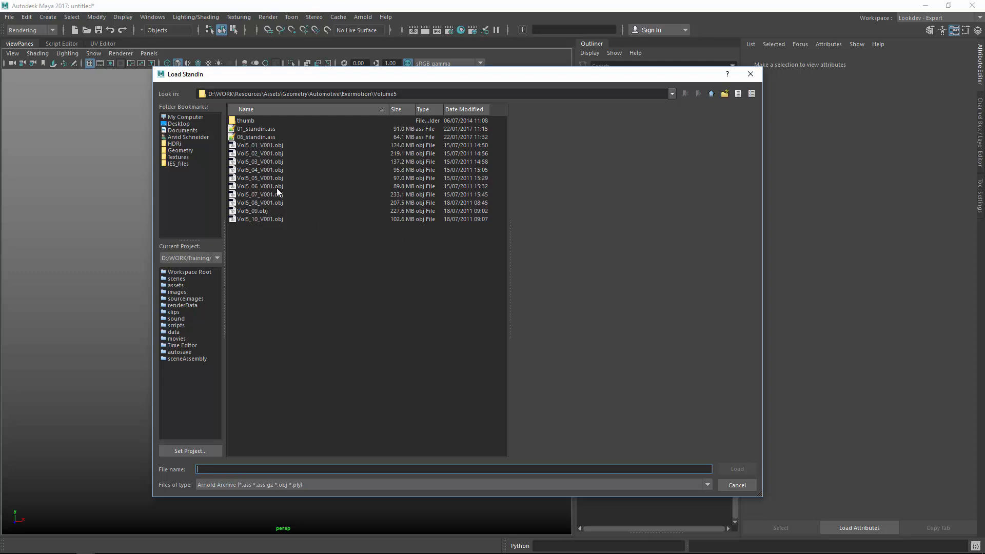
left_click(259, 186)
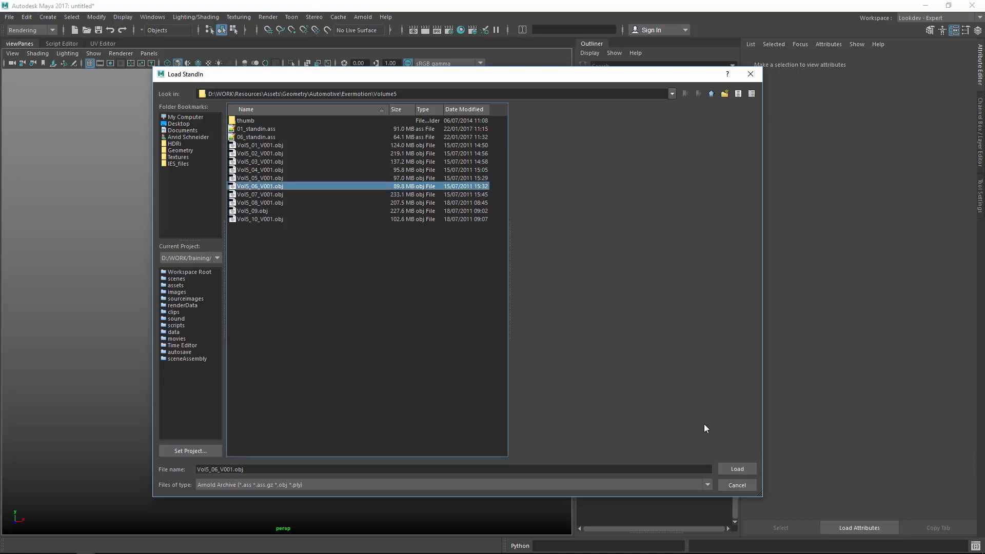
left_click(736, 468)
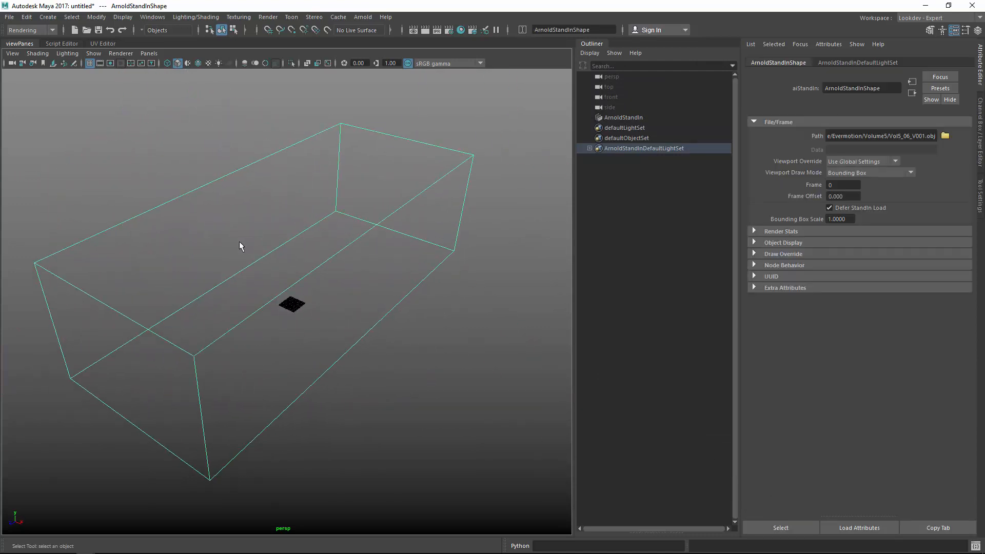
Set the stand-in's Viewport Draw Mode to Polywire and orbit to view the car's front
left_click(868, 173)
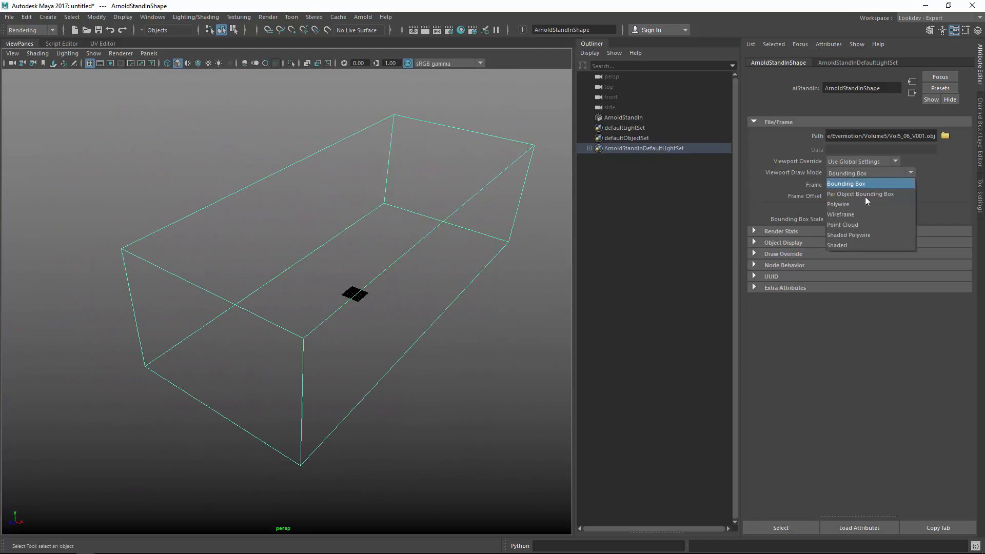
left_click(848, 215)
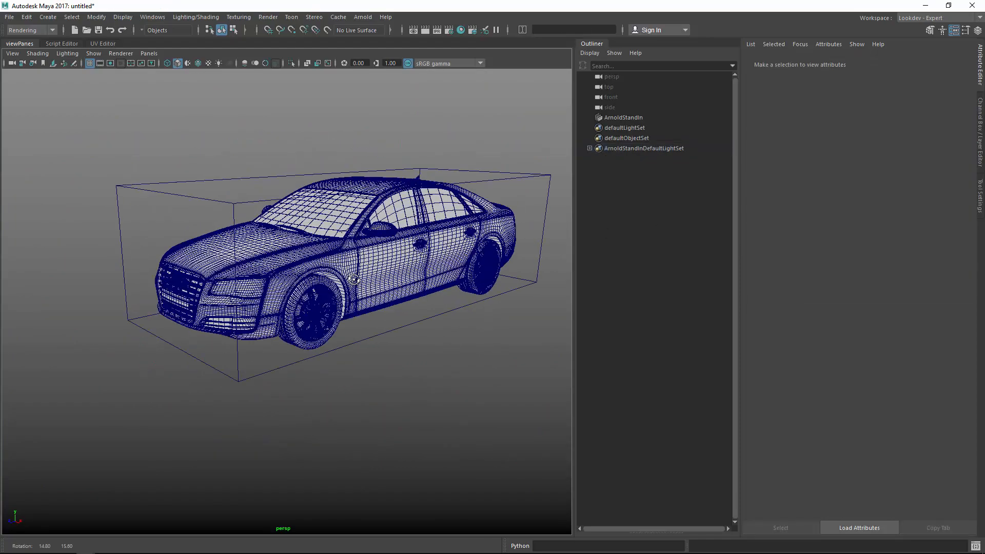
left_click_drag(352, 277, 433, 283)
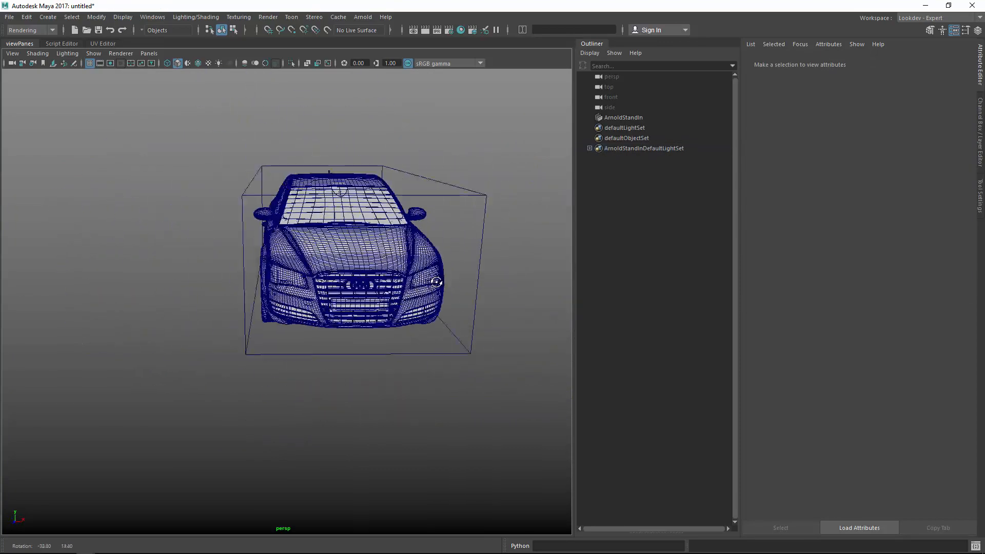
Return the car stand-in to Bounding Box display, duplicate it into eight, and select the copies
left_click(623, 118)
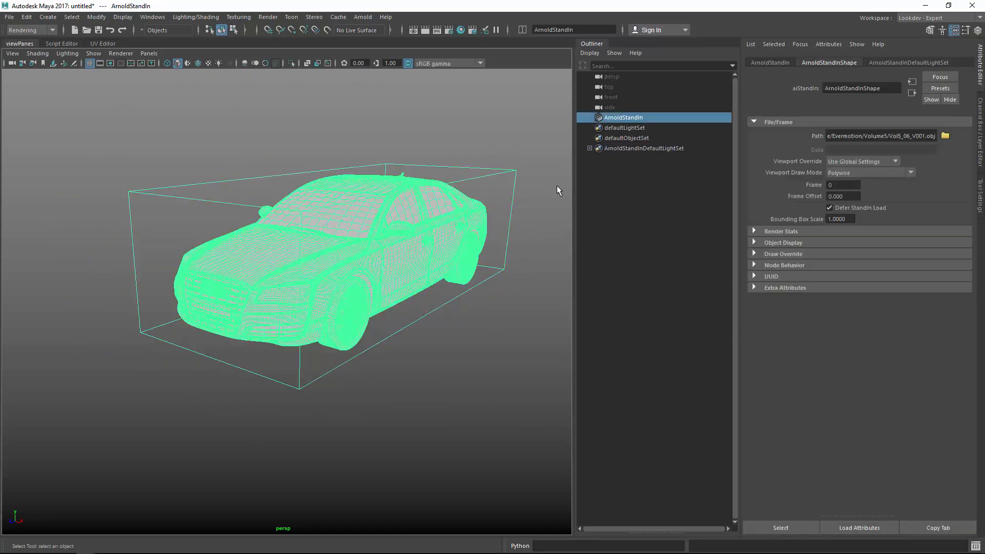
left_click(871, 172)
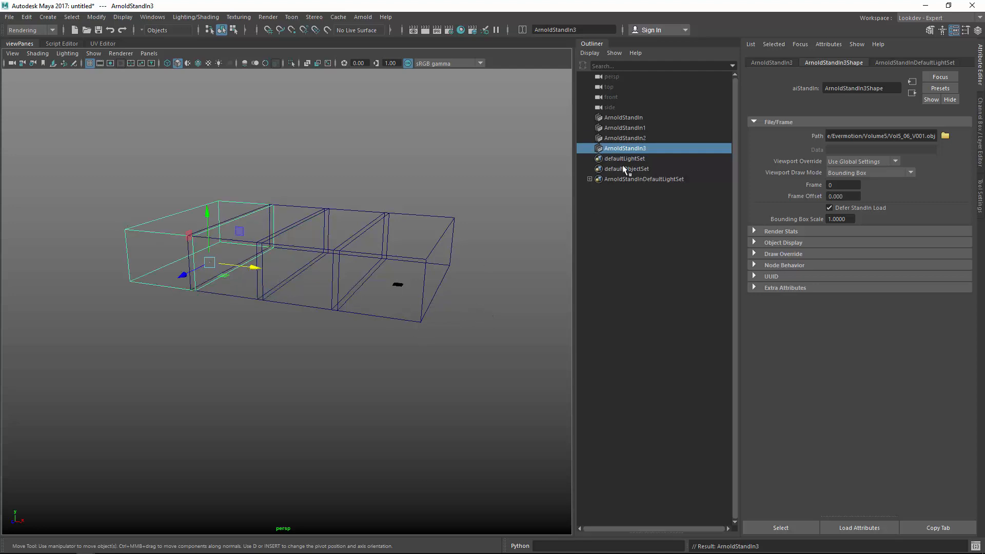
left_click(623, 118)
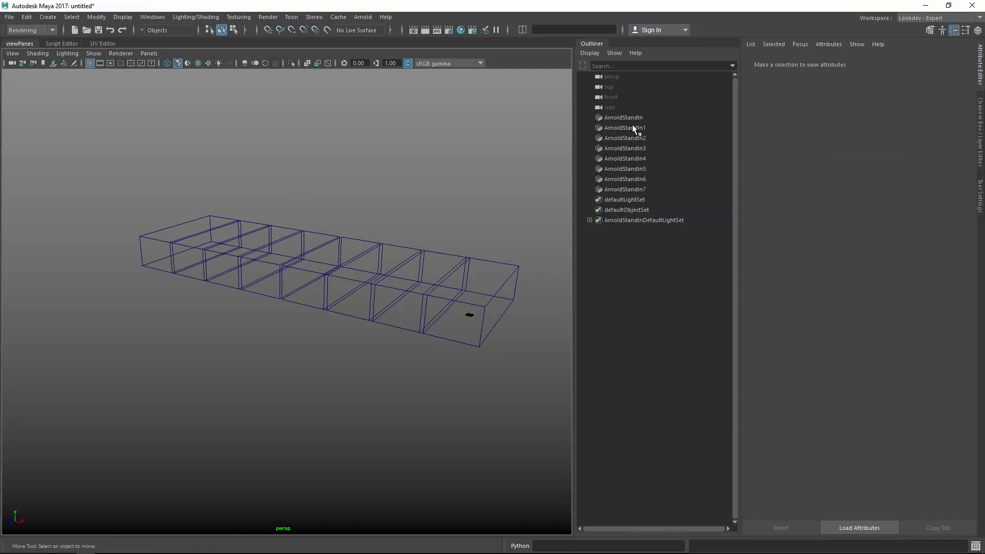
left_click(623, 117)
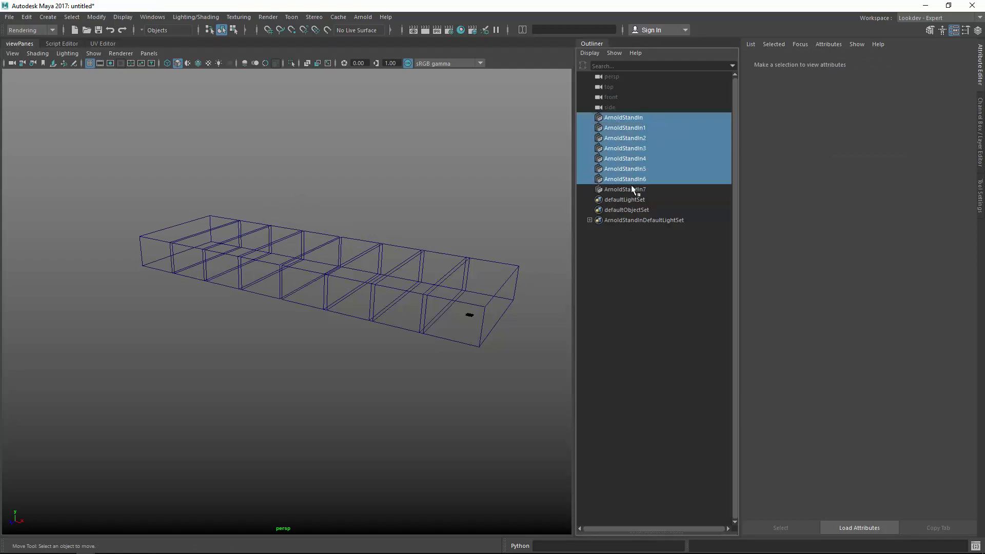
Delete the stand-ins, import Vol5_06_V001.obj as polygon geometry, and select part of the car
key("Delete")
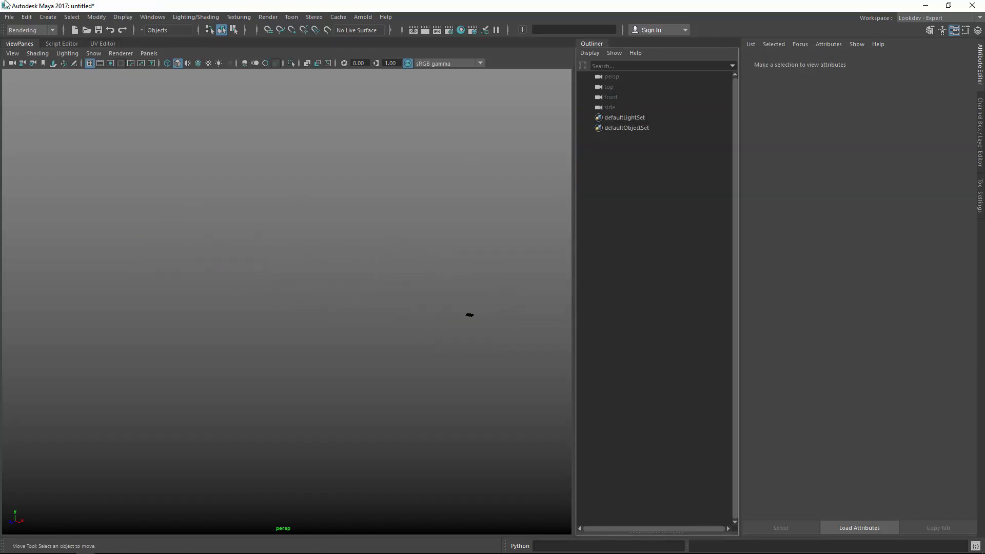
left_click(9, 17)
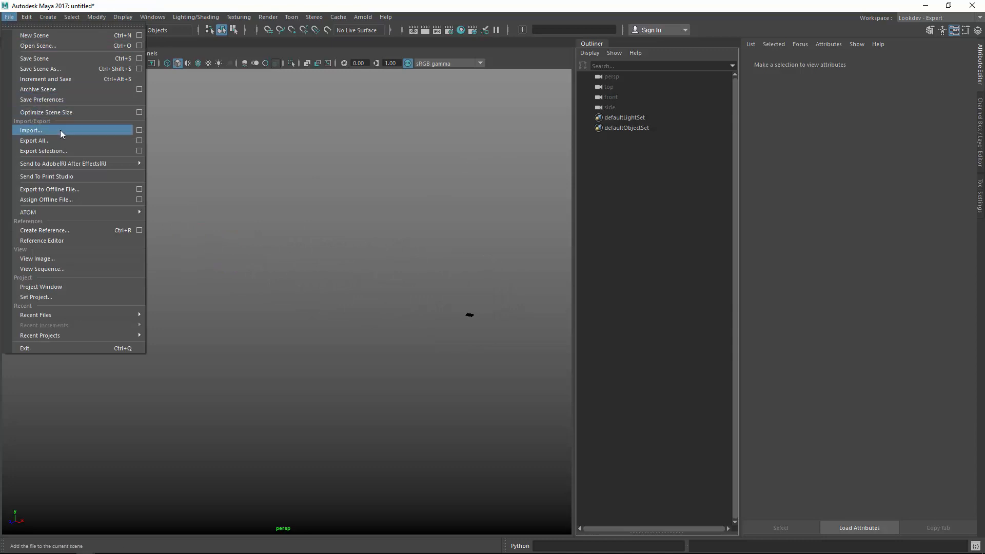
left_click(30, 130)
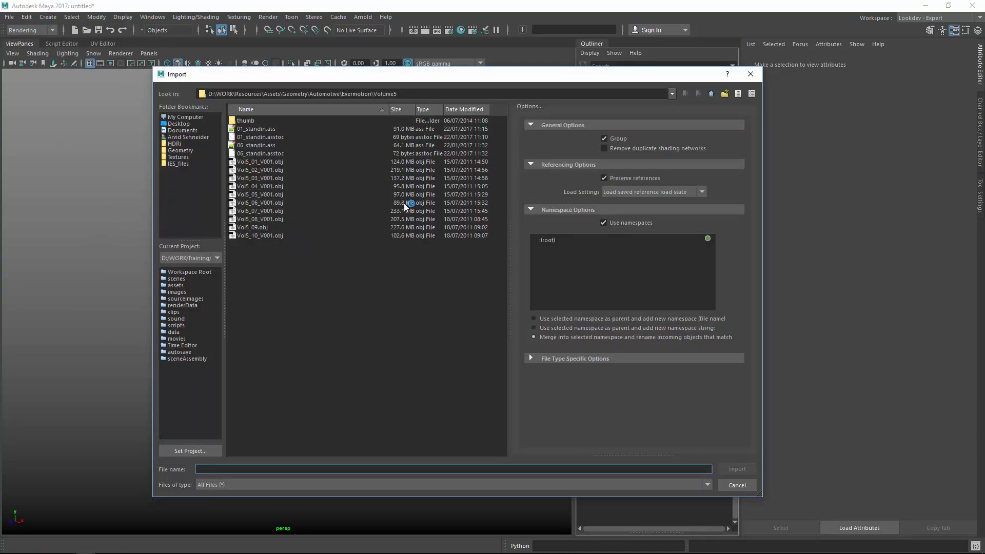
left_click(260, 202)
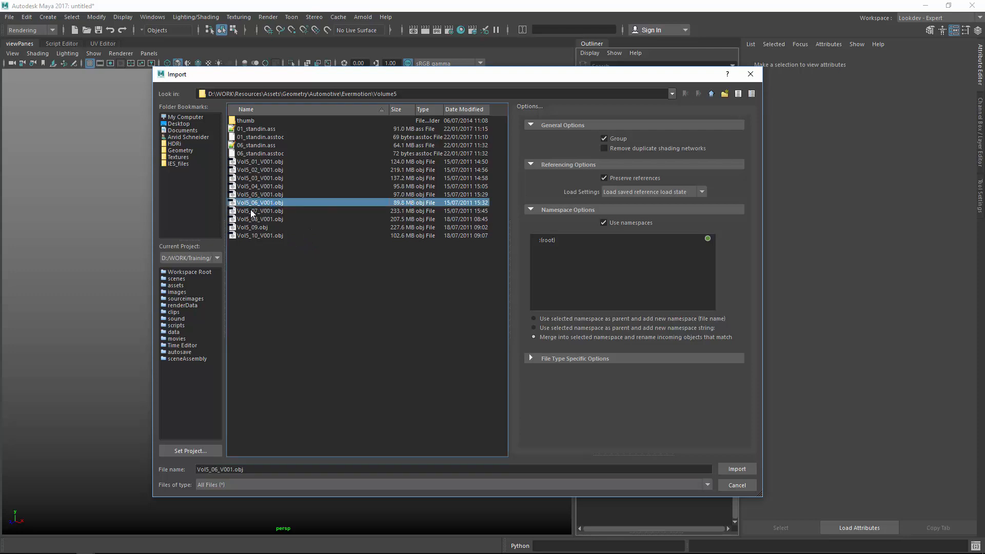
mouse_move(753, 459)
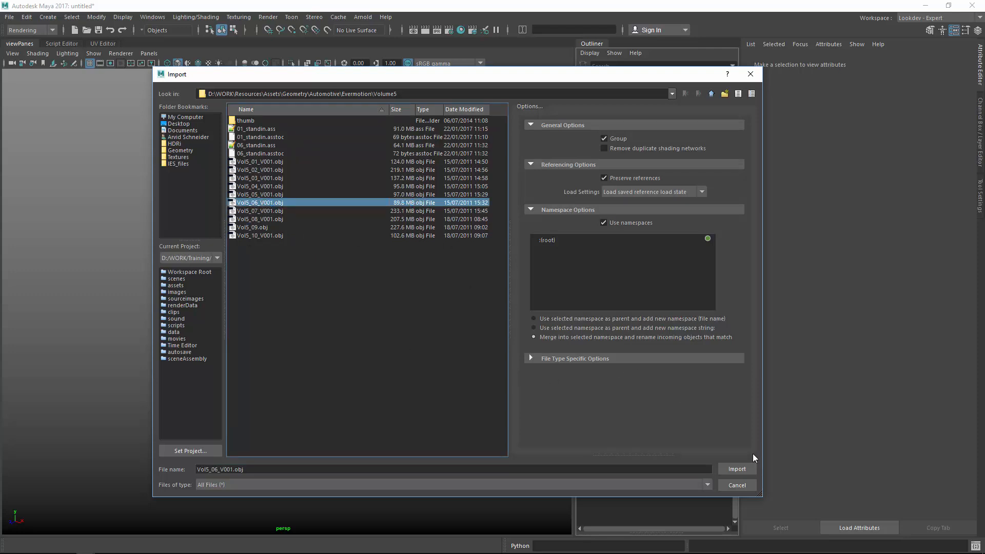
left_click(736, 468)
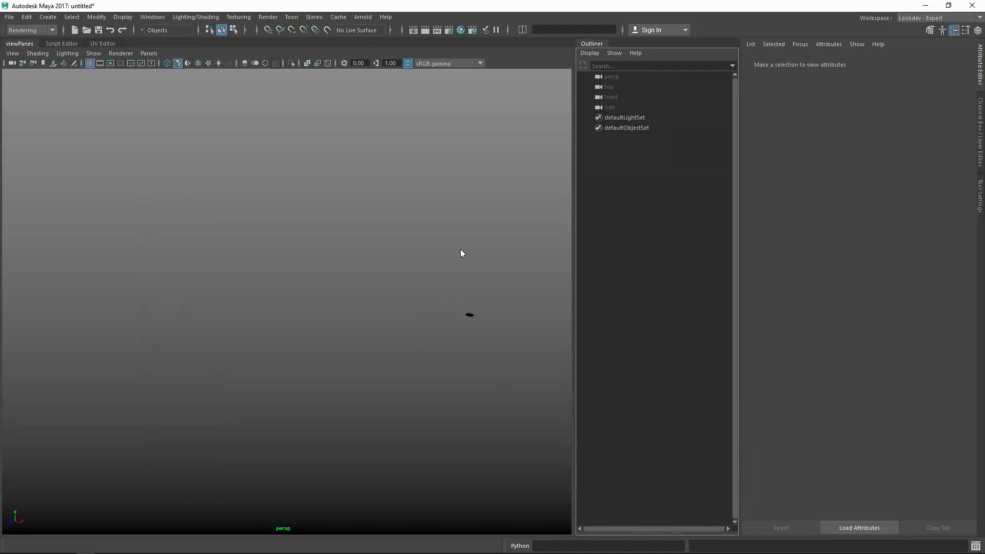
mouse_move(459, 244)
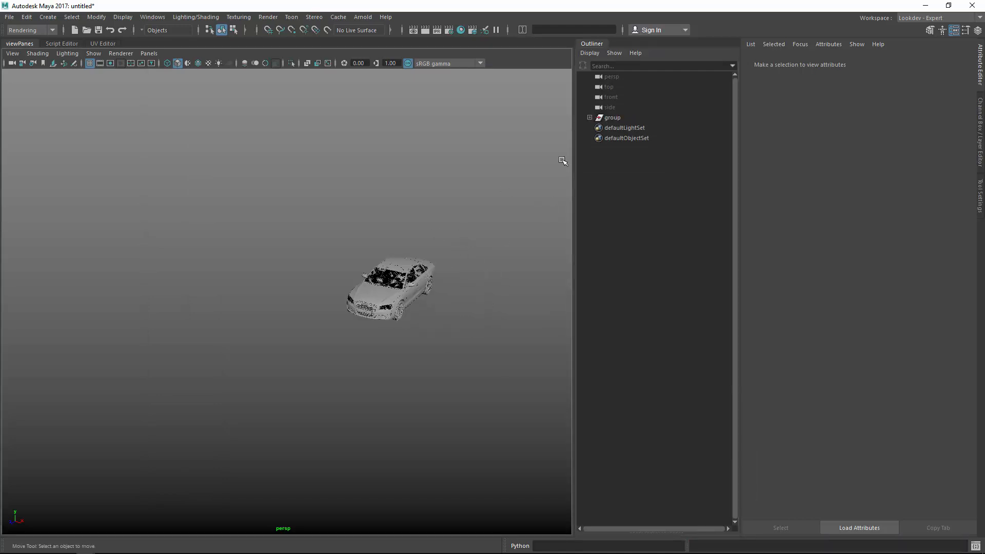
left_click(611, 117)
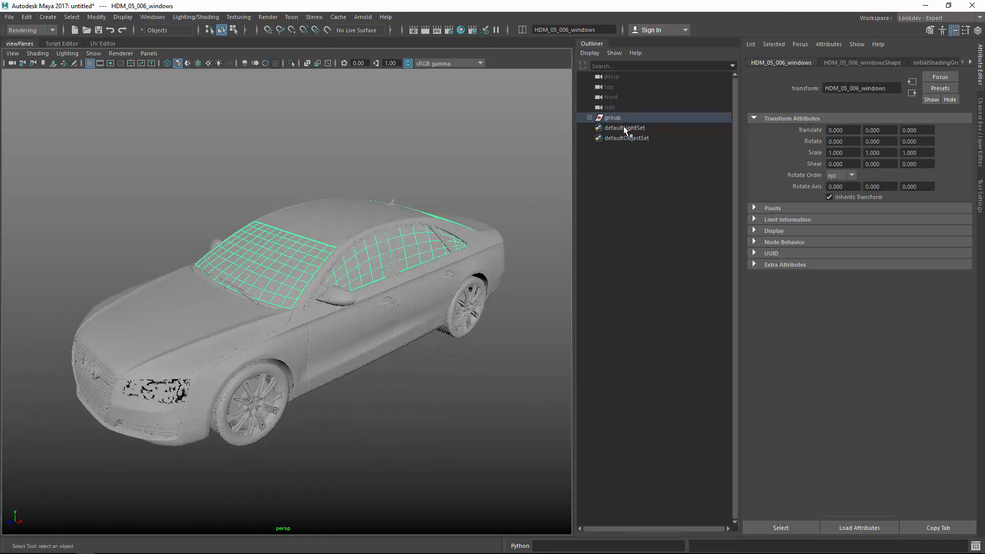
Review the ASS export options for the car group, keeping bounding box export enabled
left_click(363, 17)
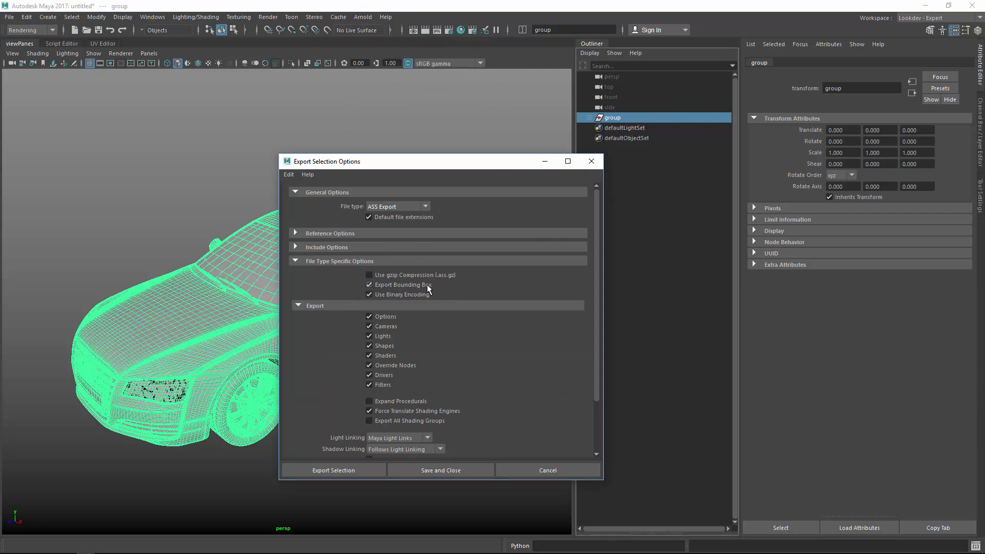
left_click(369, 285)
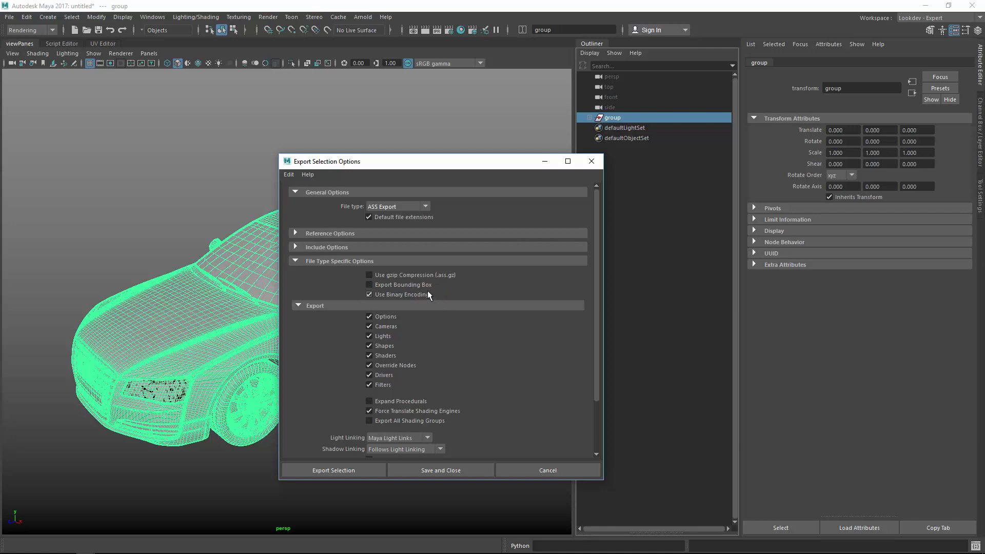
mouse_move(408, 294)
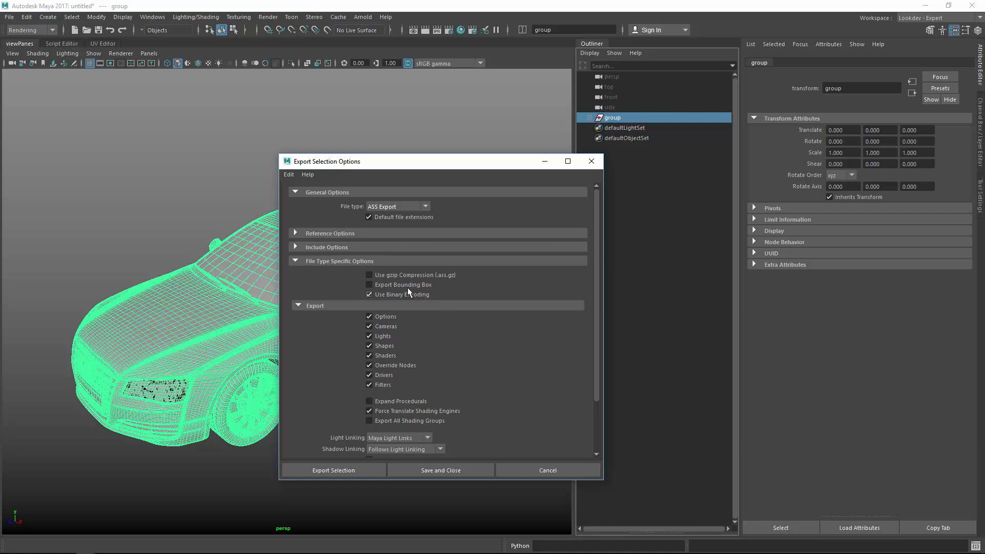
left_click(369, 284)
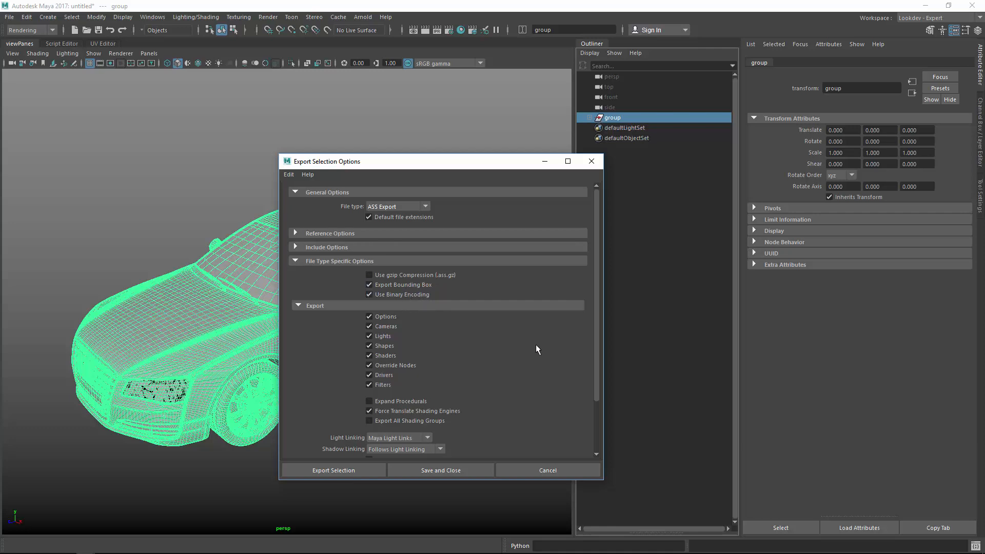
scroll("down", 3)
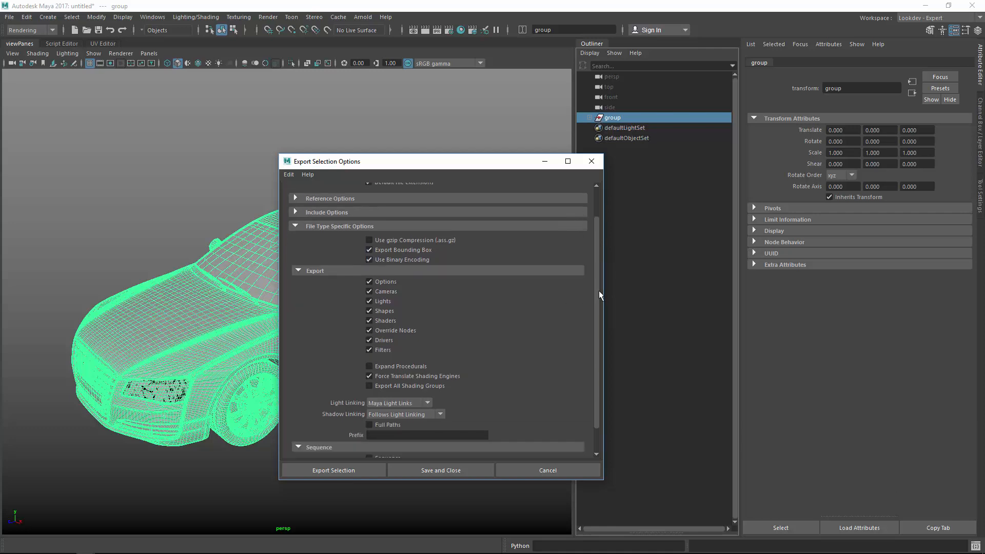
scroll("down", 3)
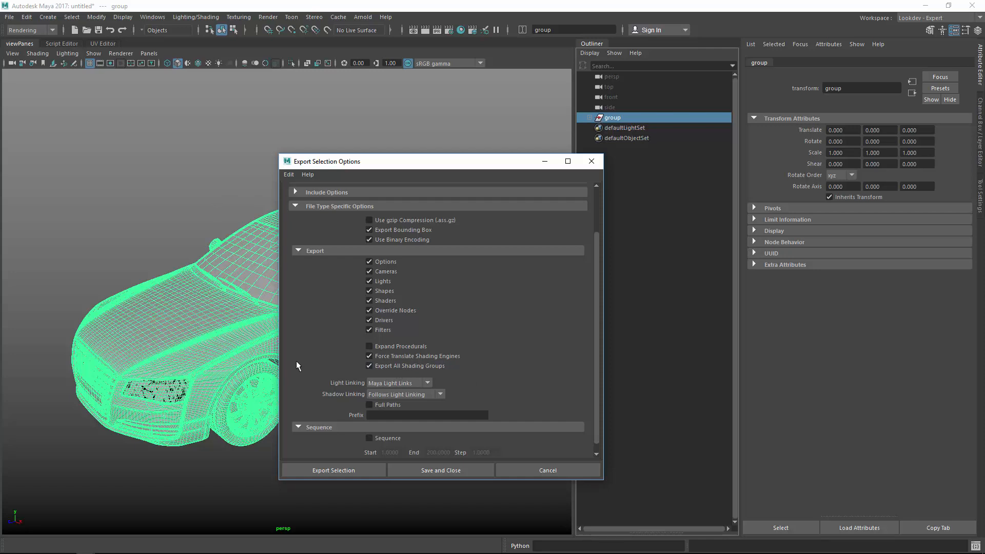
mouse_move(291, 363)
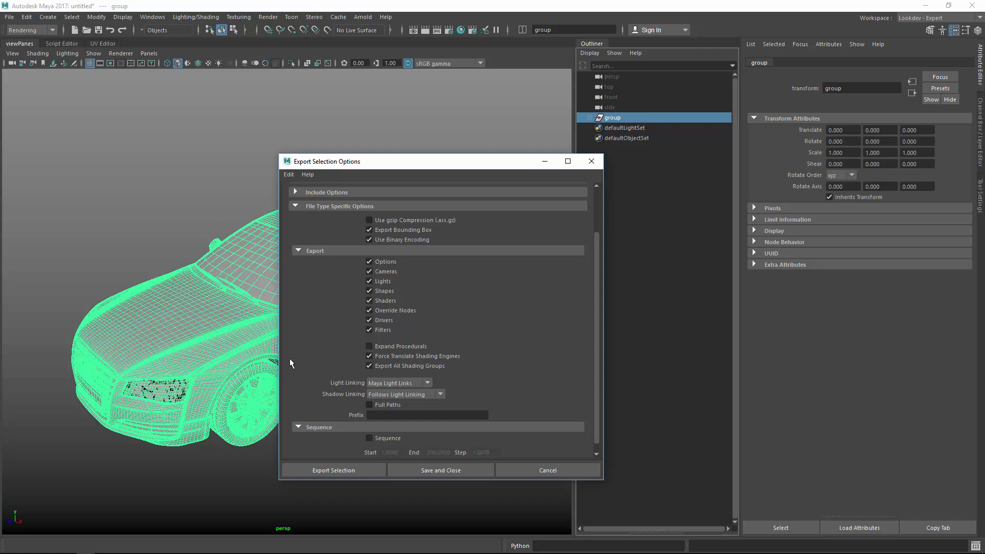
mouse_move(496, 379)
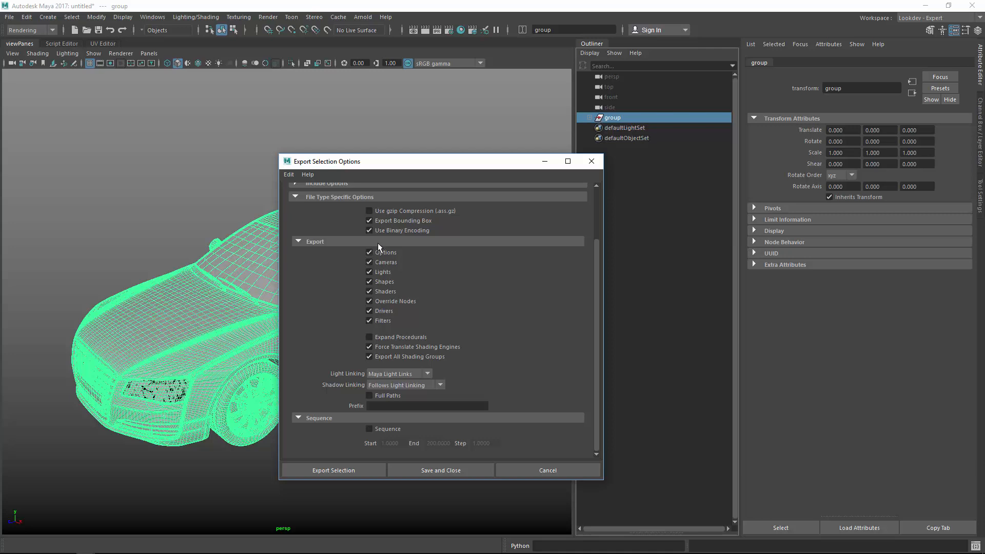
mouse_move(360, 266)
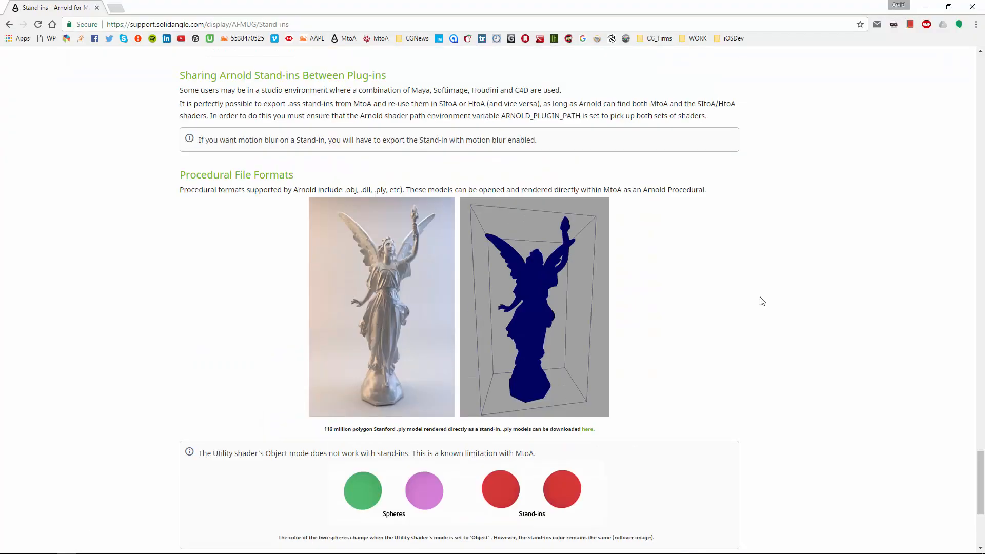
scroll("down", 3)
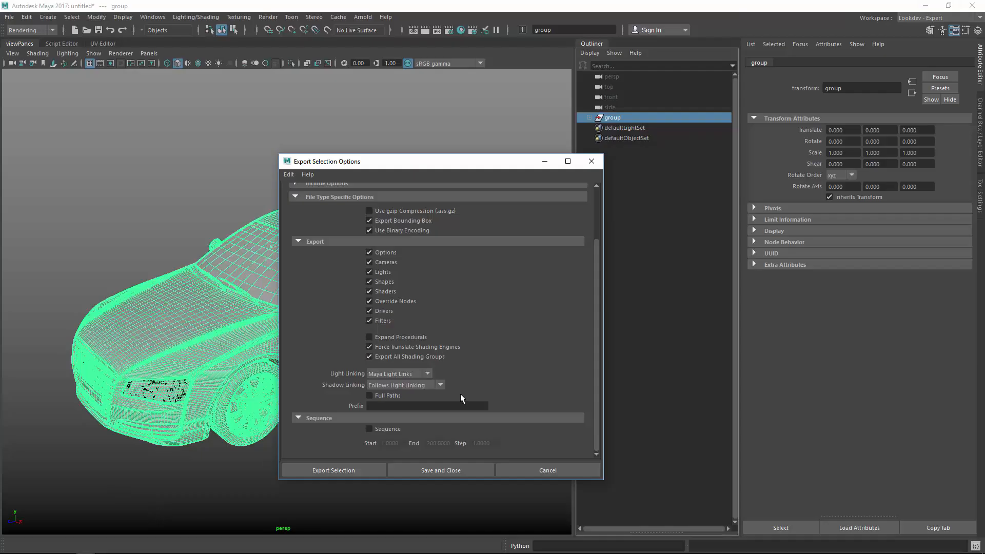
Export the car group as an .ass archive into Volume5, then start a new scene
left_click(334, 471)
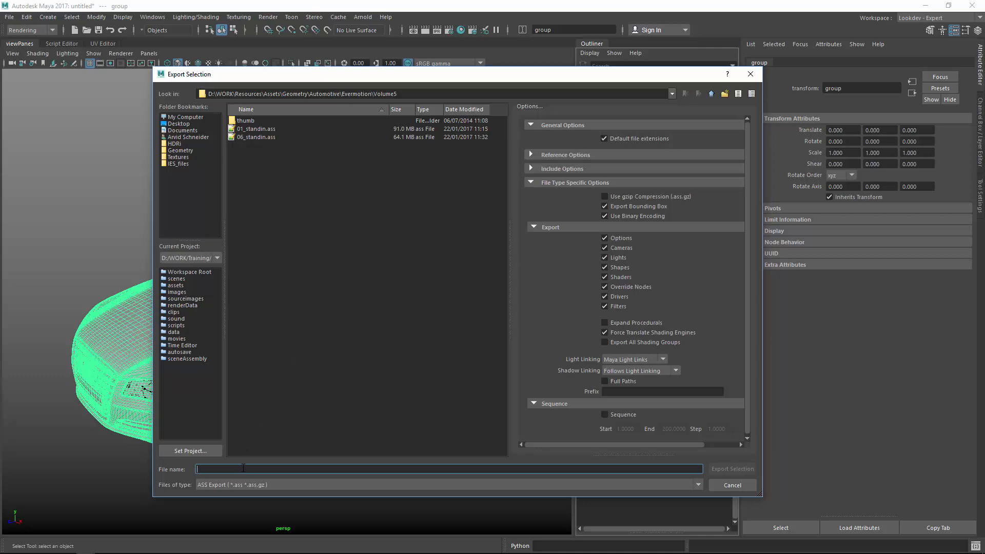
type("0")
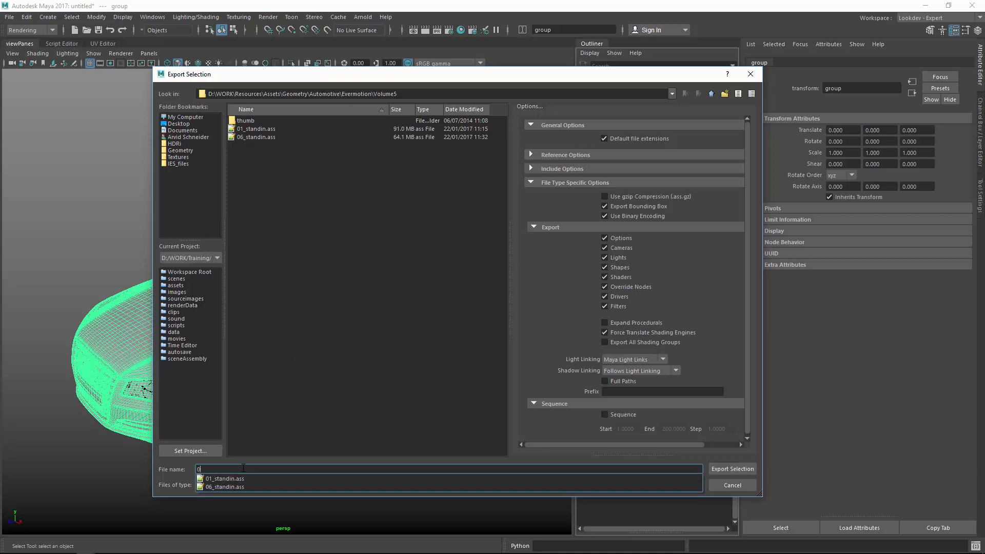
left_click(731, 485)
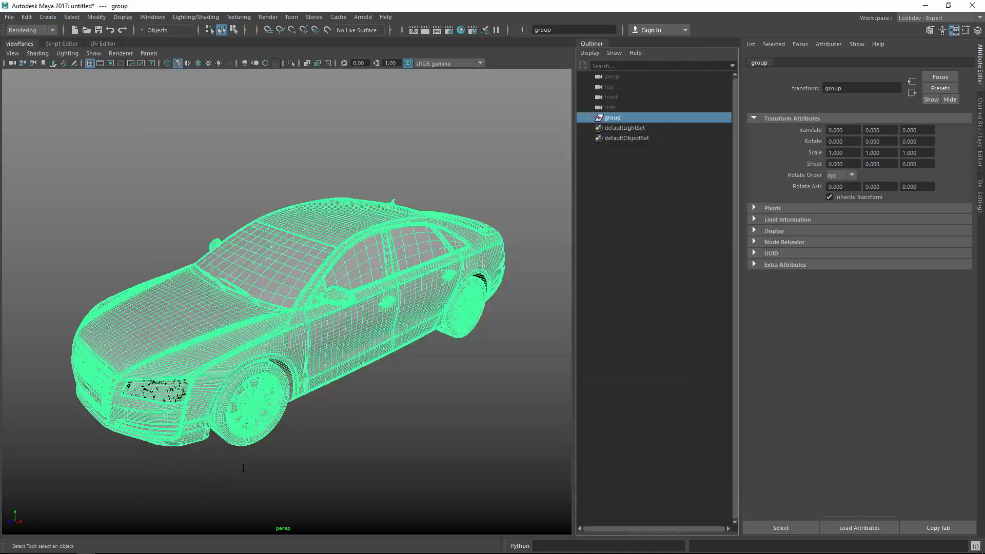
left_click(624, 127)
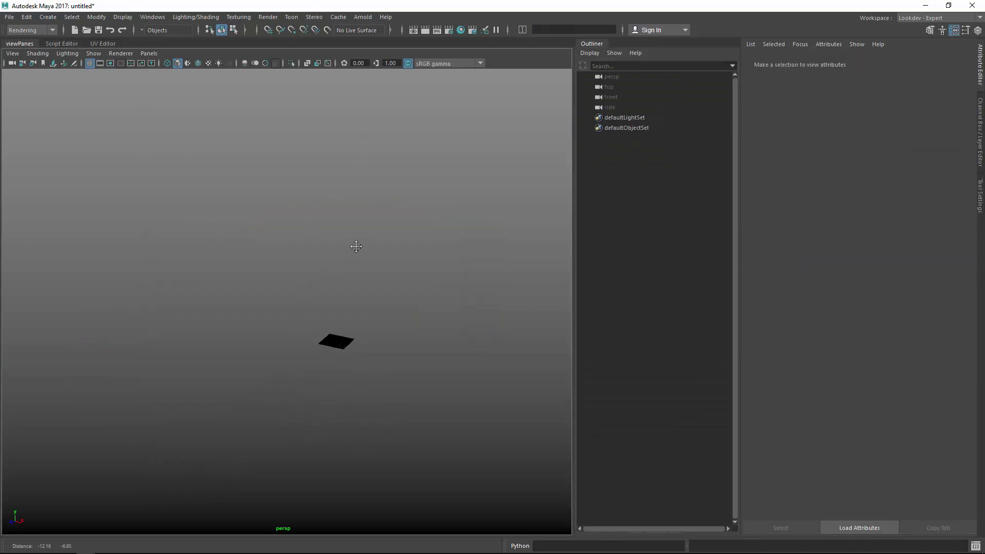
Load 05_standin.ass as an Arnold stand-in and set its Viewport Draw Mode to Polywire
left_click(363, 17)
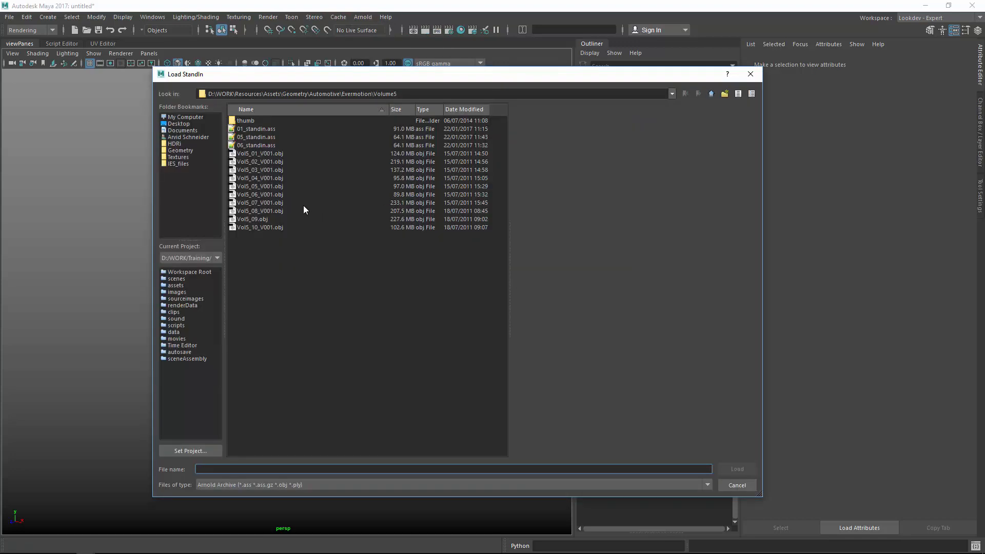
left_click(255, 137)
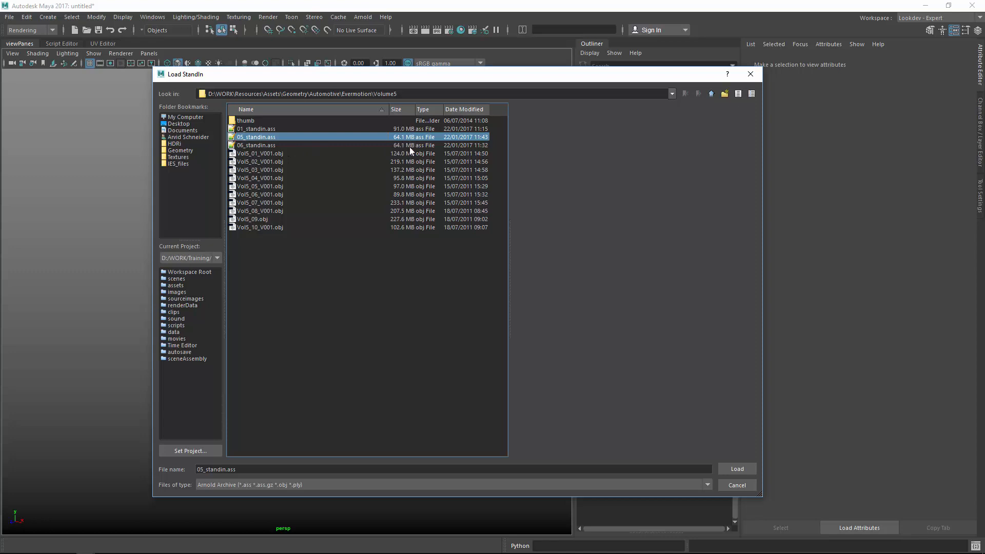
left_click(736, 468)
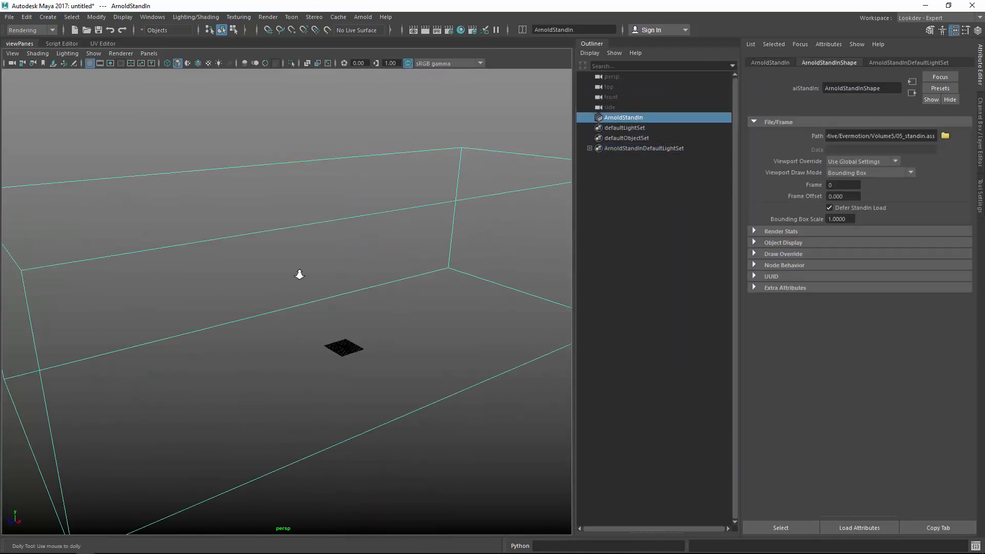
left_click(870, 173)
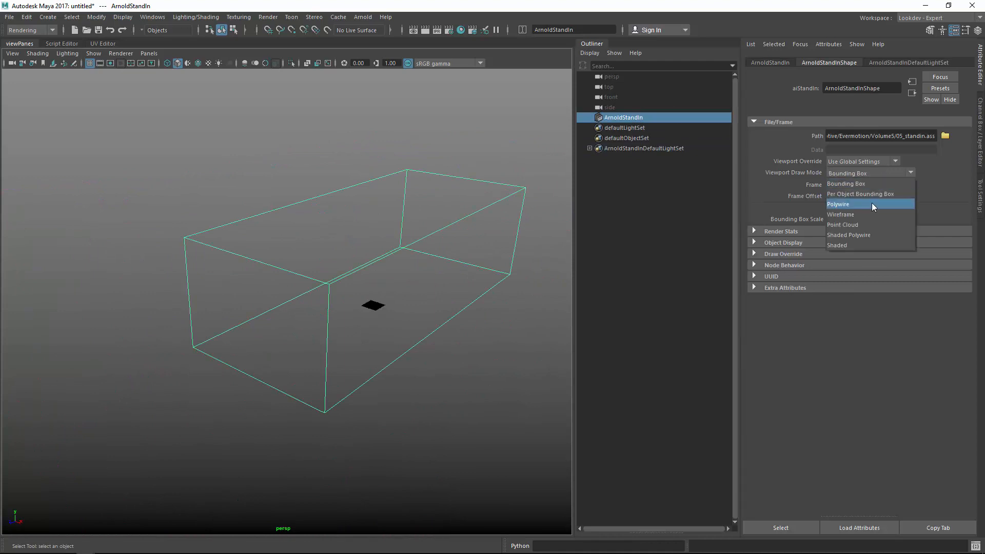
left_click(839, 205)
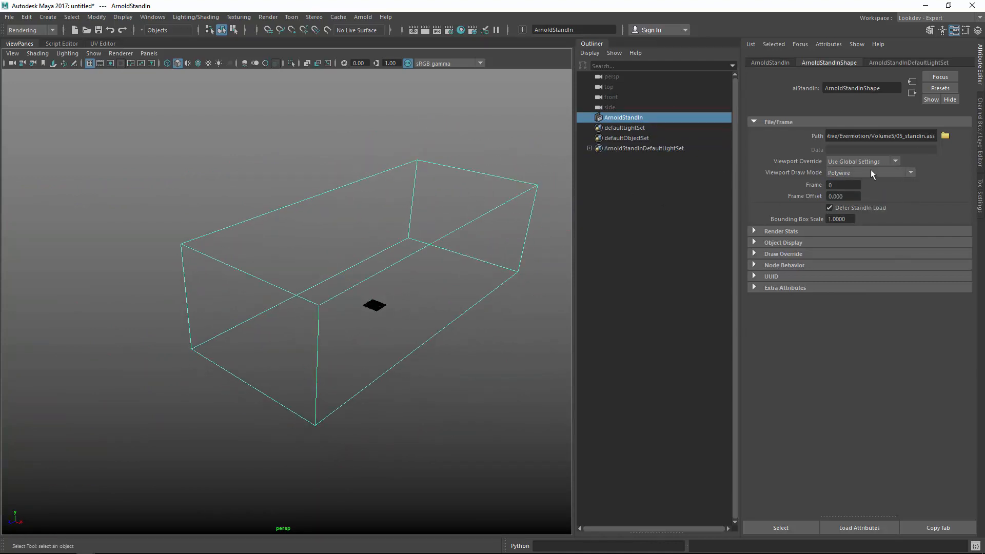
mouse_move(878, 174)
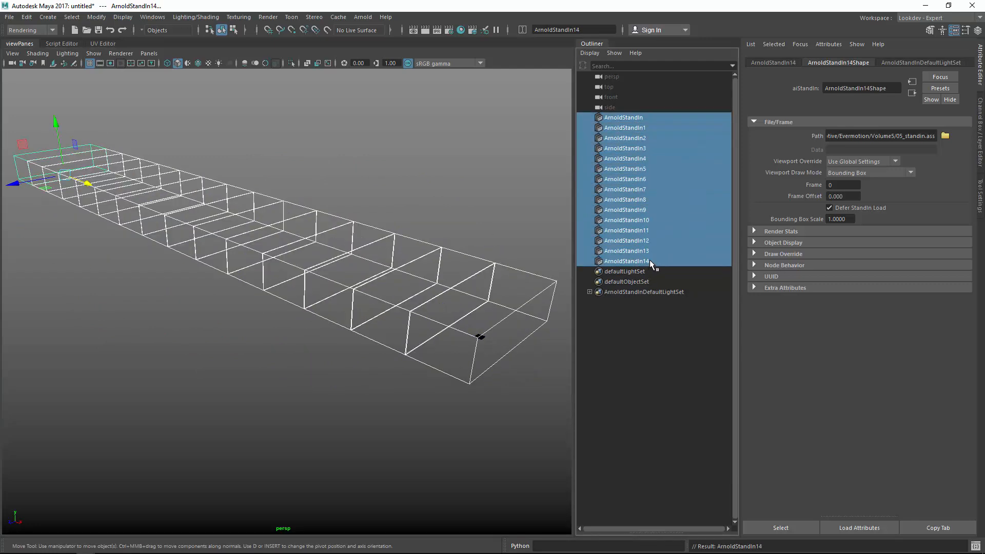
Group the fifteen selected stand-in copies with Ctrl+G
key("ctrl+g")
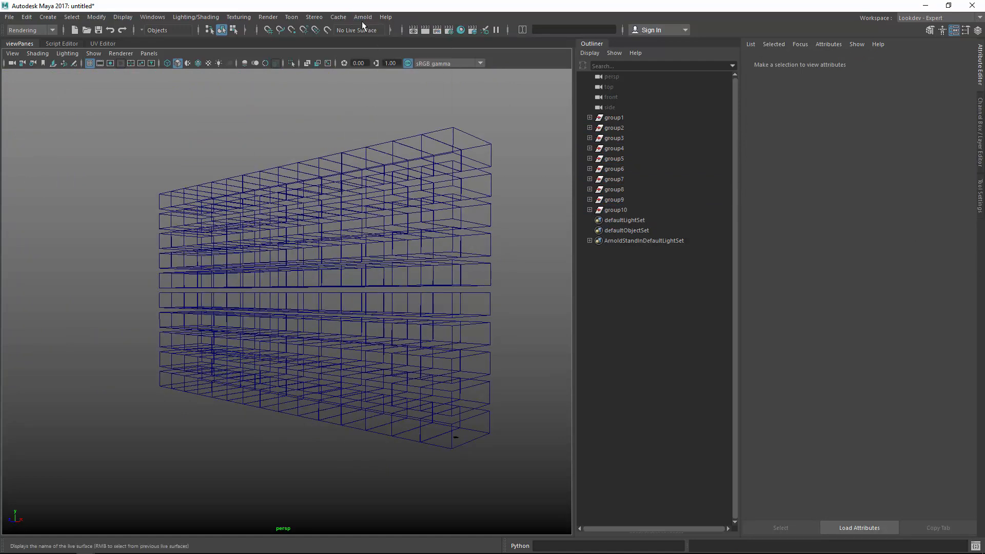
Add an Arnold skydome light, collapse its Viewport section, and deselect it
left_click(363, 17)
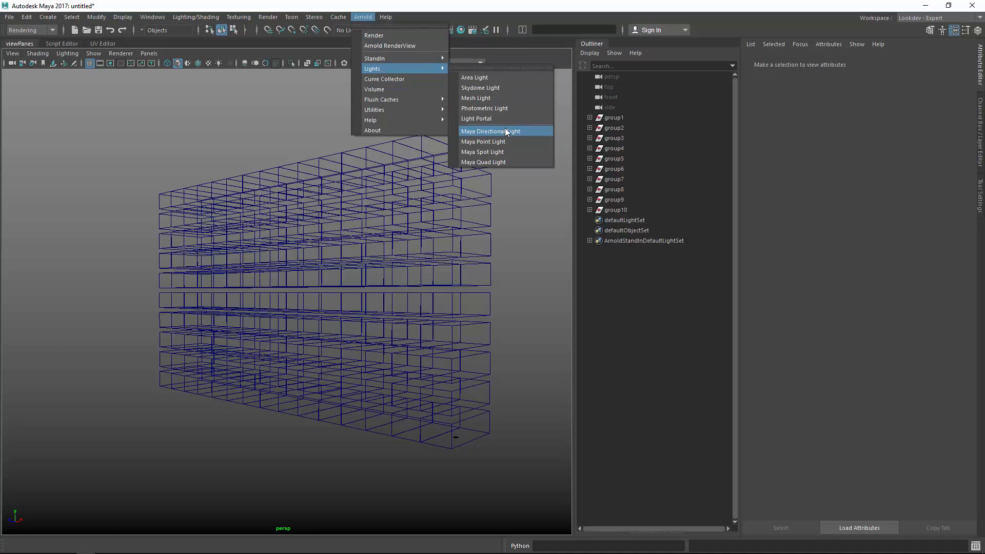
left_click(481, 87)
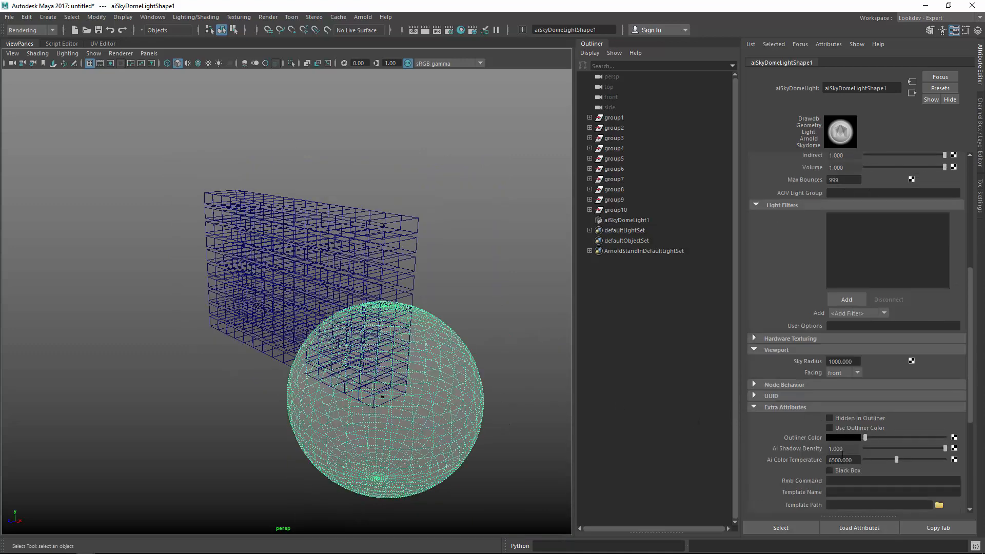
left_click(778, 350)
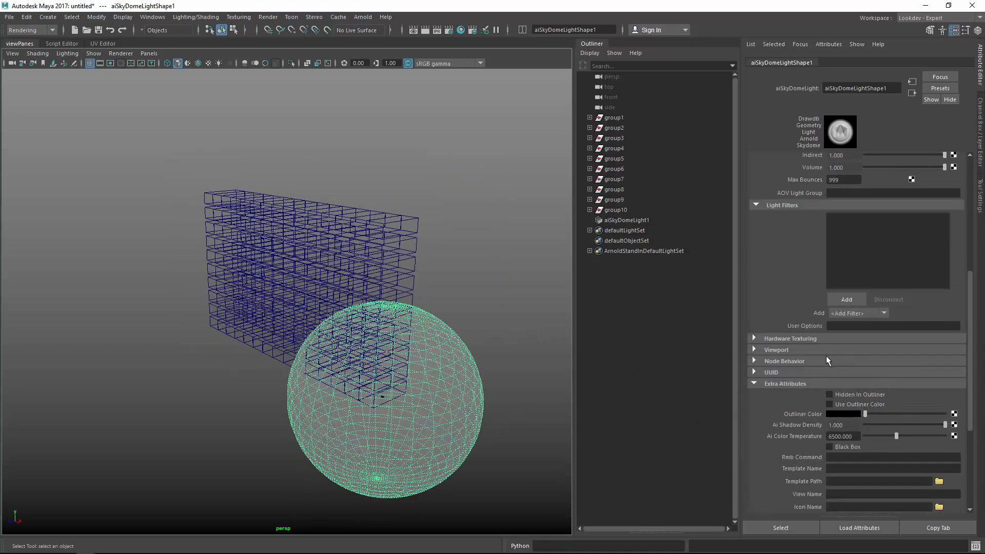
left_click(777, 350)
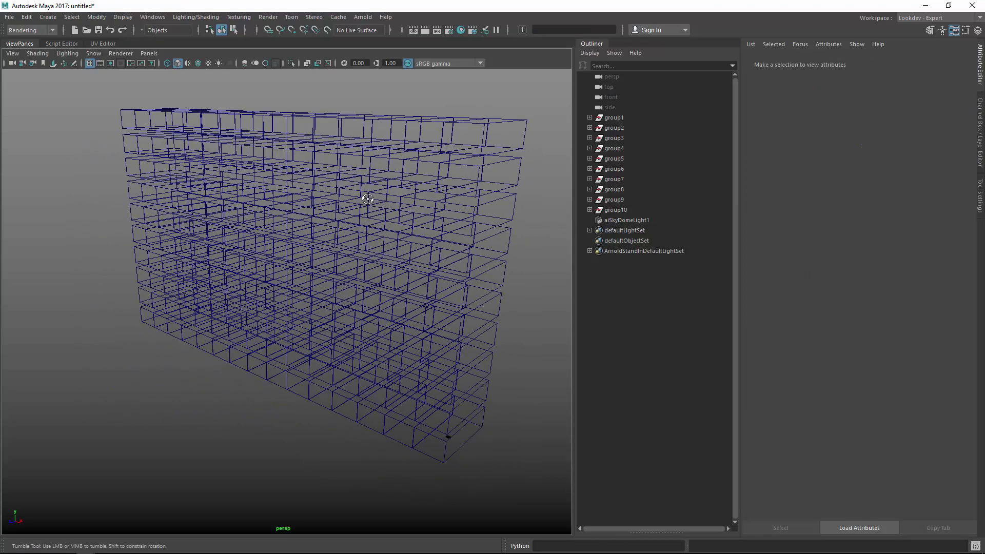
left_click(363, 16)
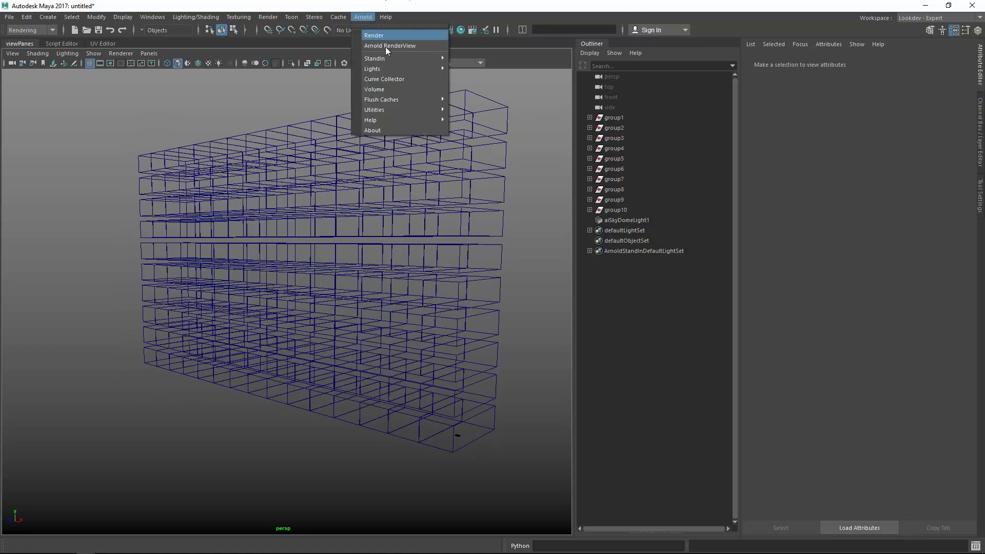
Render the stand-in wall in Arnold RenderView, group the ten rows, then start a new scene
left_click(389, 45)
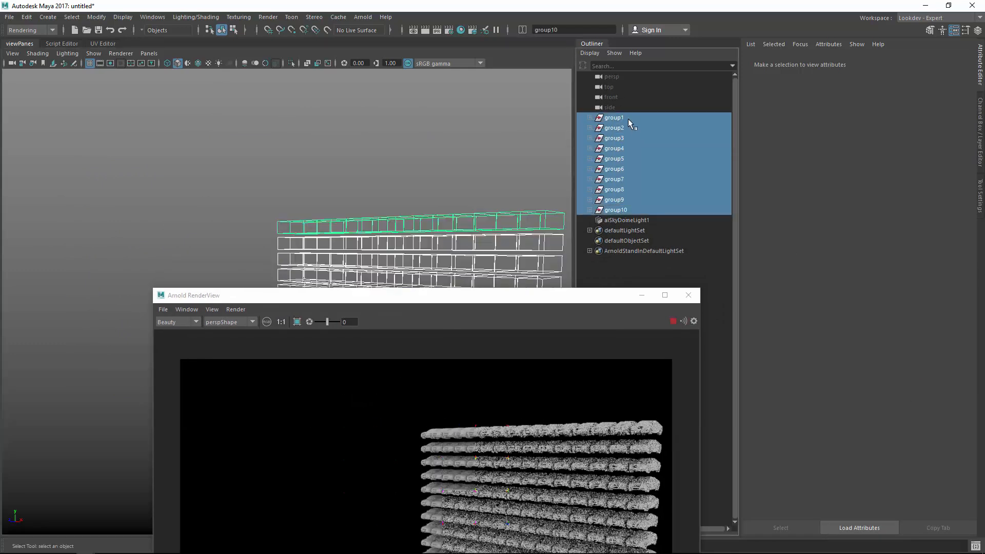
key("ctrl+g")
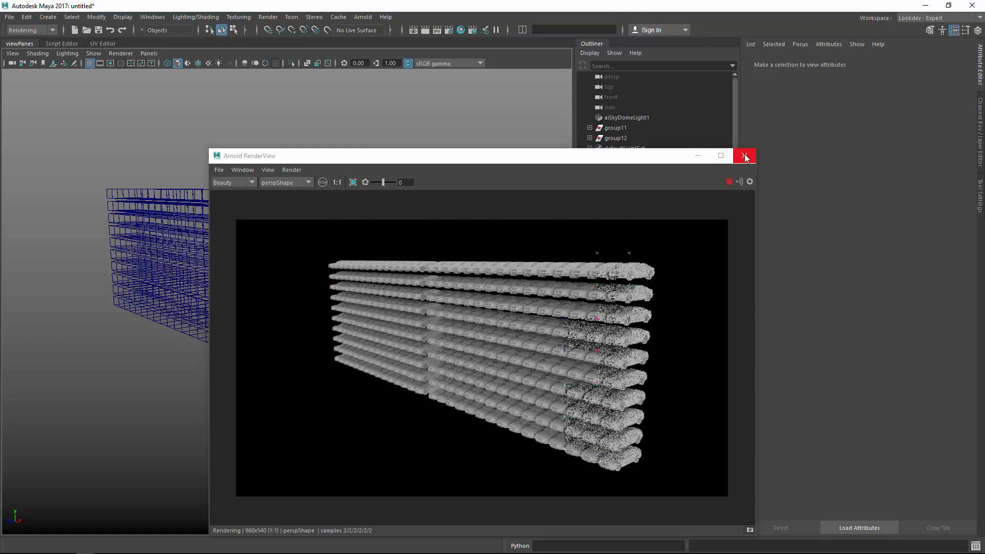
left_click(744, 156)
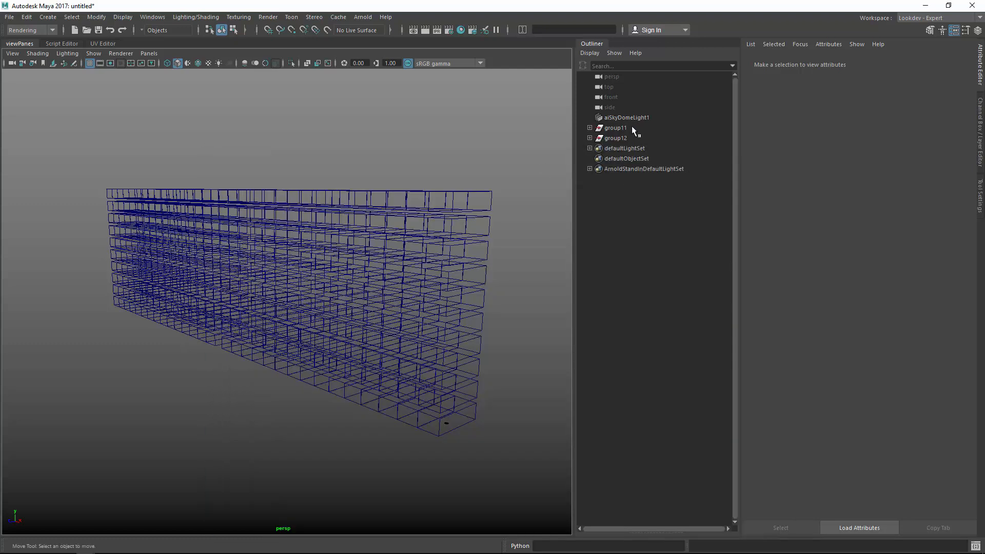
left_click(625, 117)
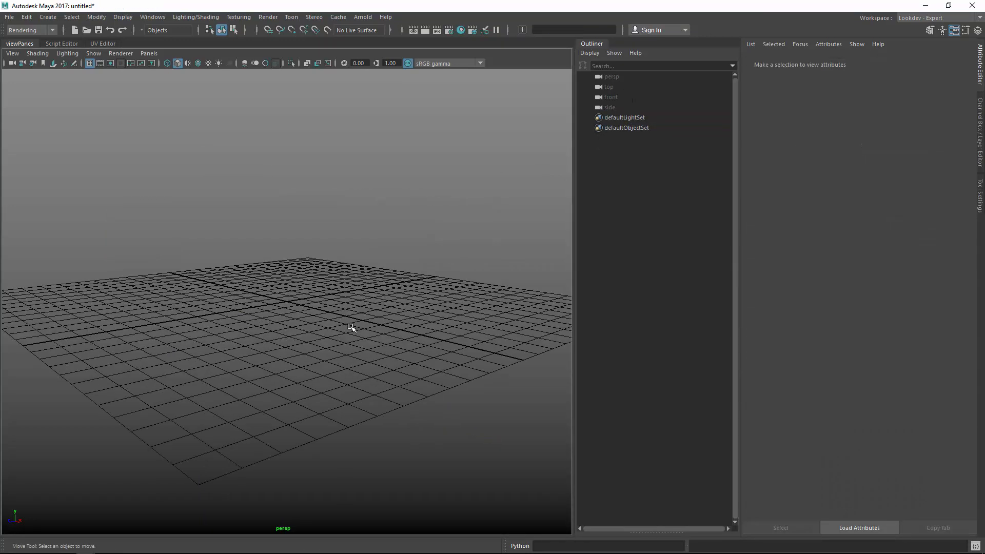
Import Vol5_06_V001.obj from the Volume5 folder into the empty scene
left_click(9, 17)
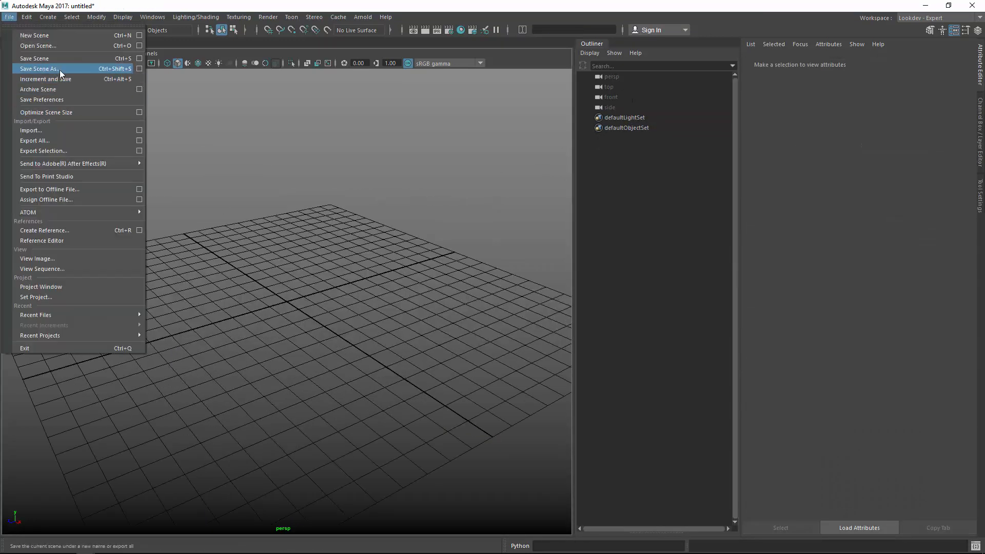
left_click(30, 130)
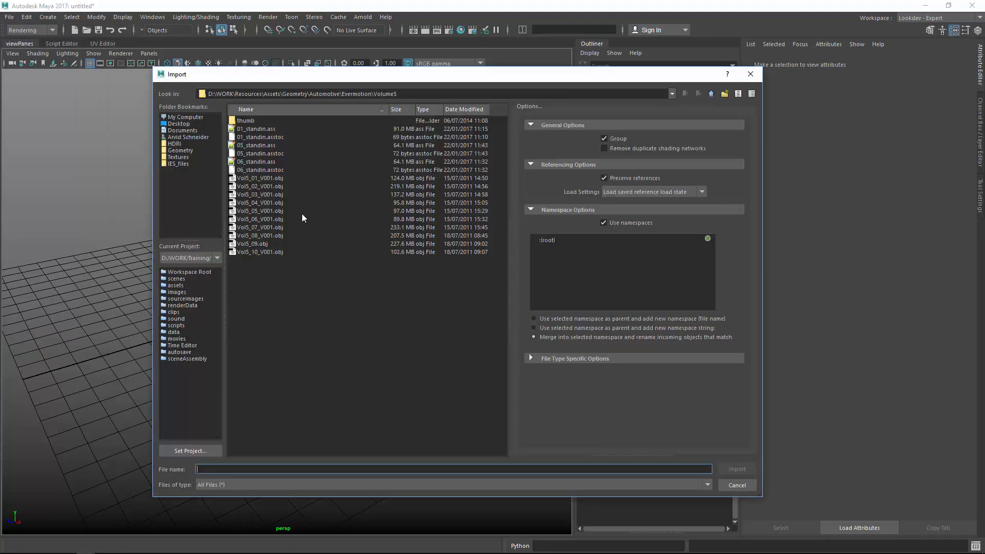
left_click(260, 218)
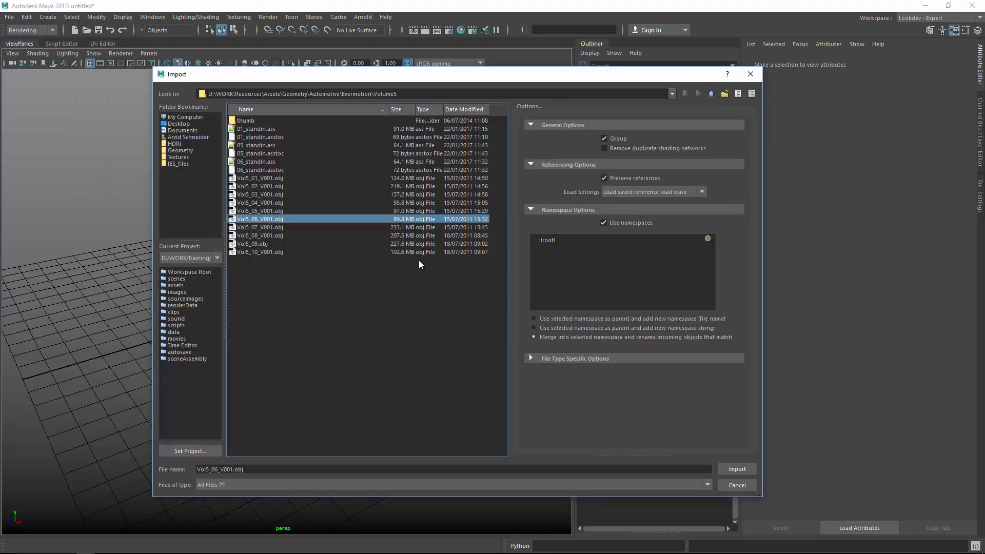
left_click(737, 485)
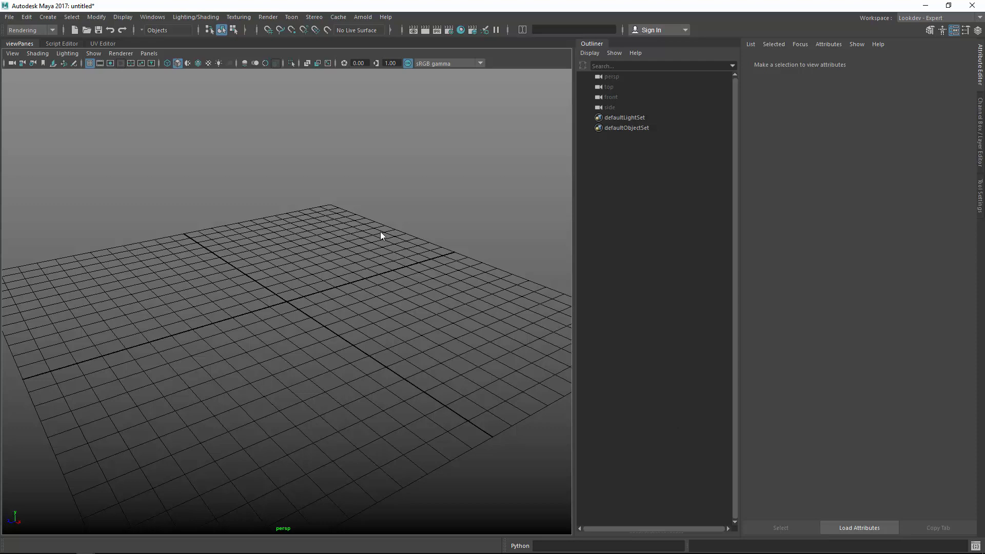
mouse_move(395, 227)
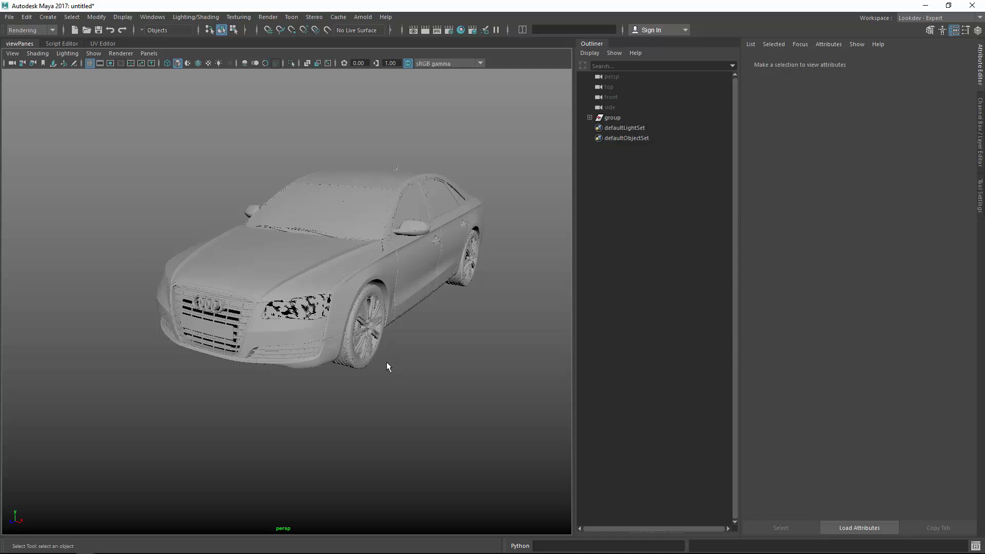
Add a keyable float attribute mtoa_constant_tireStrength to tire_flShape through Add Attributes
left_click(377, 251)
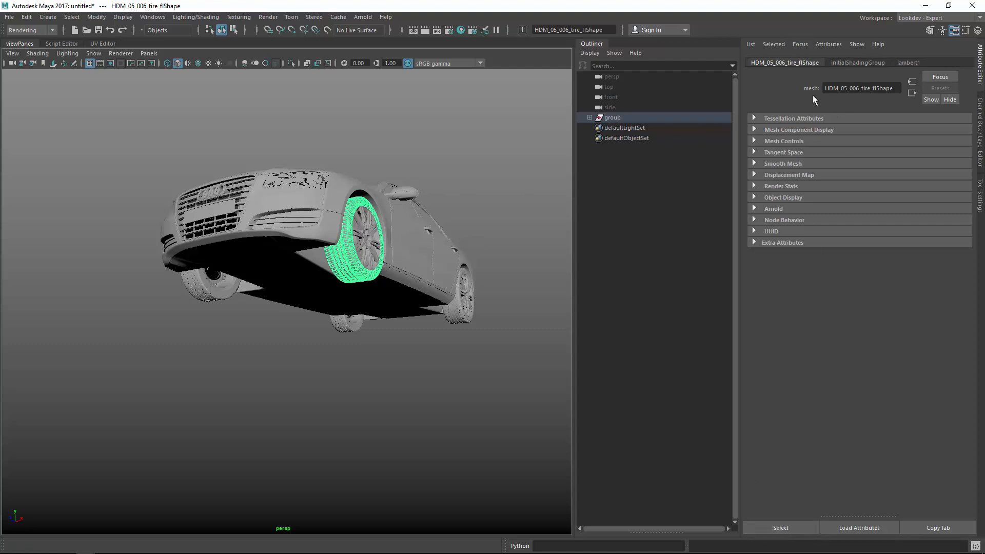
left_click(828, 44)
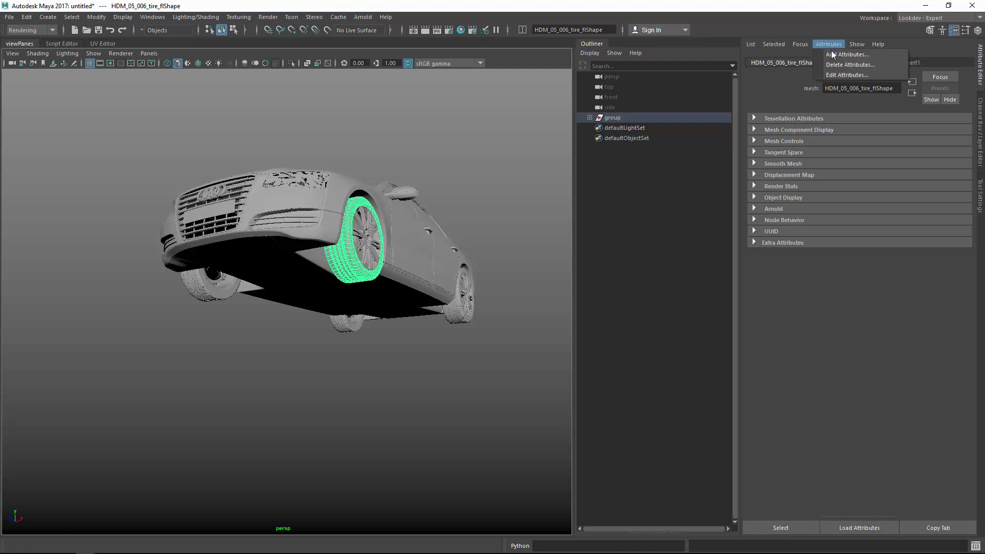
left_click(848, 54)
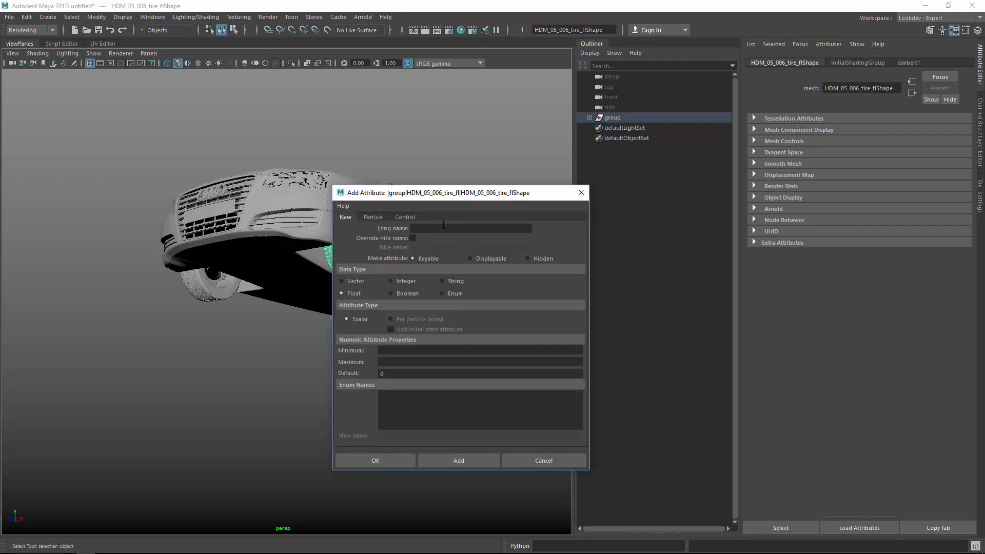
type("mtoa_")
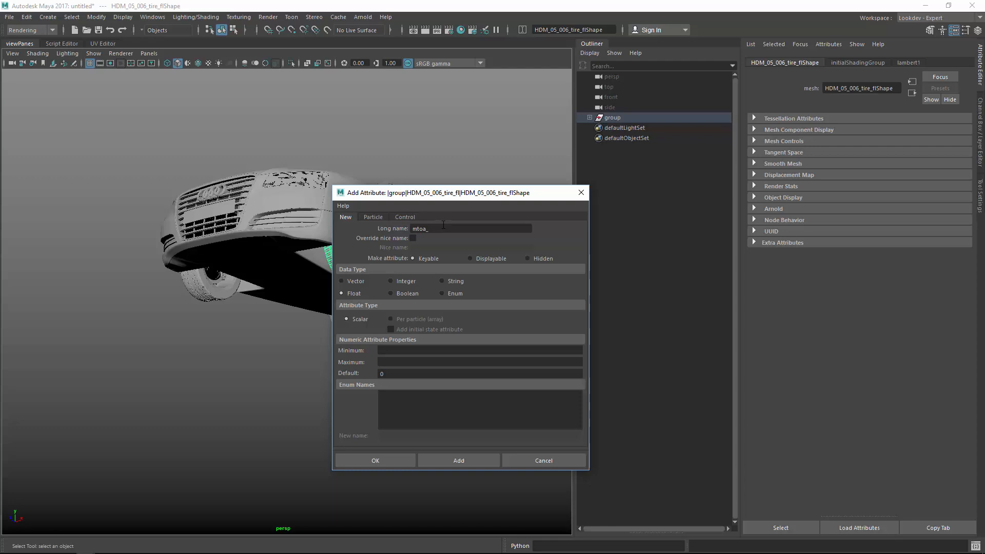
type("constant")
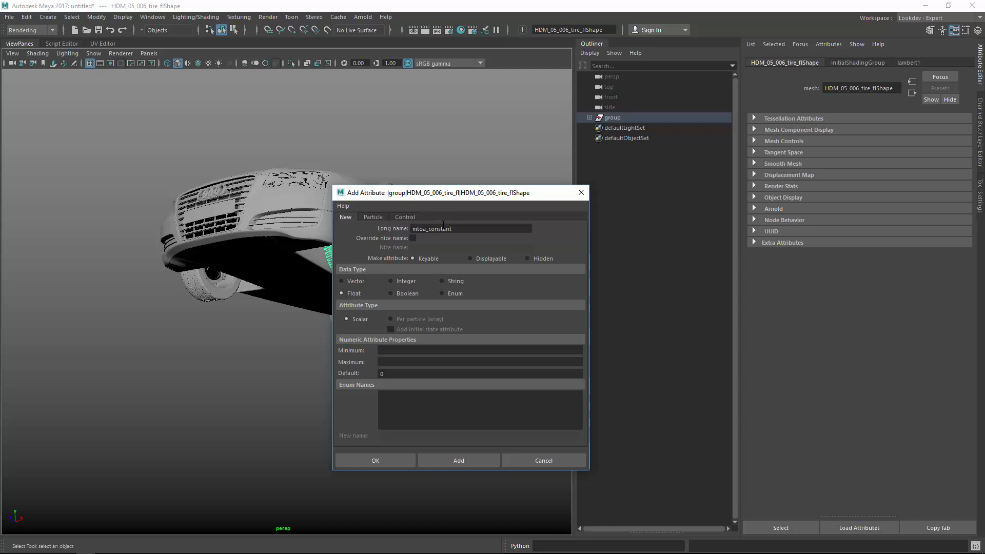
type("_")
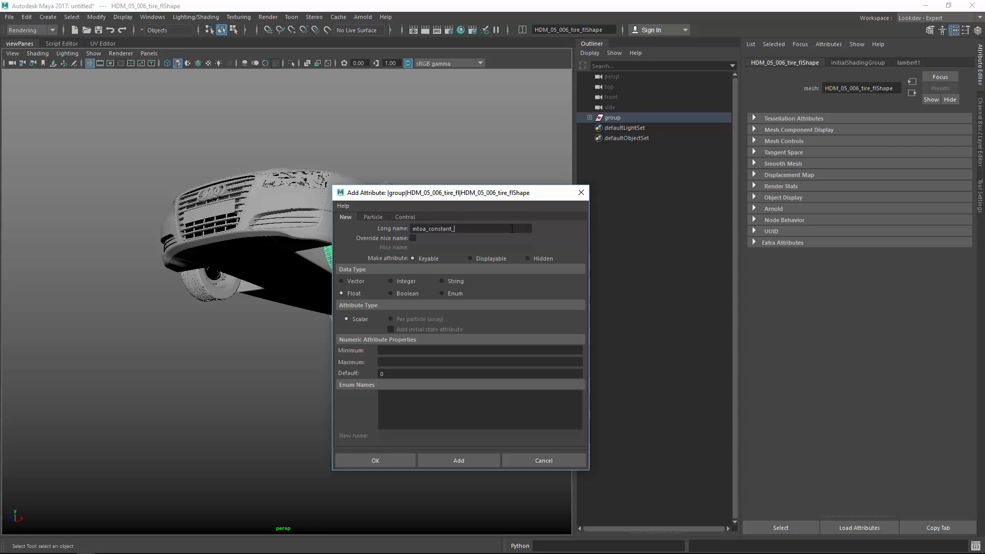
type("tireSt")
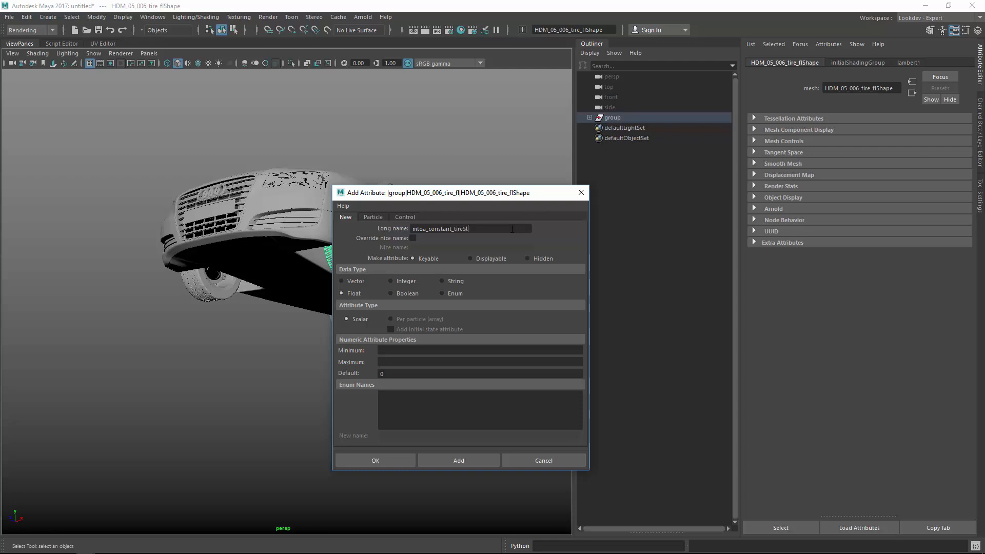
key("Backspace")
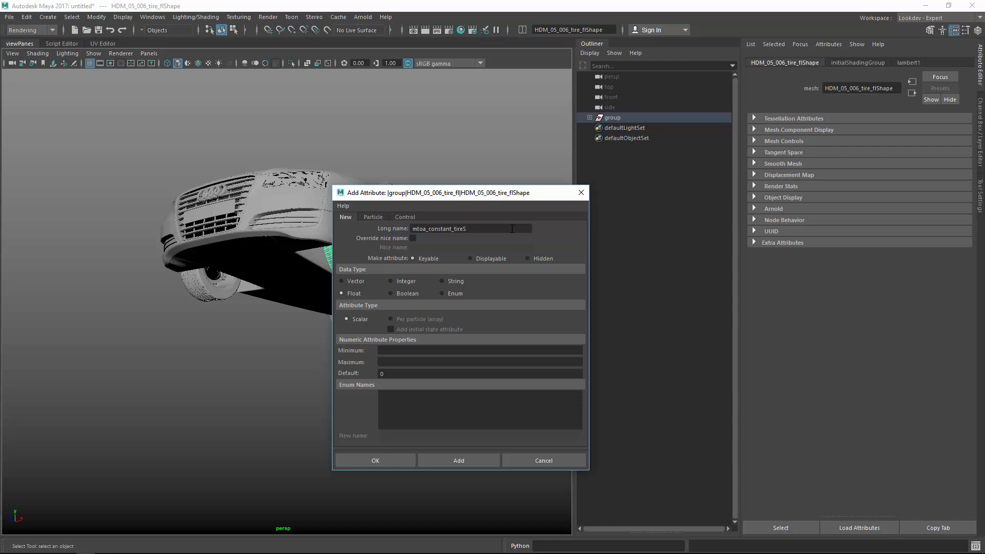
type("trength")
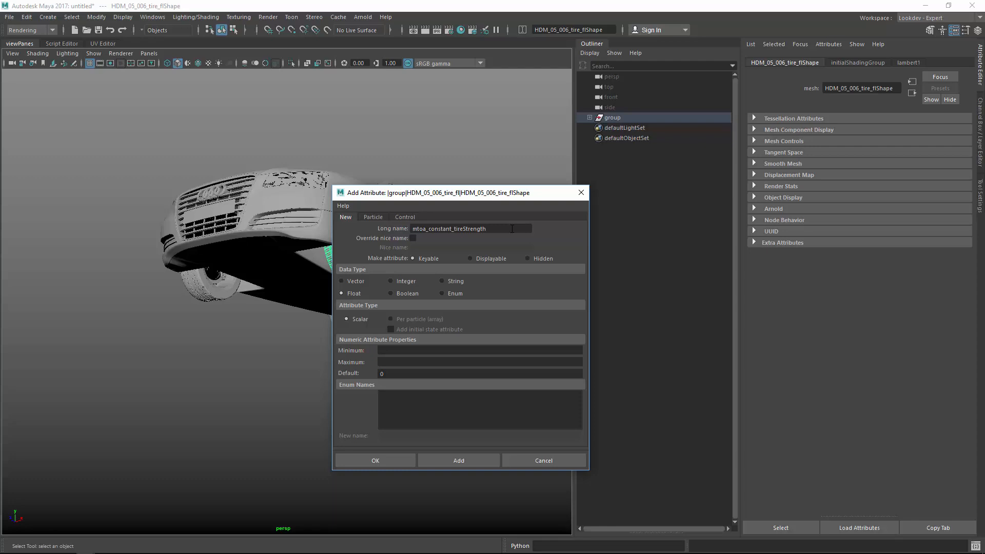
triple_click(450, 228)
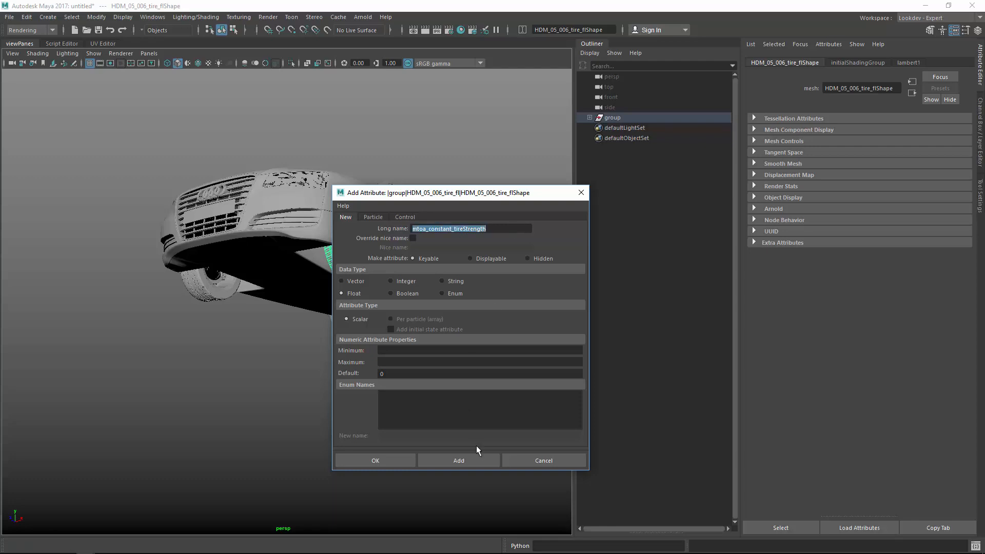
left_click(459, 460)
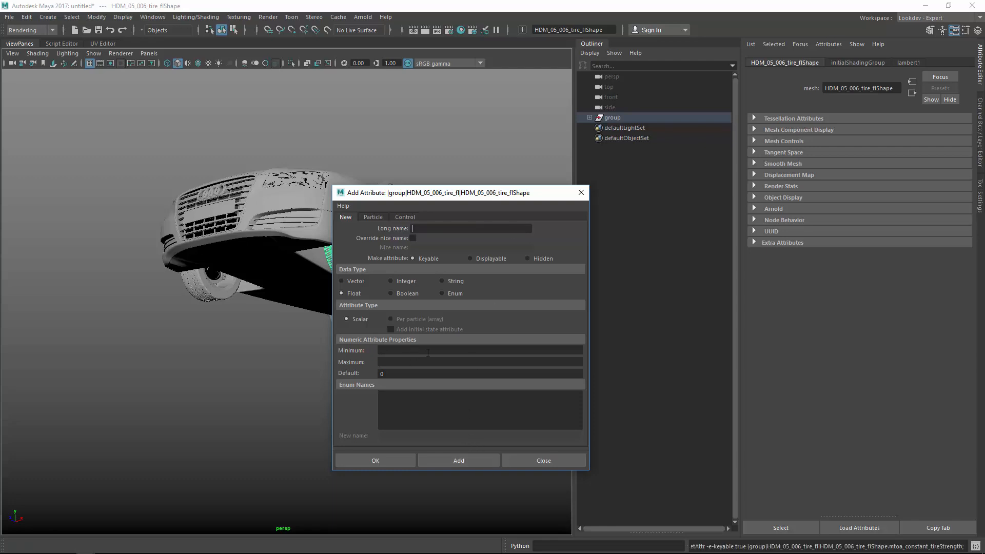
left_click(783, 243)
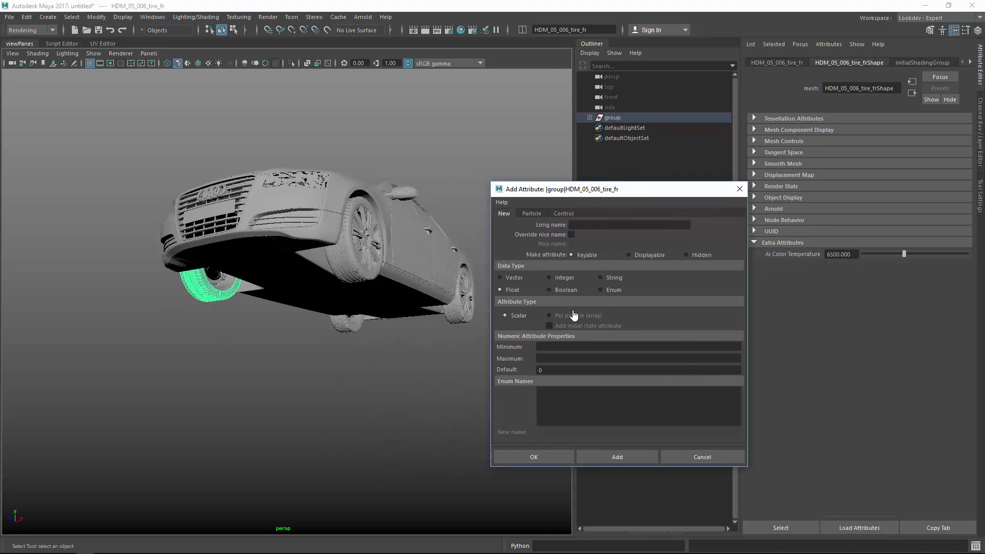
Add mtoa_constant_tireStrength to the tire_fr, tire_rr and tire_rl shapes, then close the dialog
left_click(781, 527)
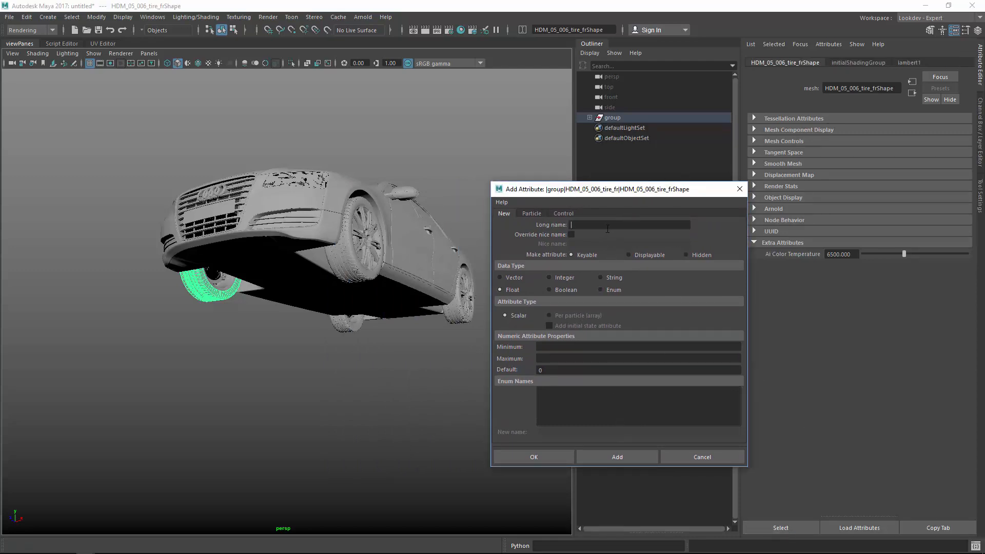
left_click(617, 457)
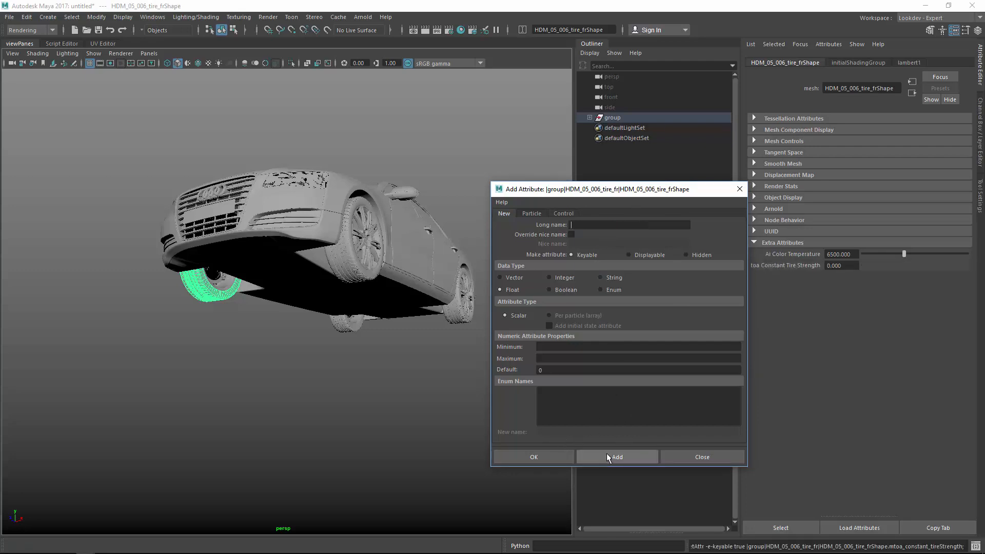
left_click(616, 456)
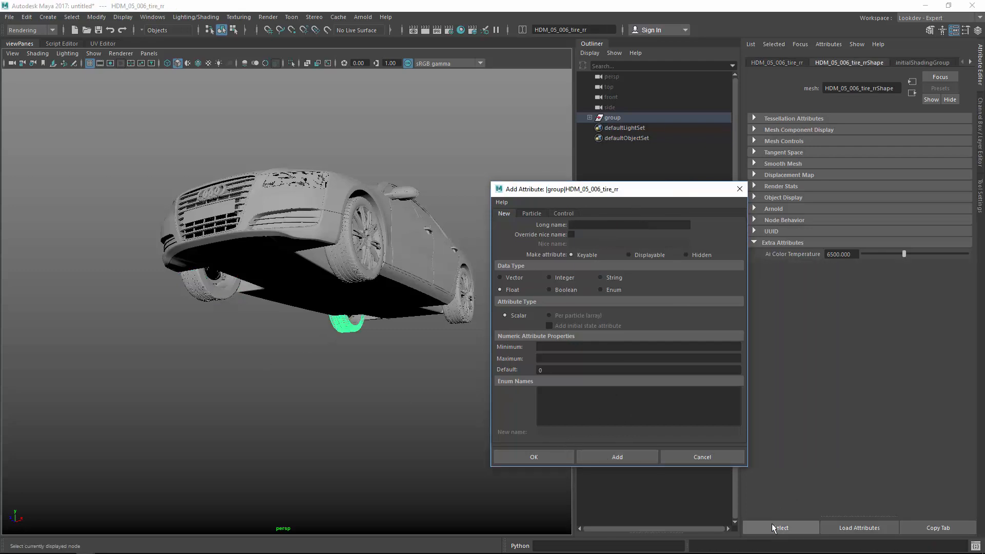
type("mtoa_constant_tireStrength")
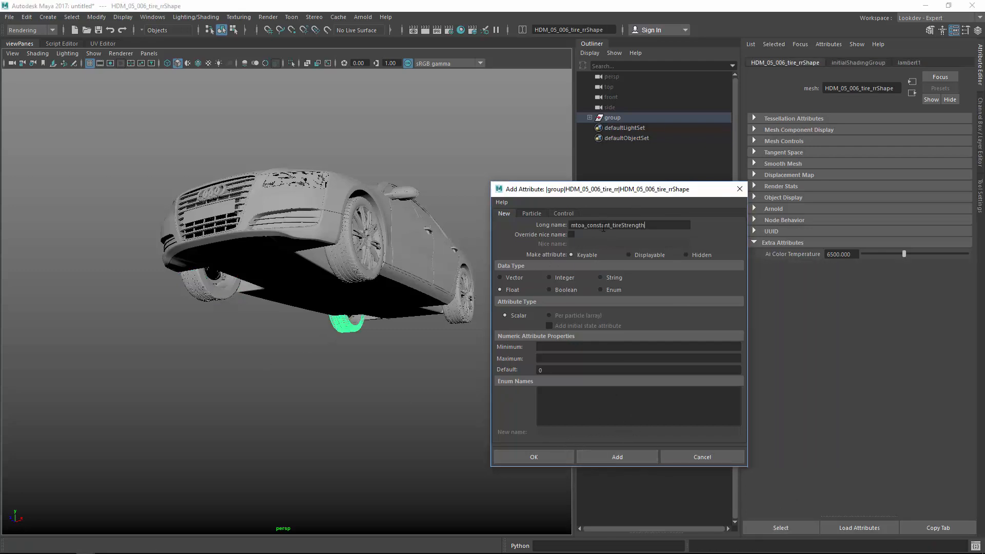
left_click(616, 457)
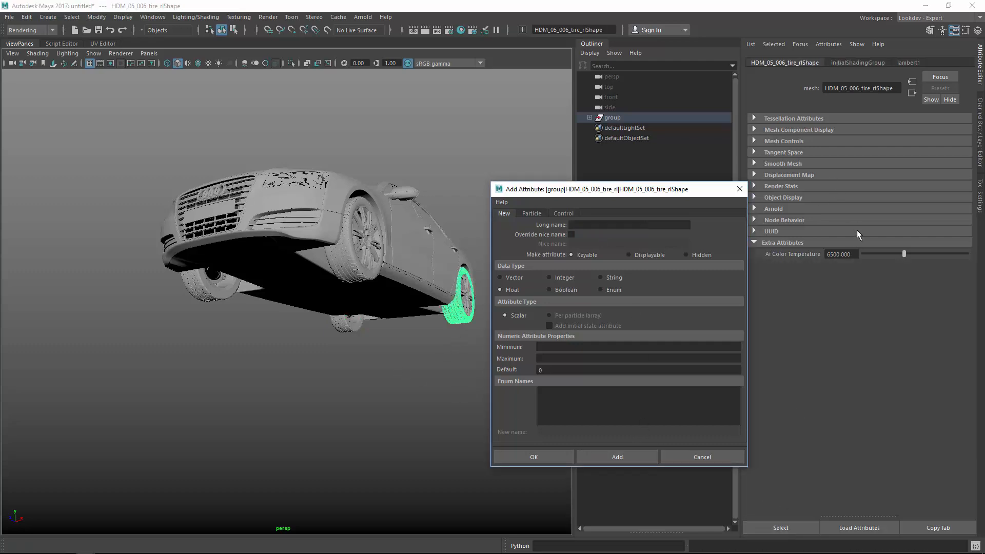
type("mtoa_constant_tireStrength")
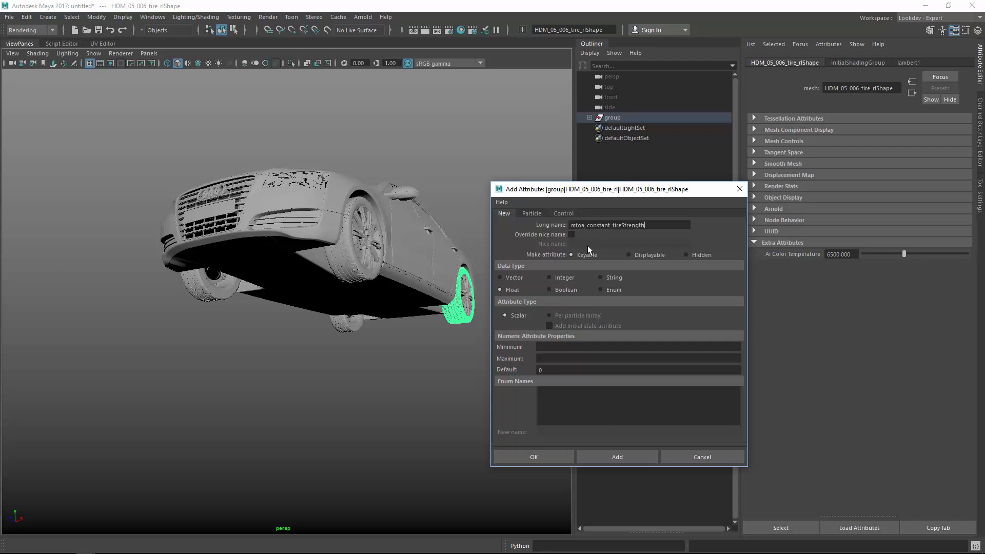
left_click(616, 456)
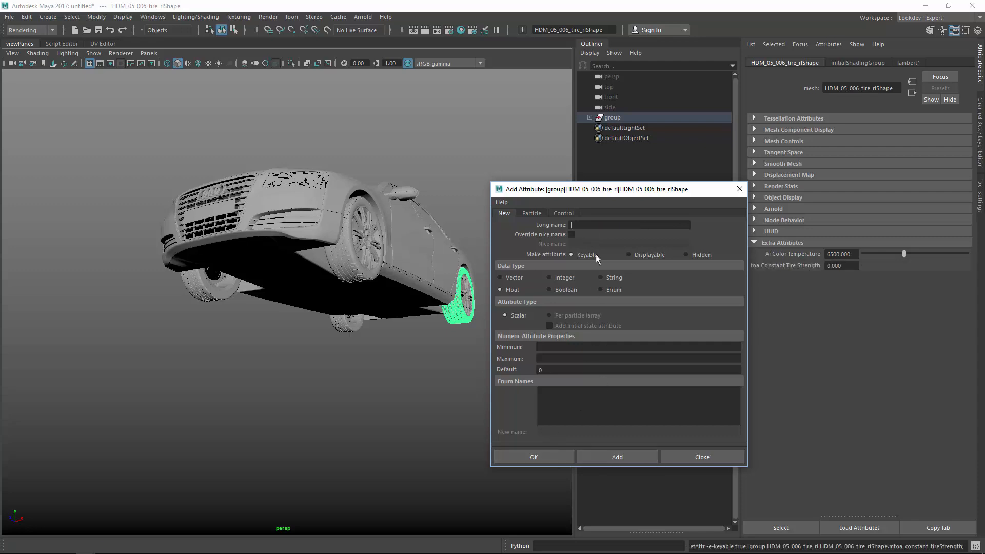
type("mtoa_constant_tireStrength")
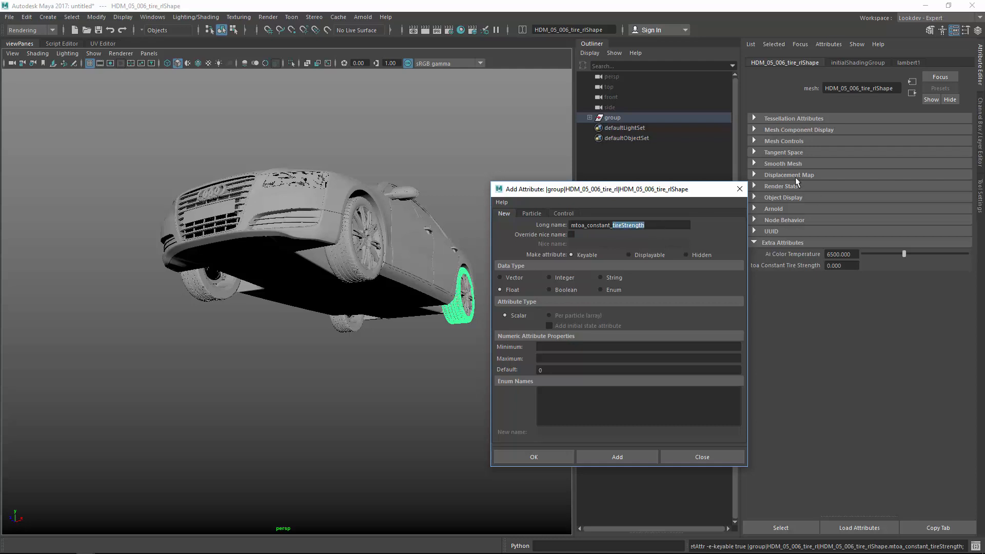
left_click(534, 456)
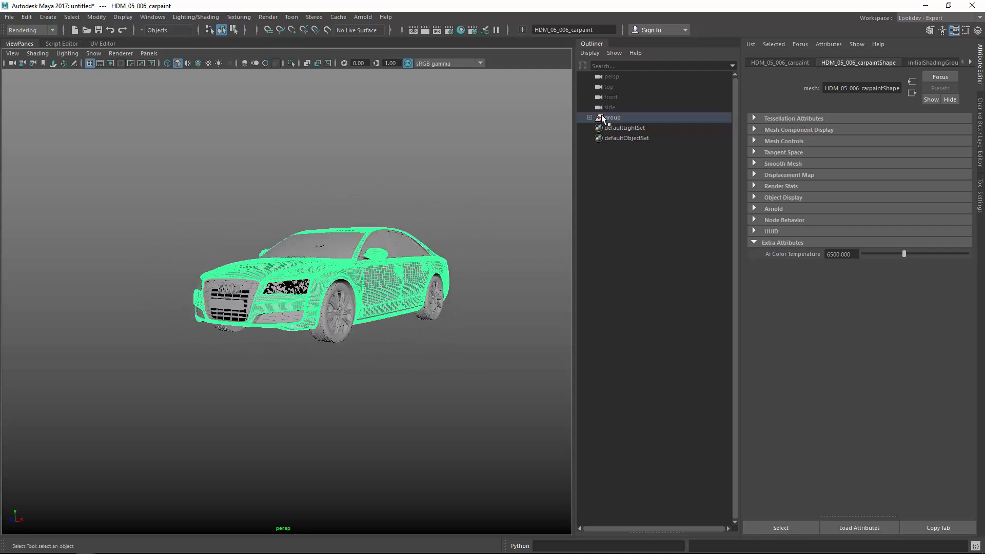
Export the selected car group as Arnold stand-in 06_standin_primvar_tireStrength.ass
left_click(611, 117)
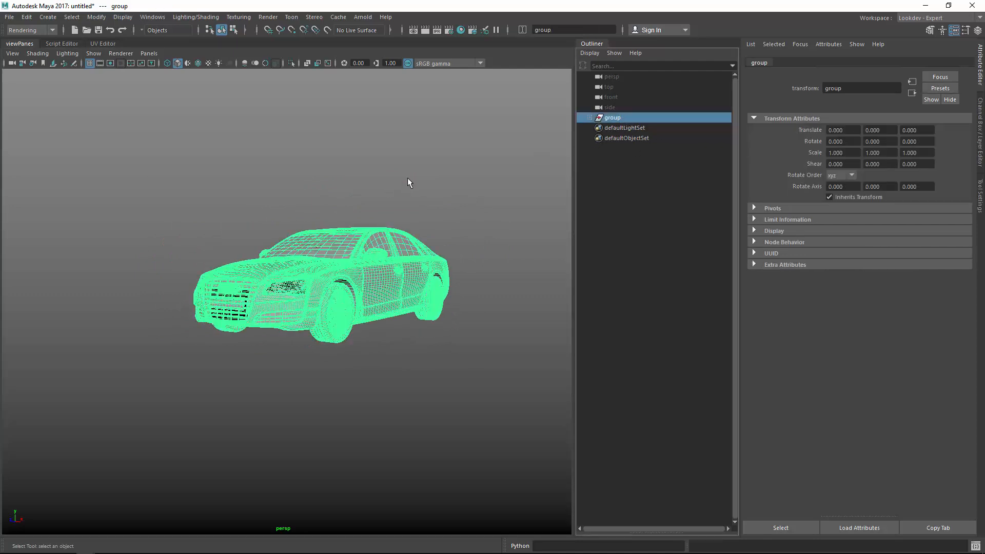
left_click(362, 17)
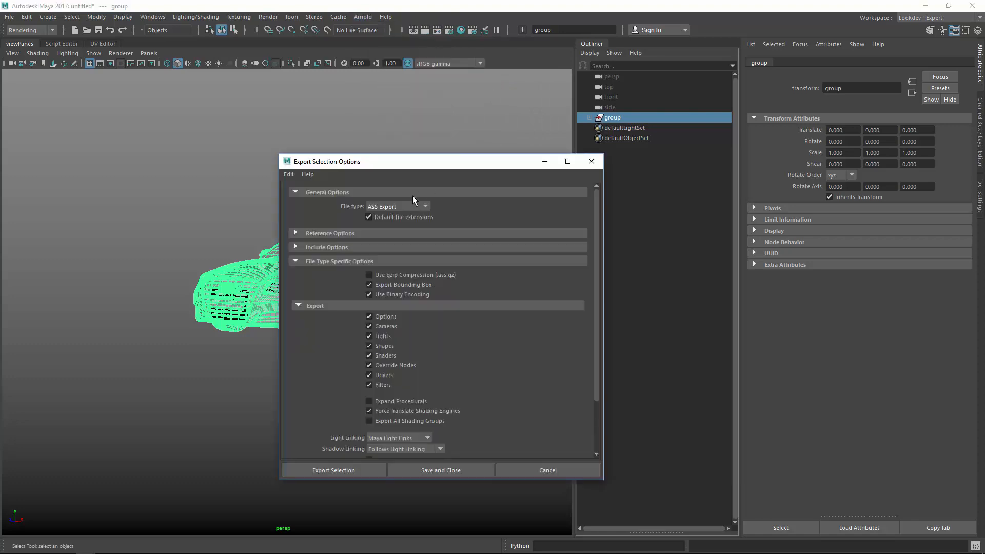
left_click(369, 420)
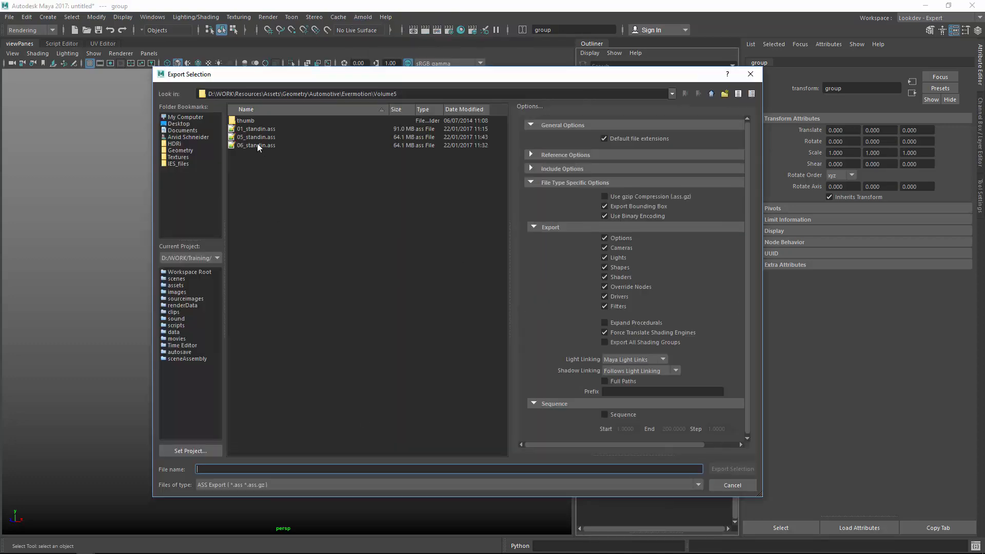
left_click(258, 145)
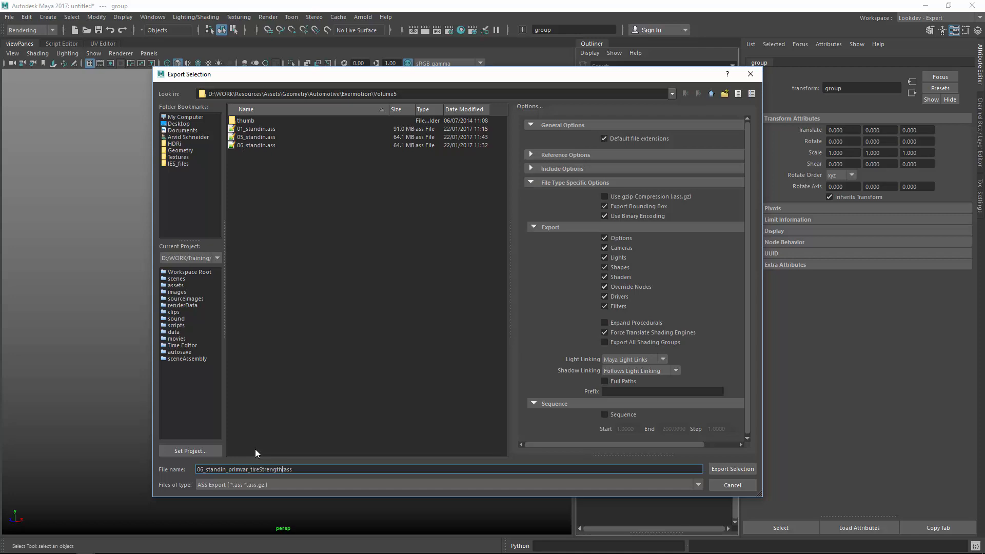
left_click(733, 469)
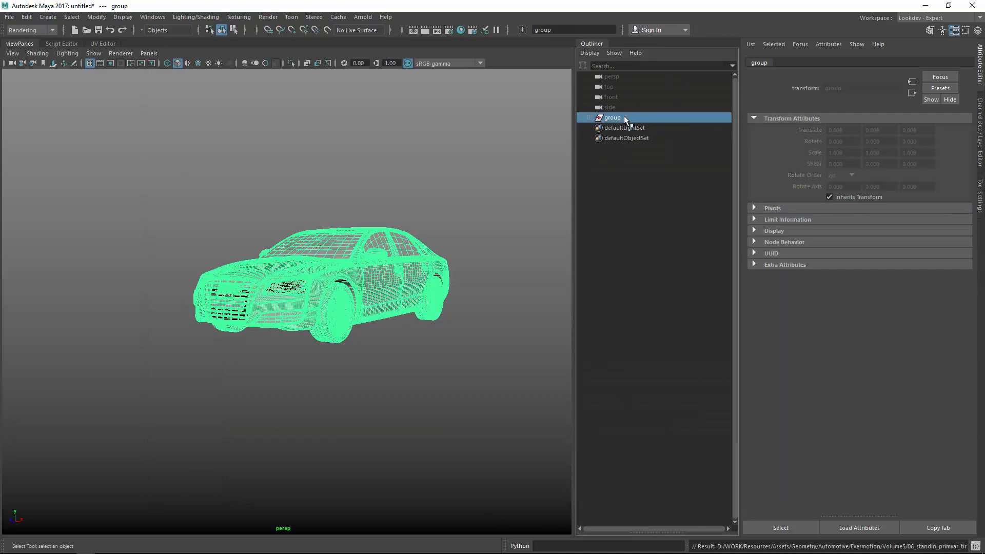
Create Arnold stand-ins of the car in the new scene and add a polygon plane
left_click(363, 17)
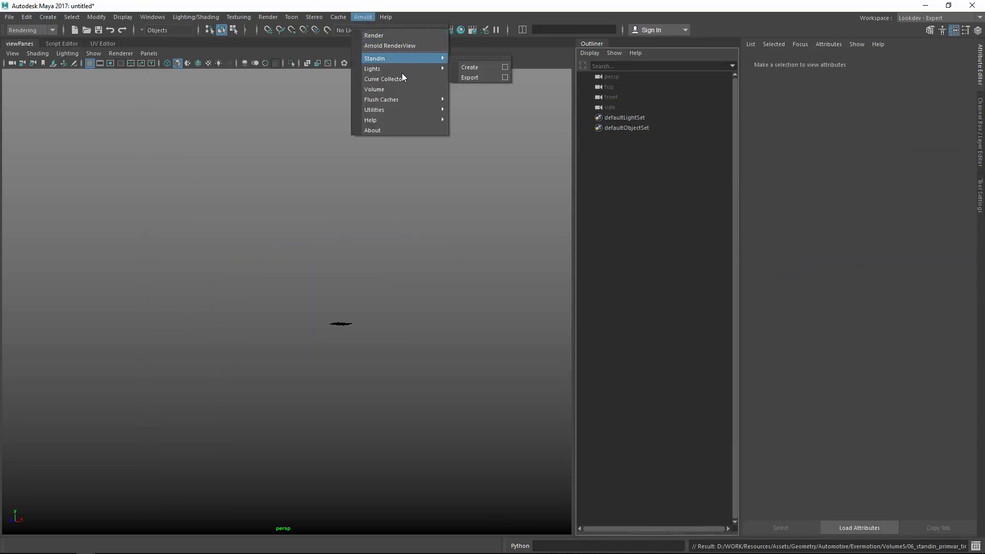
left_click(470, 67)
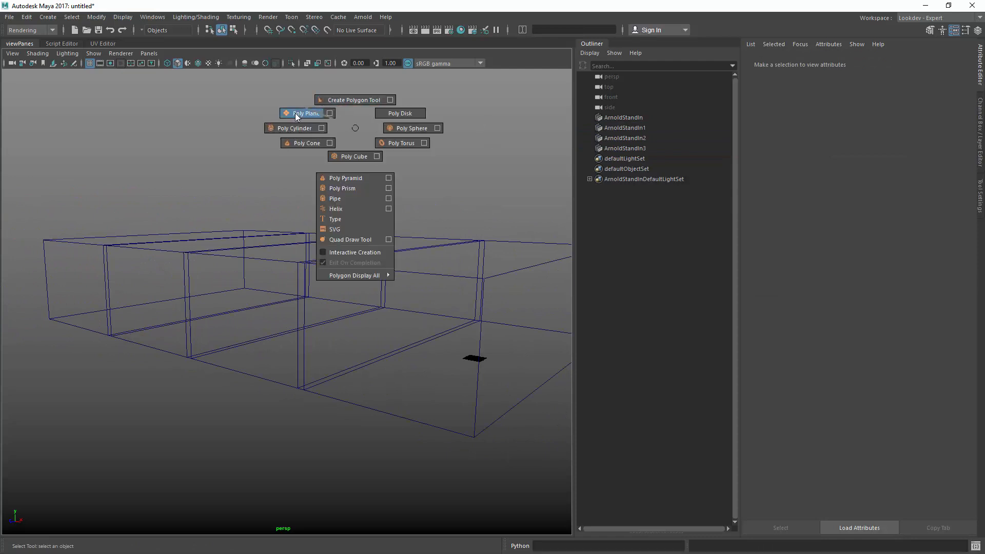
left_click(305, 113)
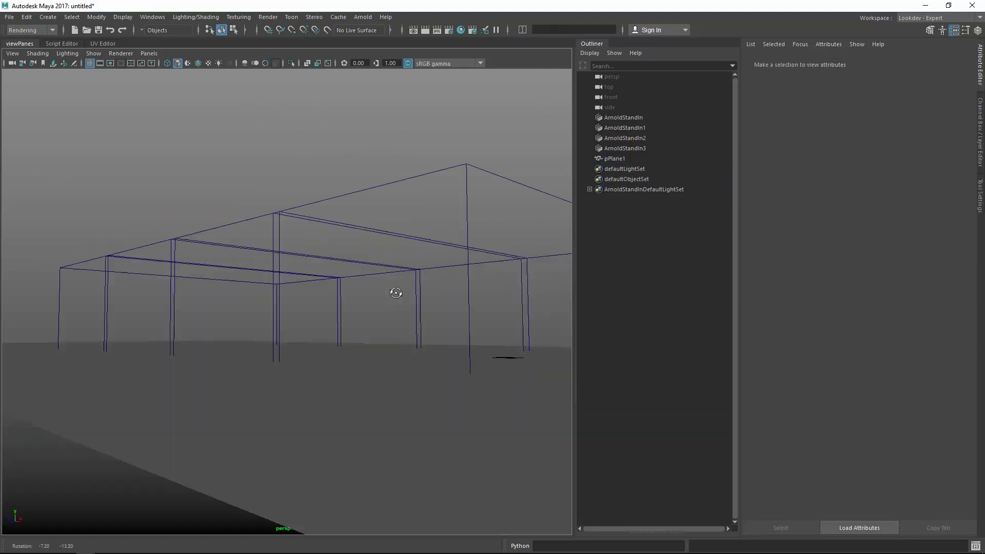
Add an Arnold skydome light and render the four cars in Arnold RenderView
left_click(363, 17)
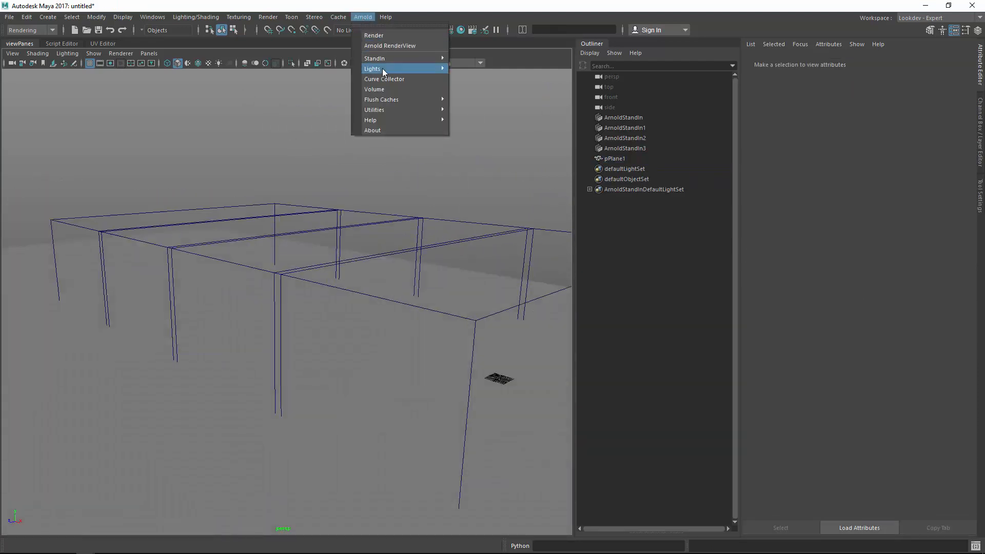
mouse_move(374, 68)
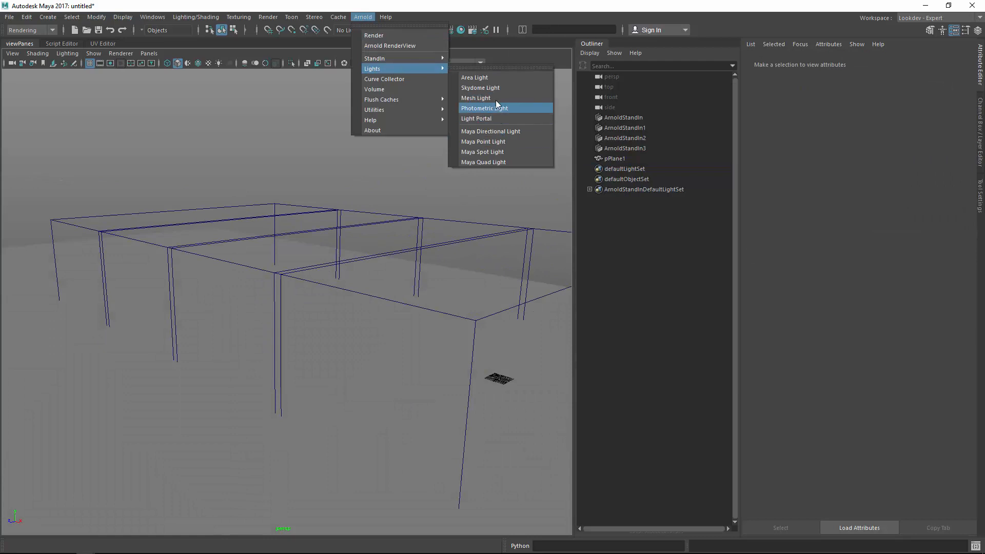
left_click(480, 87)
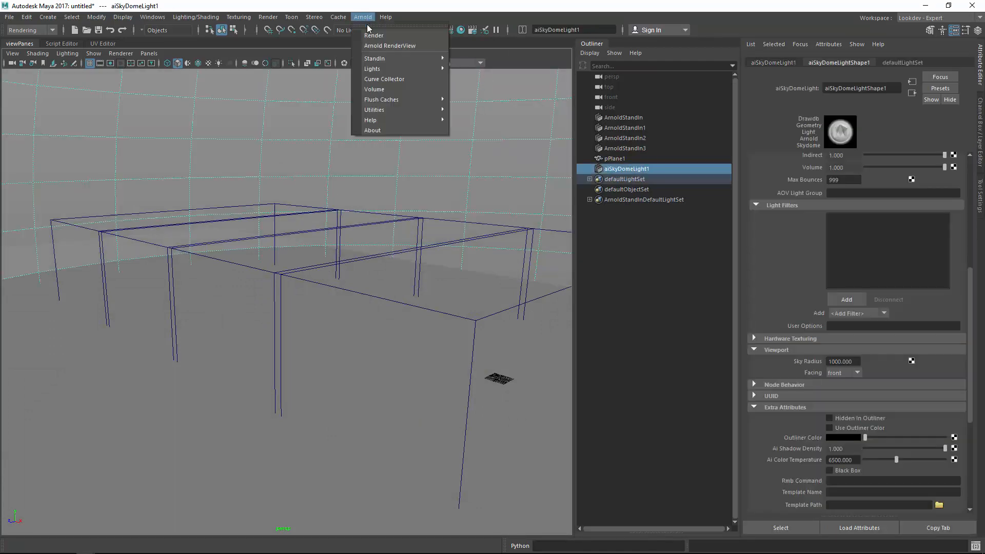
left_click(390, 45)
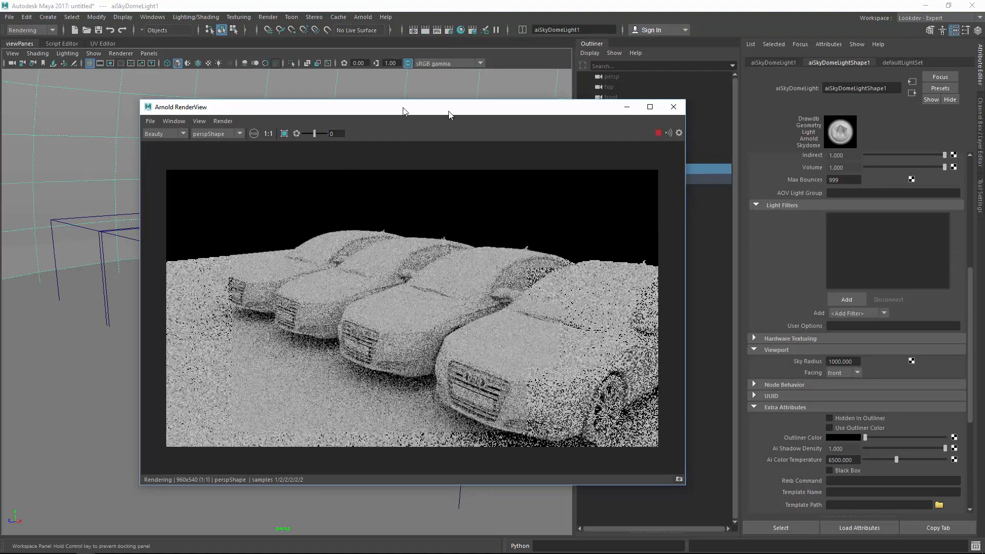
left_click_drag(406, 106, 552, 122)
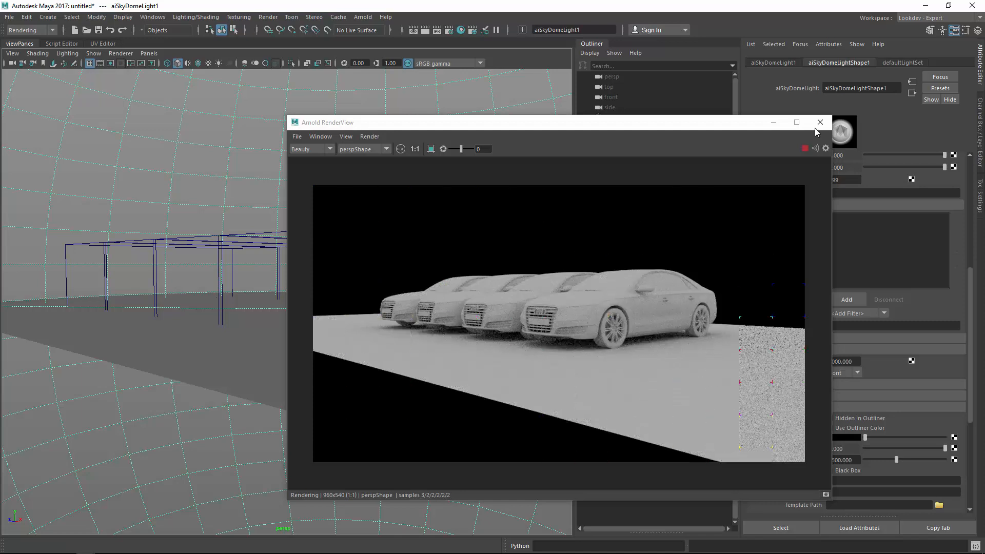
Close RenderView, assign a new aiSurface material to the stand-in group, and open its attributes
left_click(820, 122)
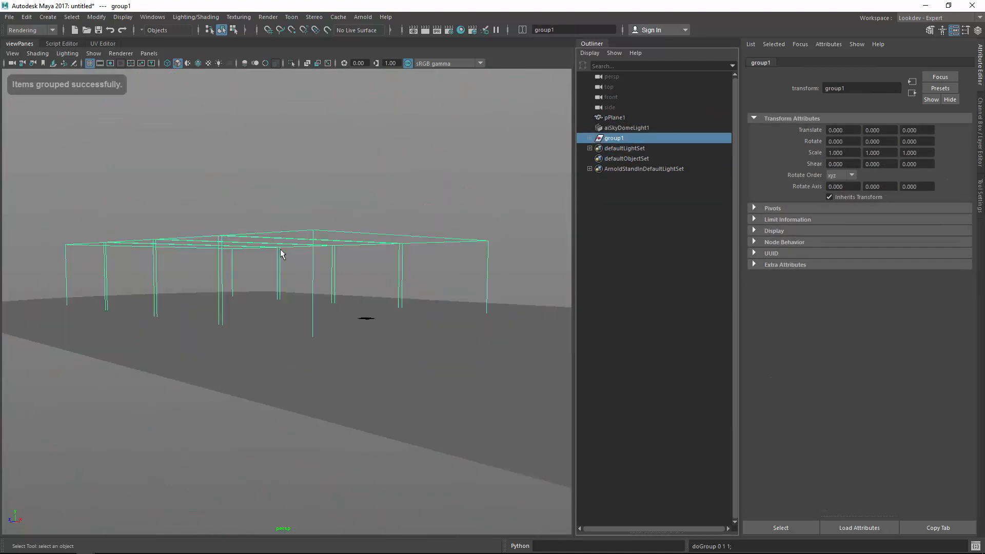
right_click(282, 253)
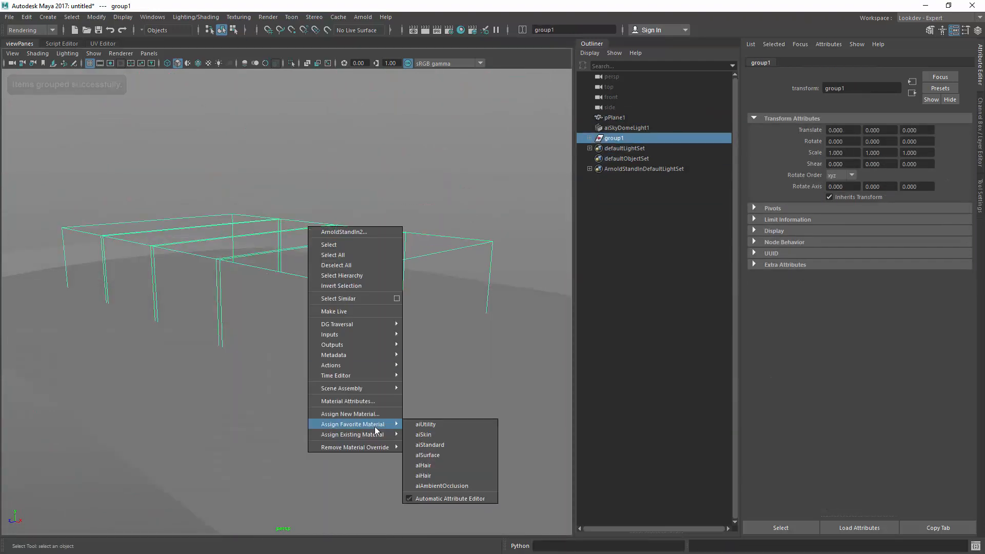
mouse_move(352, 413)
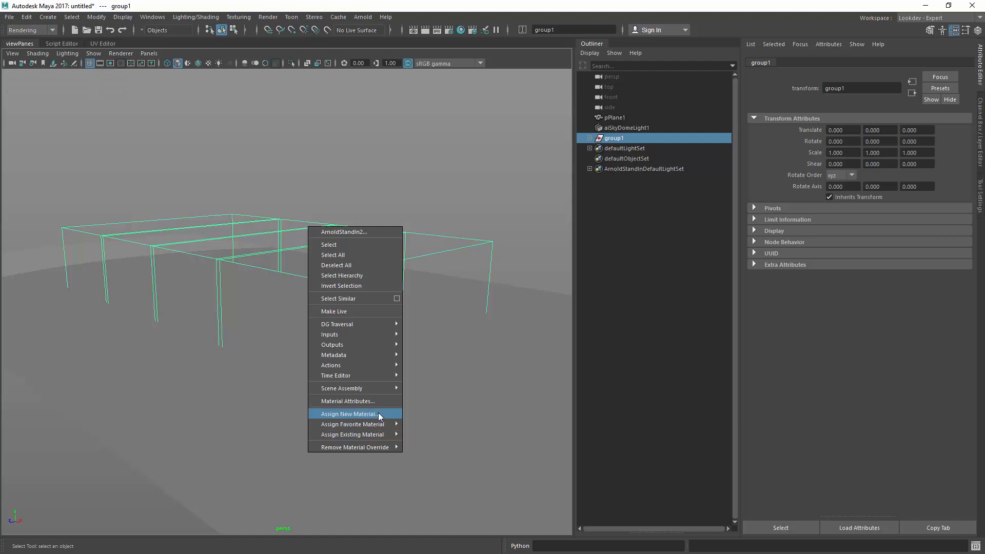
left_click(352, 414)
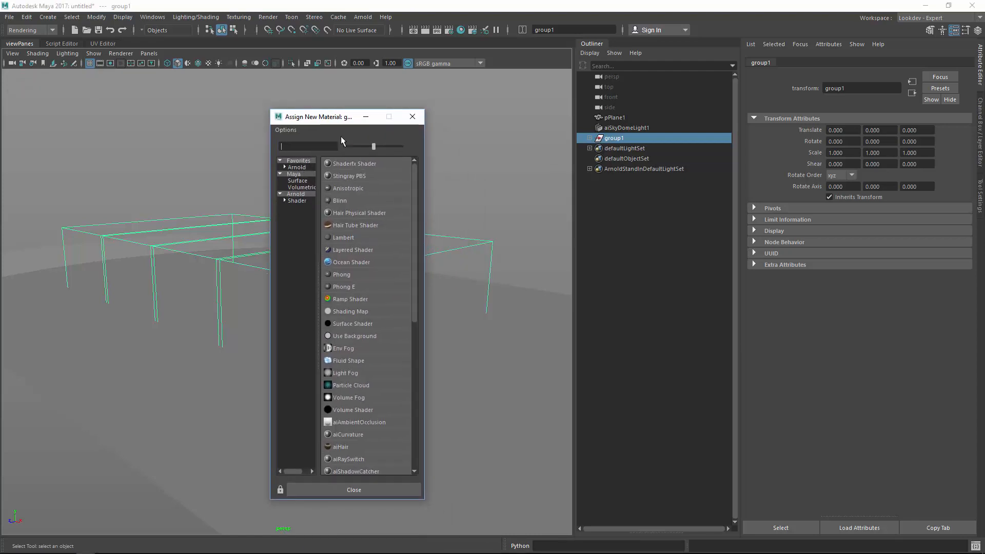
left_click(295, 194)
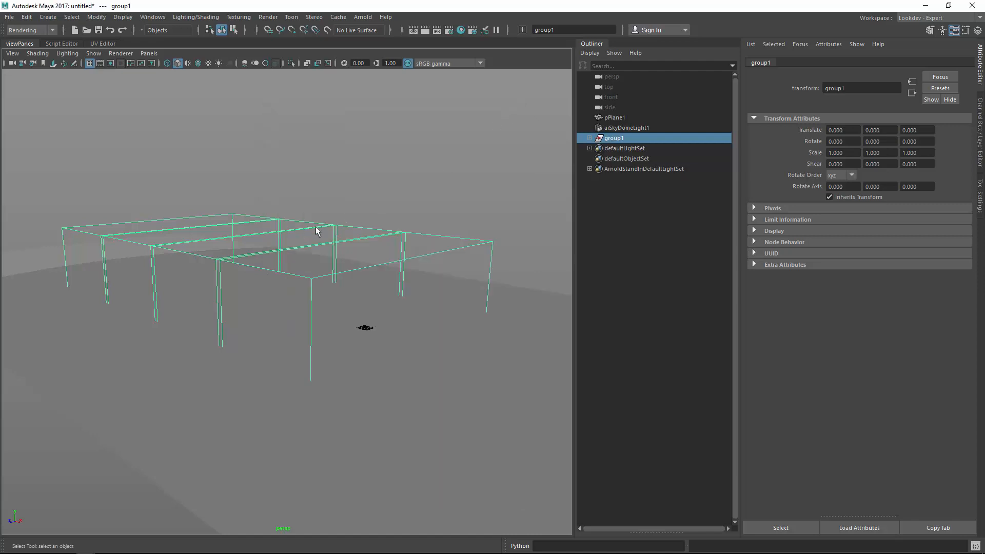
right_click(317, 232)
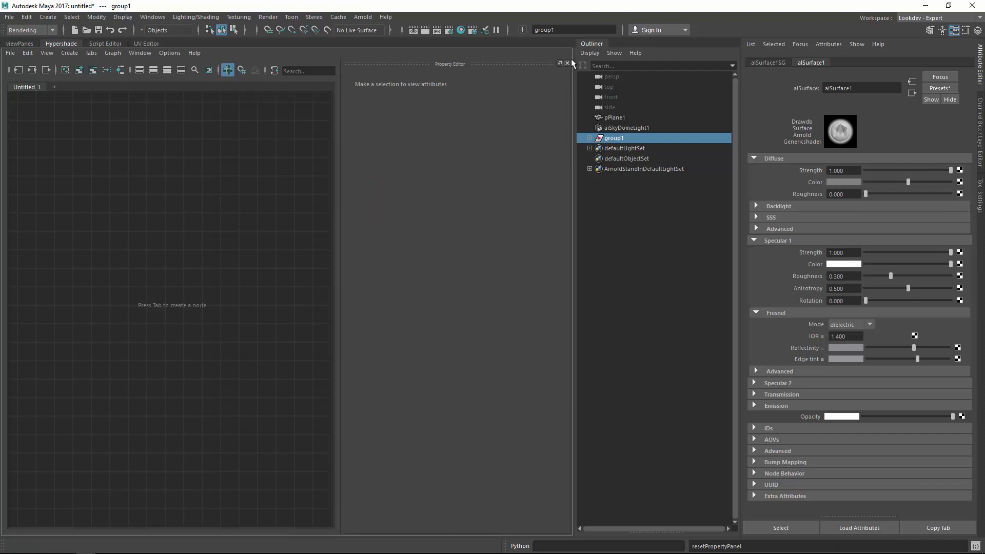
Create an aiUserDataFloat node reading tireStrength and connect Out Value to aiSurface1's Diffuse Strength
left_click(567, 63)
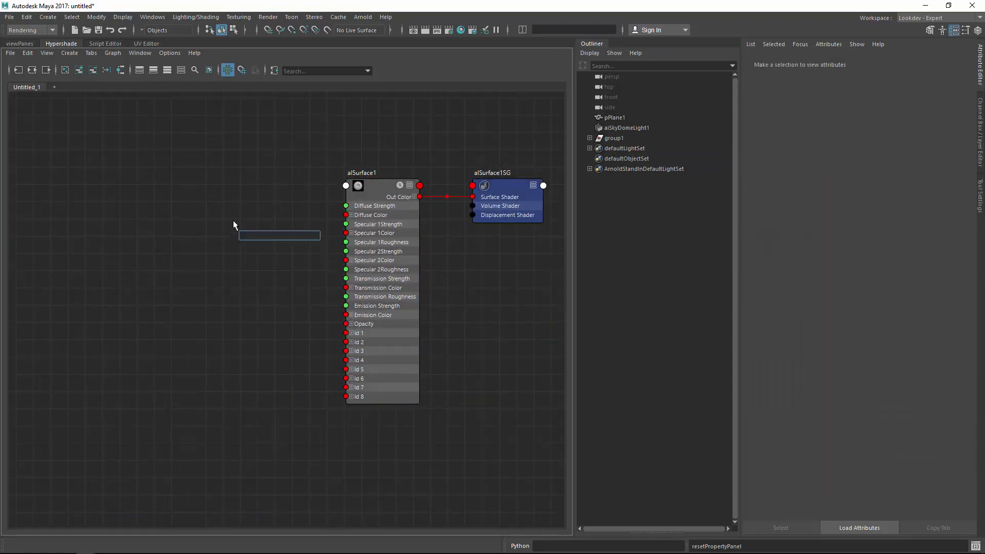
type("aiUserDataInt")
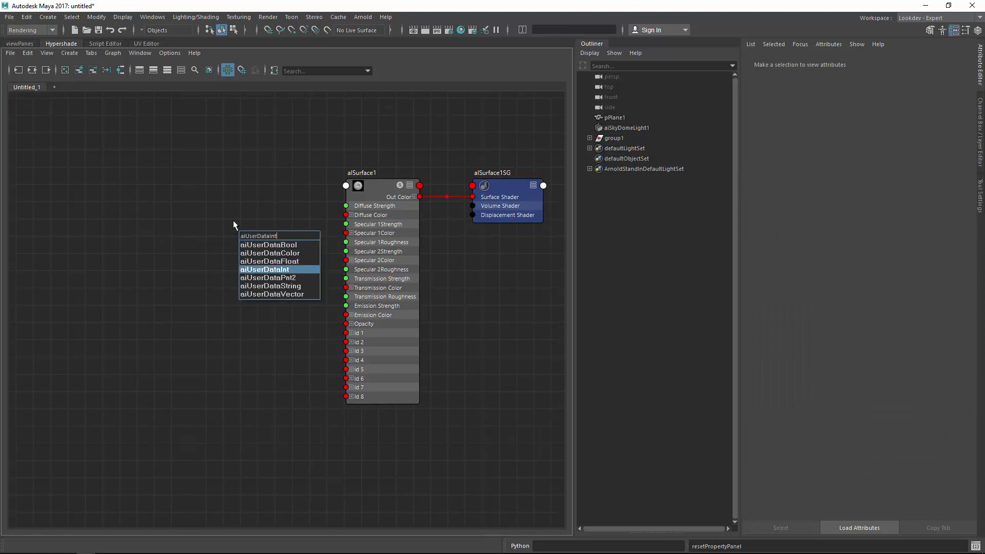
left_click(269, 261)
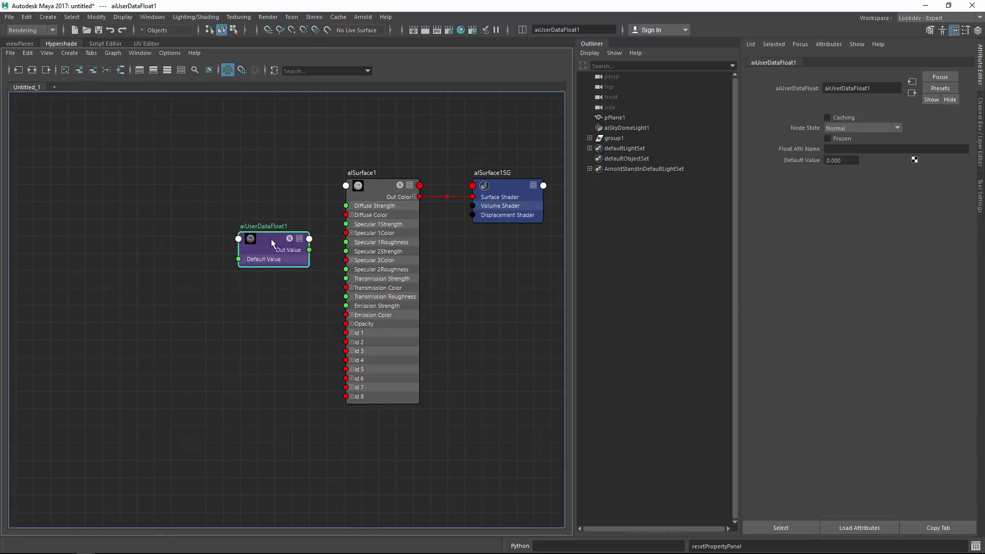
type("tireStrength")
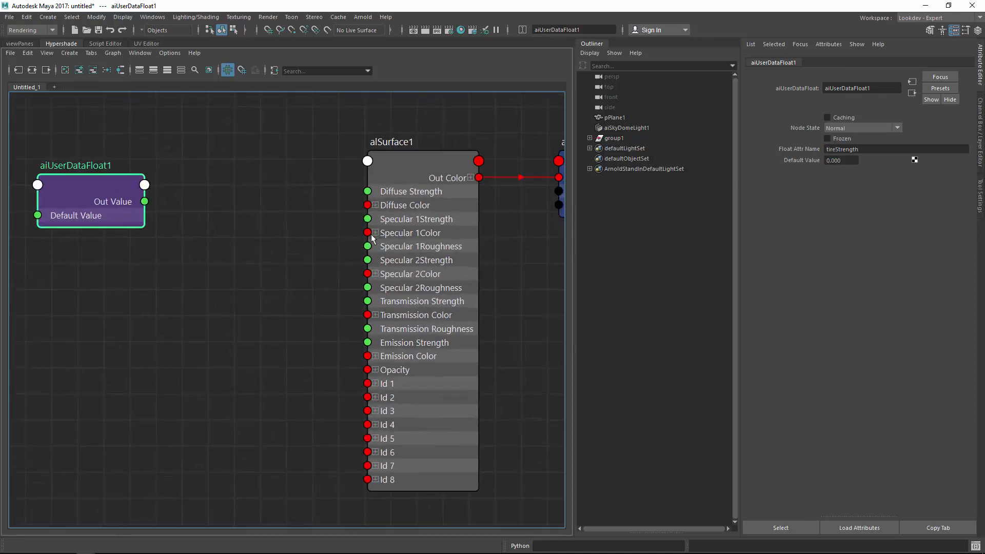
left_click_drag(145, 202, 367, 191)
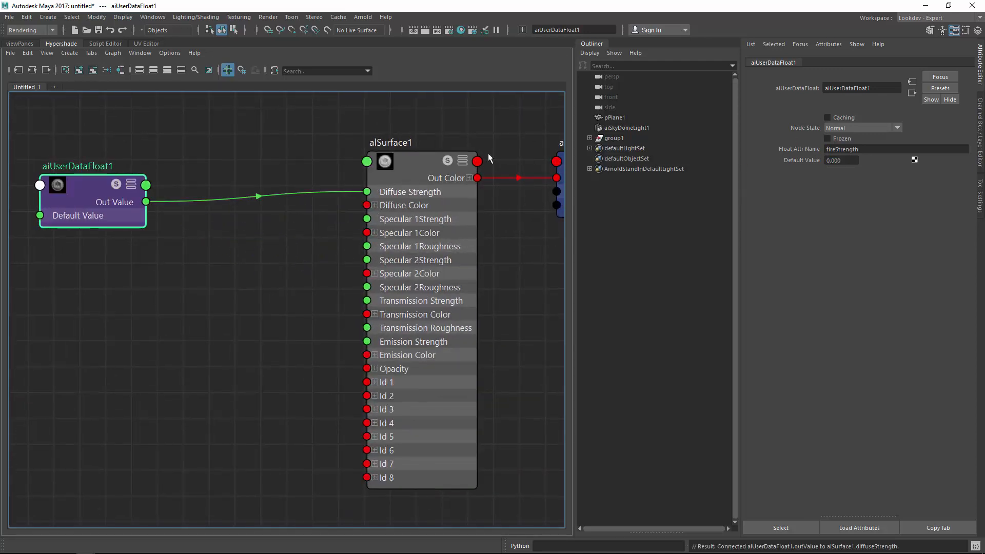
left_click(362, 17)
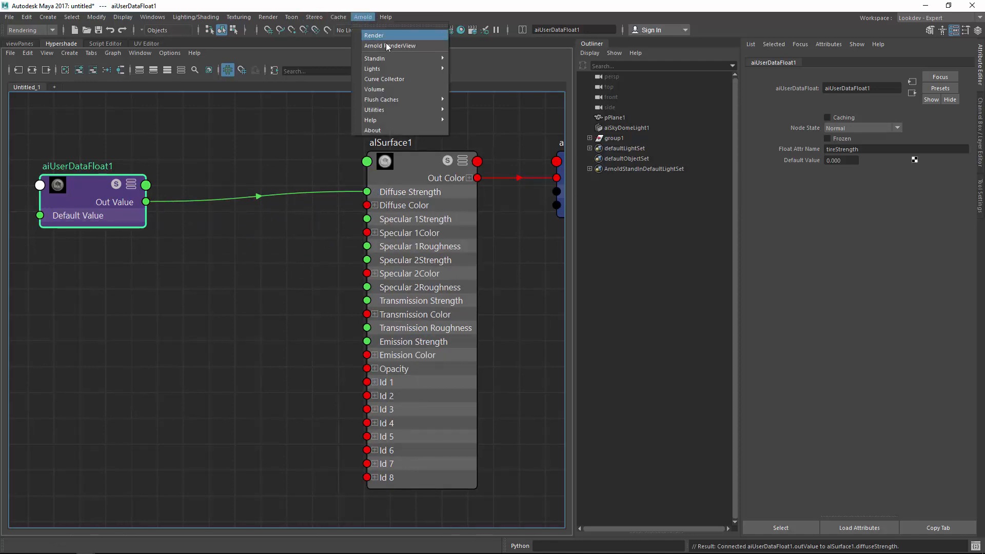
Re-render the cars in Arnold RenderView, inspect aiSurface1, and close the render window
left_click(390, 45)
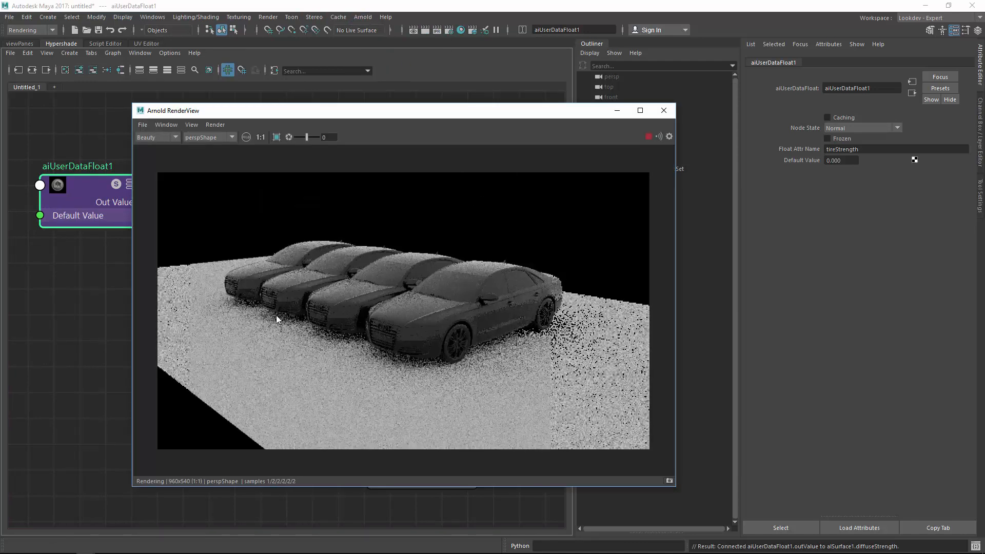
left_click(165, 124)
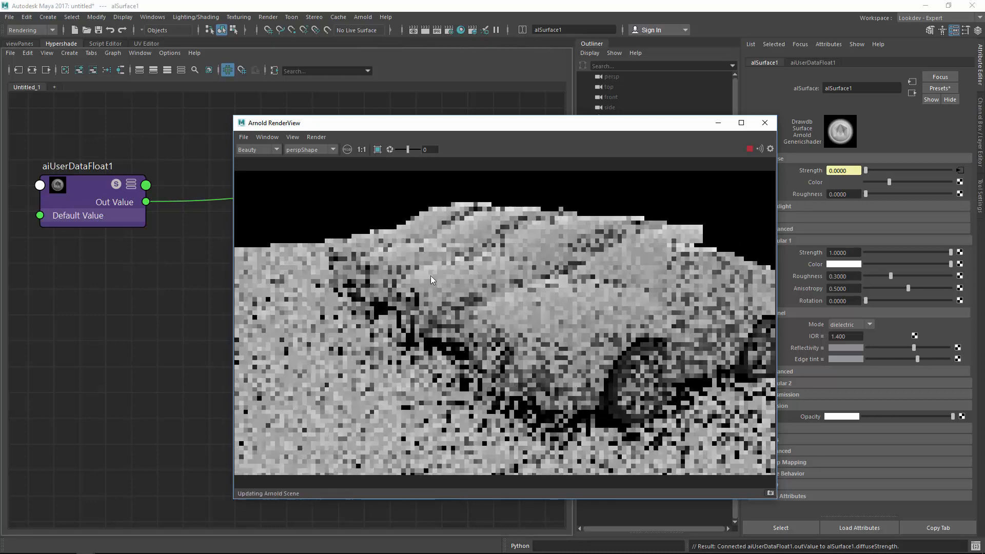
left_click(765, 123)
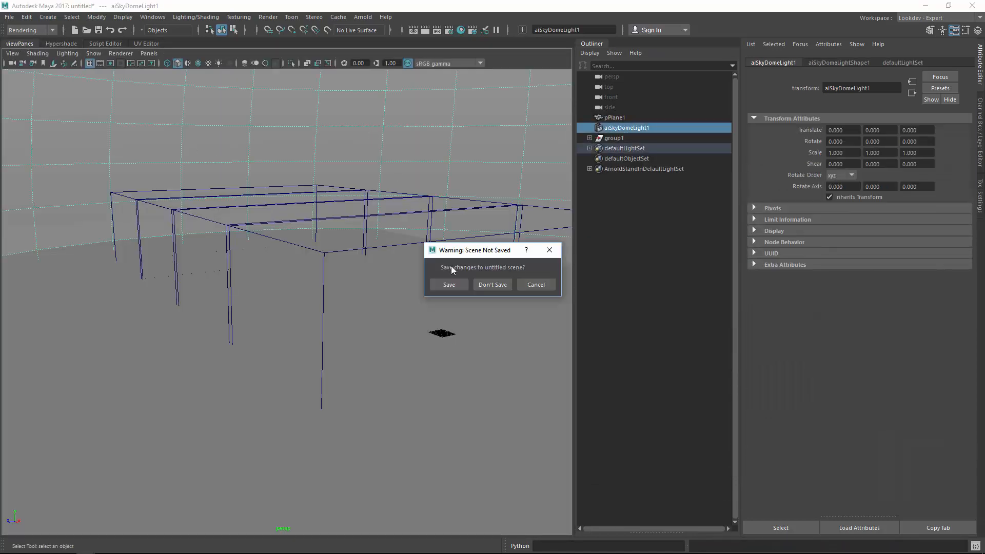
Discard the unsaved stand-in scene and browse the Arnold Tutorials > Learning Scenes page in Chrome
left_click(492, 285)
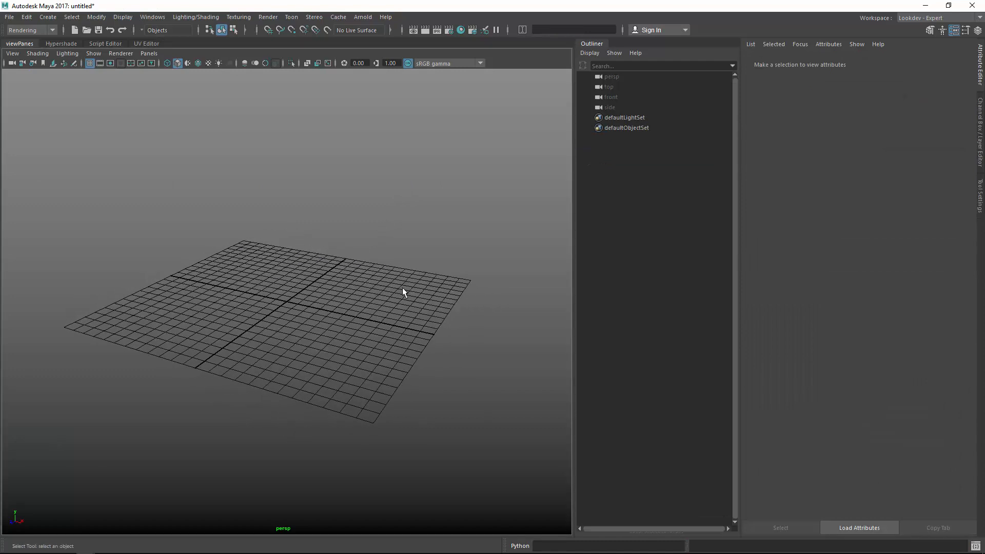
mouse_move(67, 545)
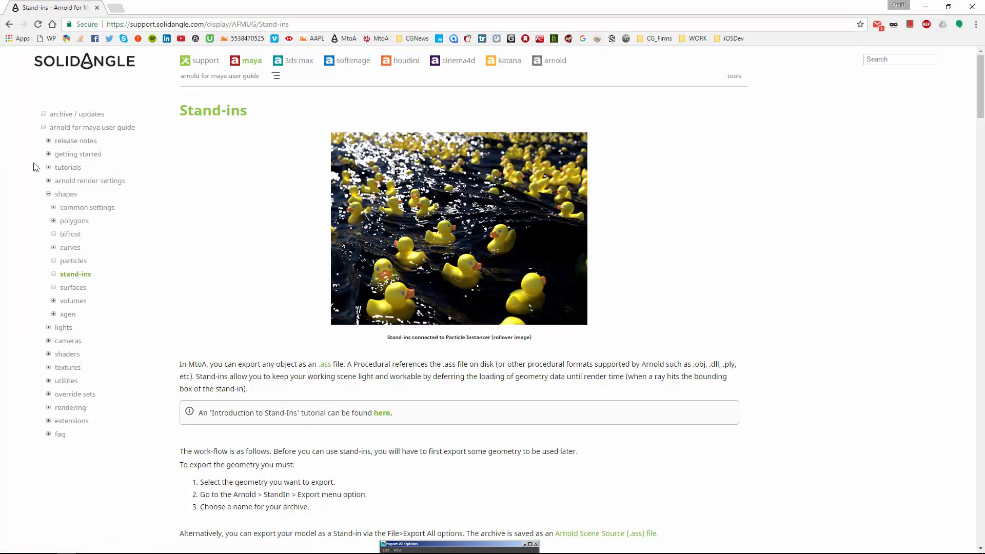
left_click(68, 167)
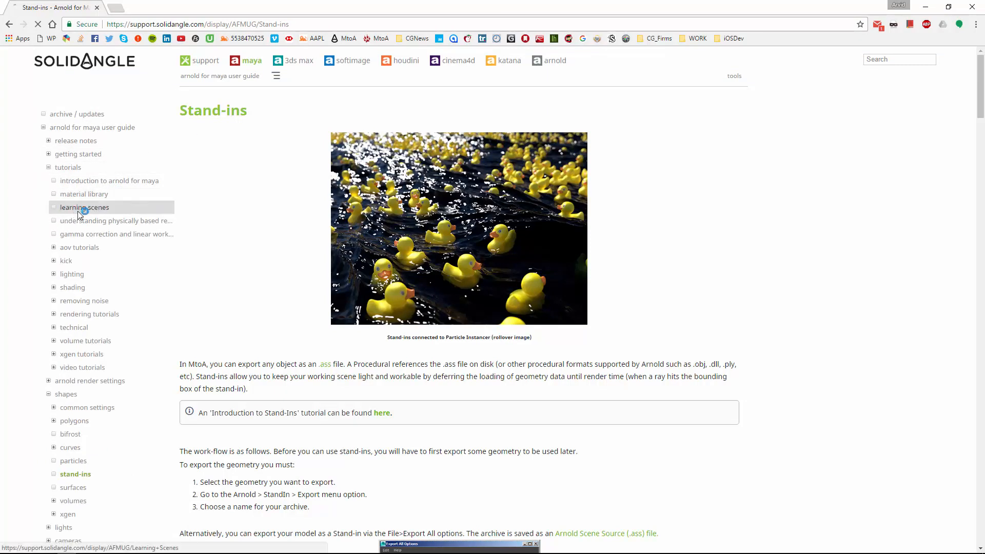
left_click(84, 207)
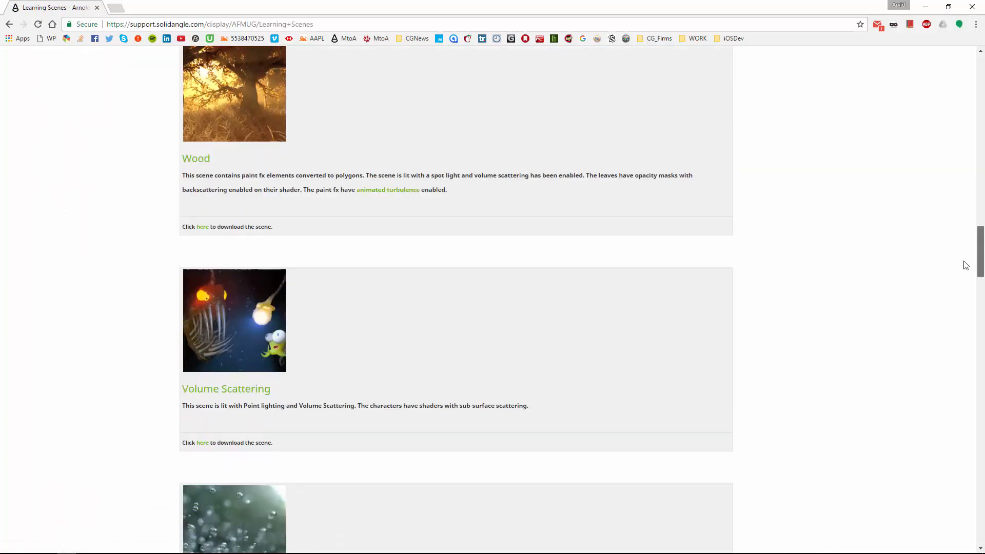
scroll("down", 3)
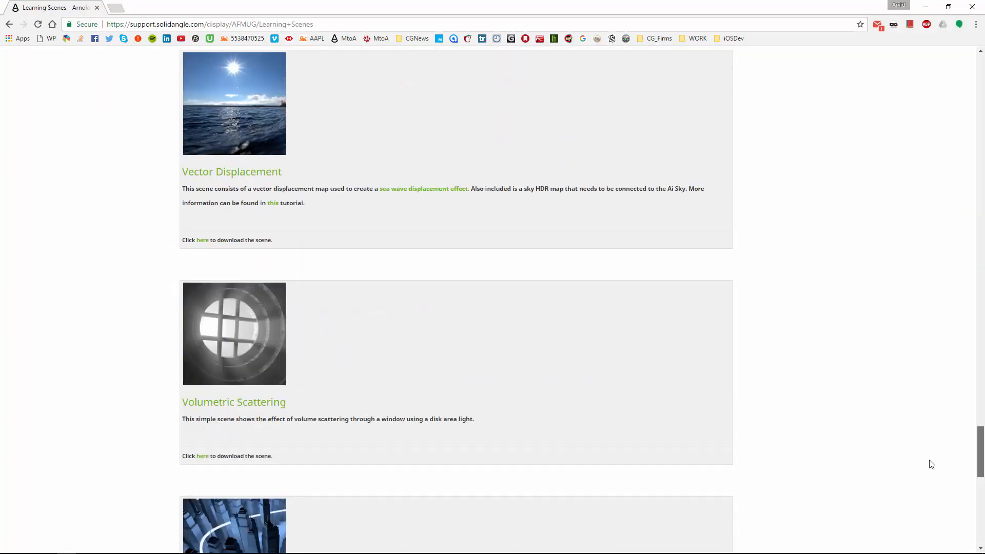
scroll("down", 3)
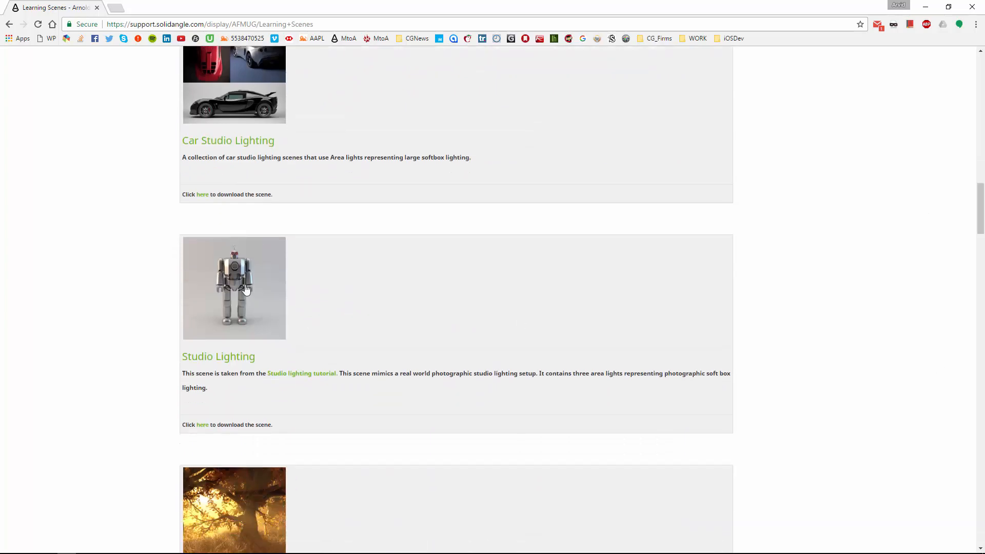
mouse_move(301, 375)
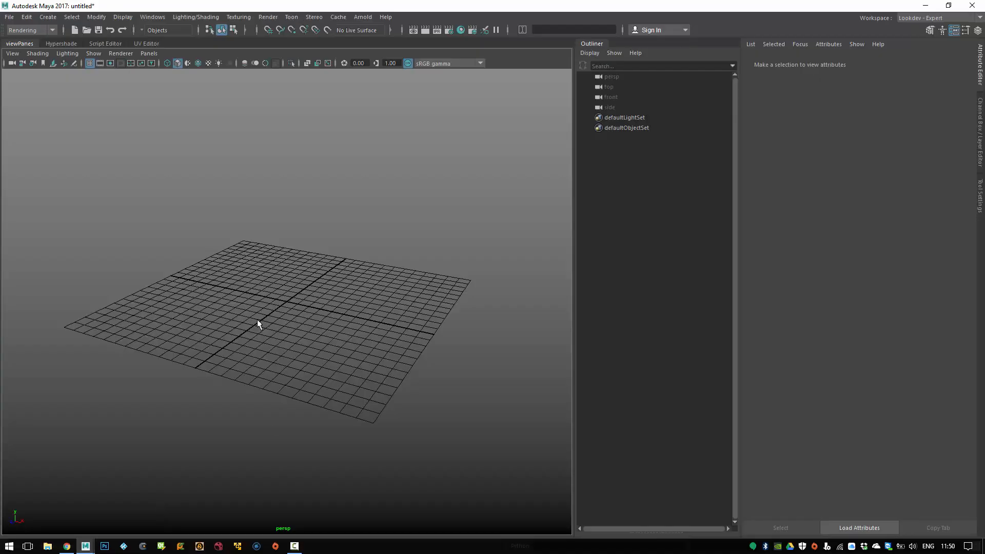
Load robot.ass from Geometry > Scenes > Studio-Robot as an Arnold stand-in and frame it
left_click(361, 17)
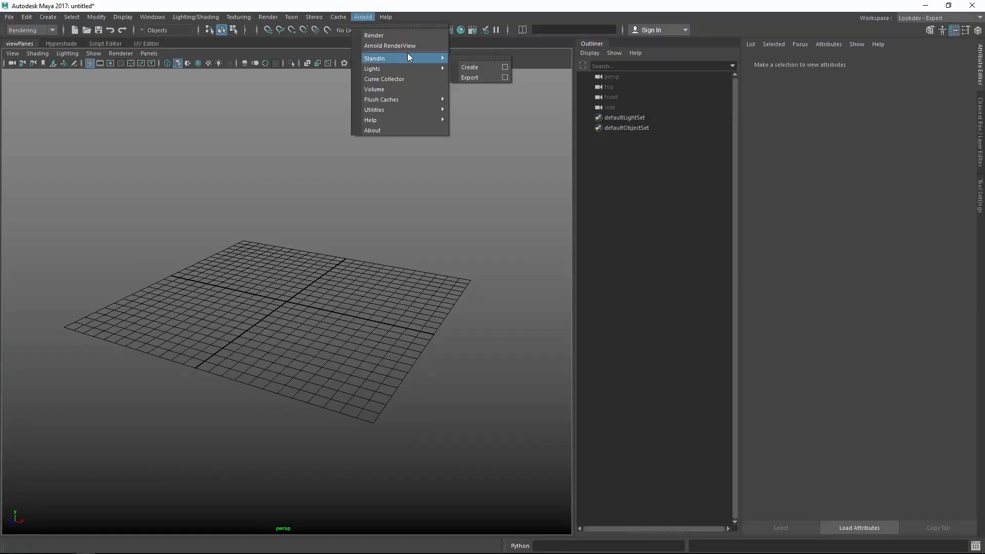
mouse_move(470, 67)
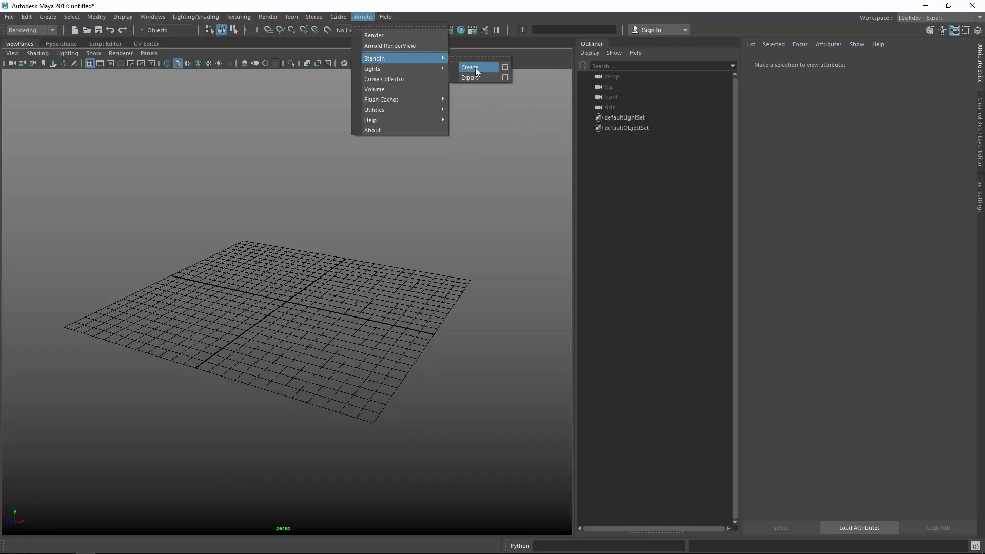
left_click(471, 68)
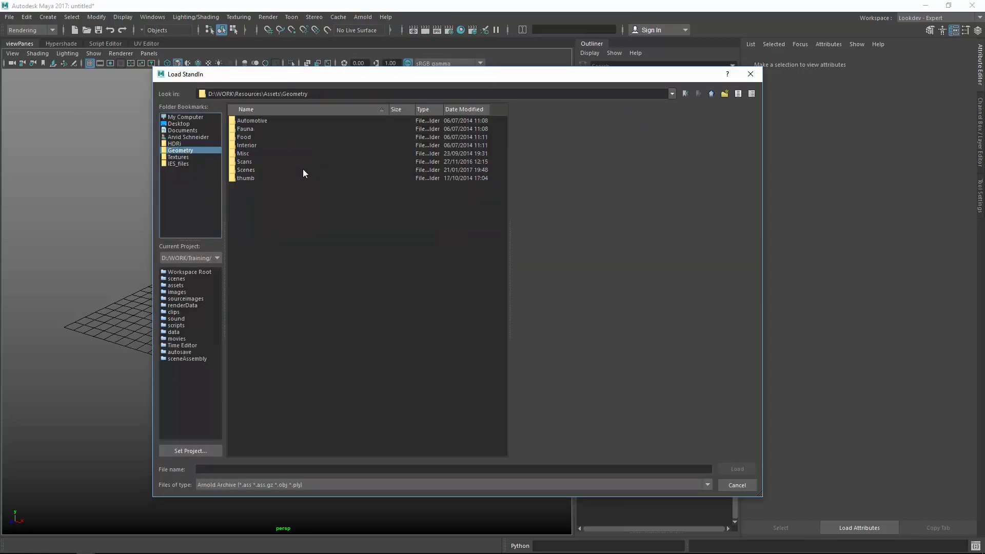
double_click(246, 170)
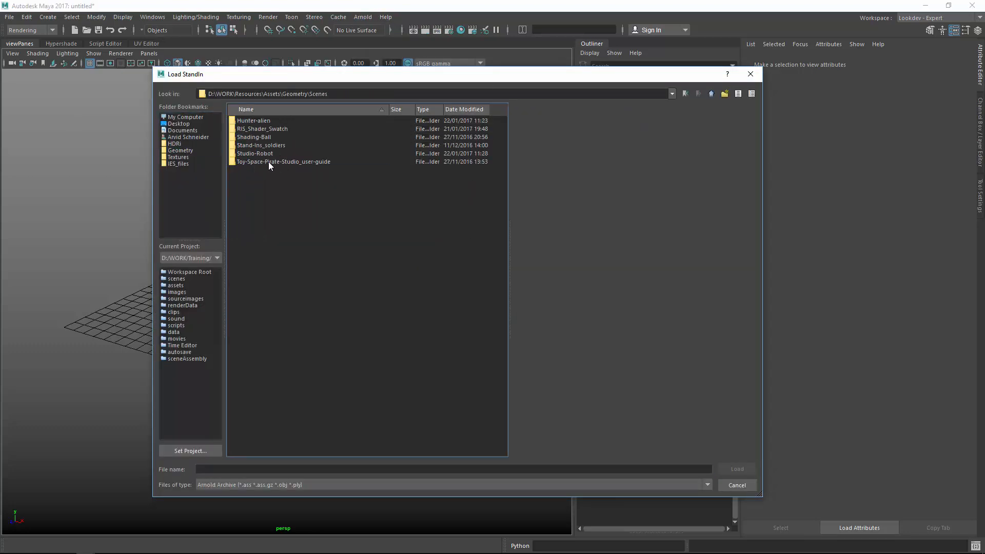
double_click(255, 154)
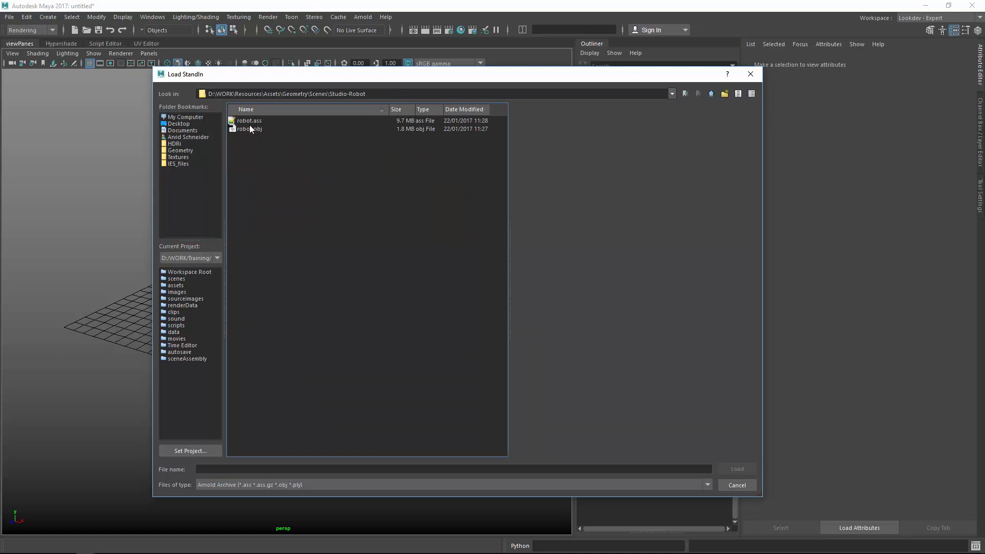
double_click(249, 121)
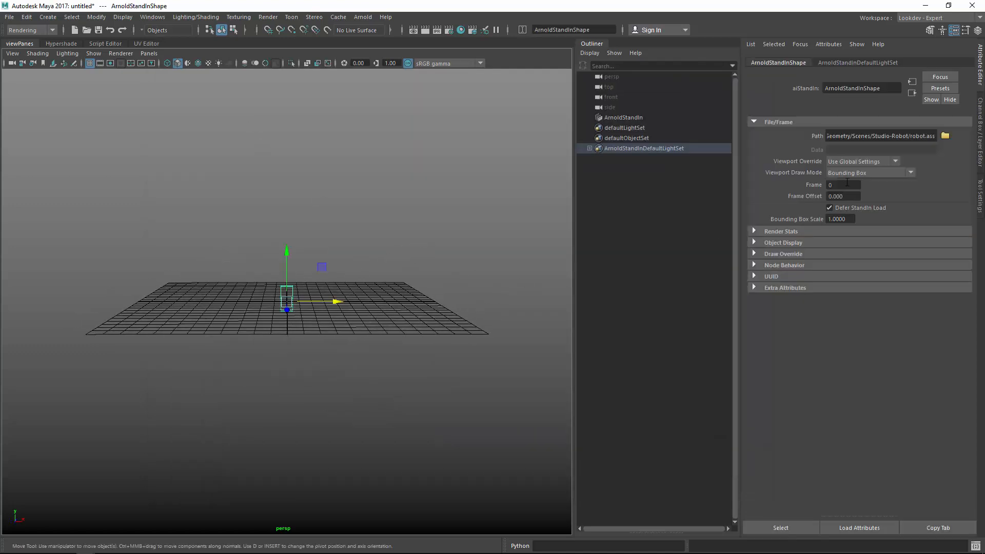
left_click(870, 173)
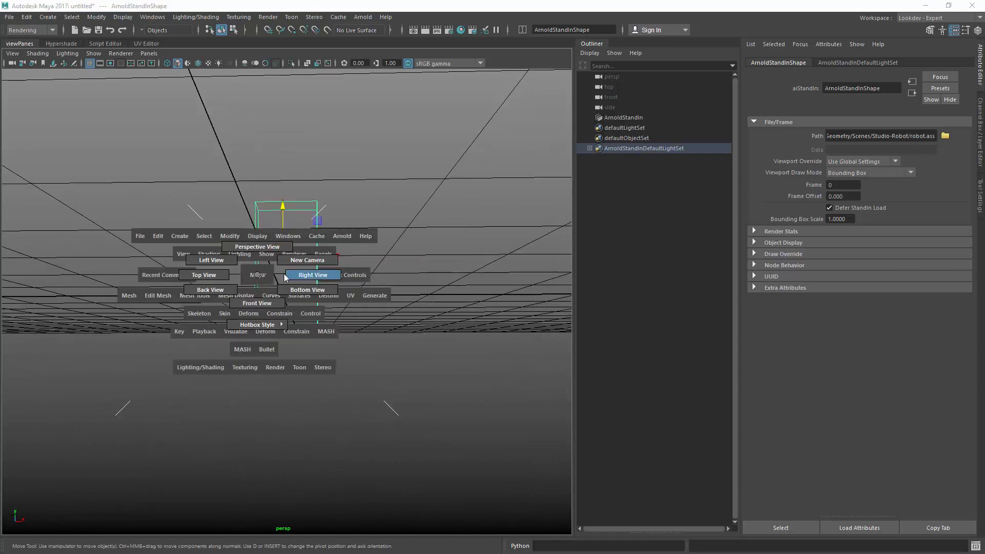
left_click(306, 275)
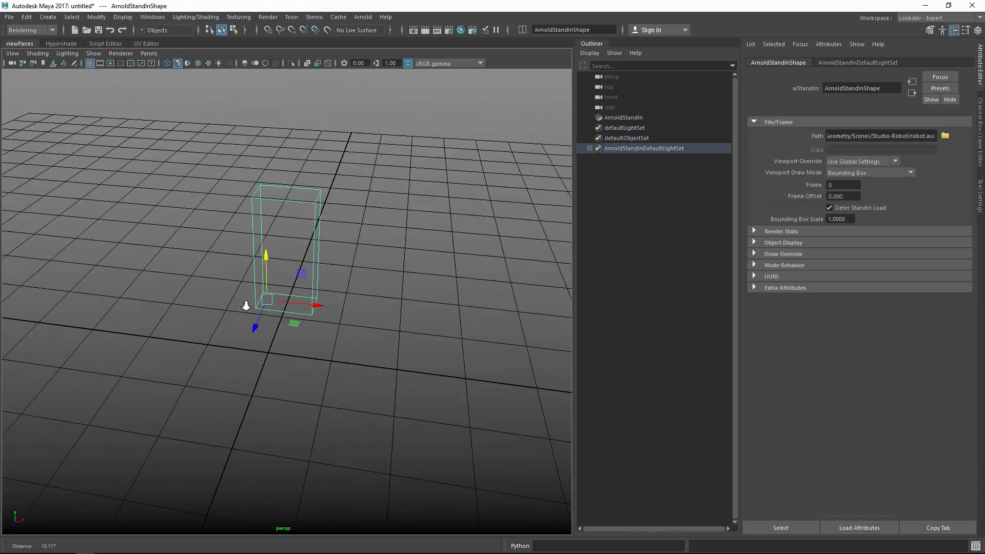
Add an Arnold skydome light, test-render the robot in Arnold RenderView, then close it
left_click(362, 17)
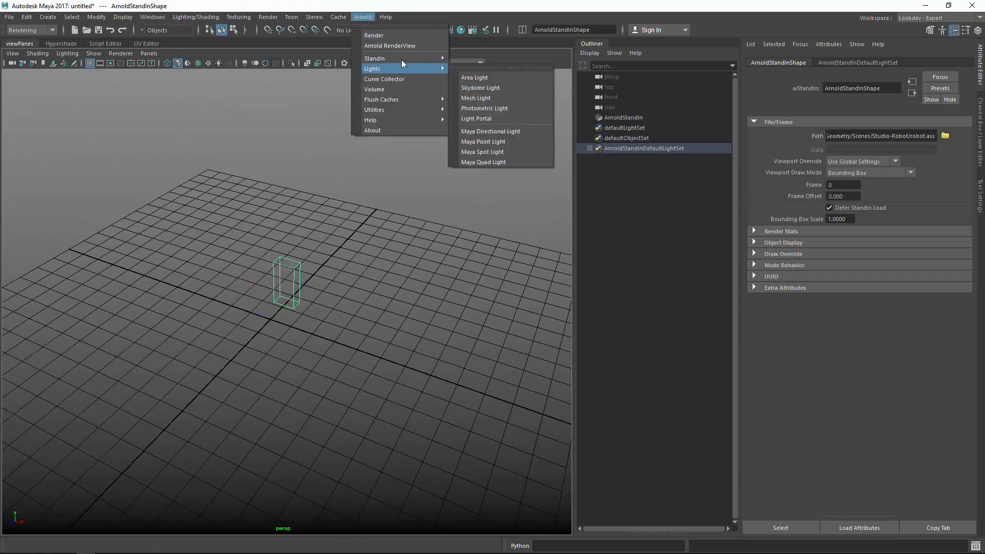
mouse_move(485, 108)
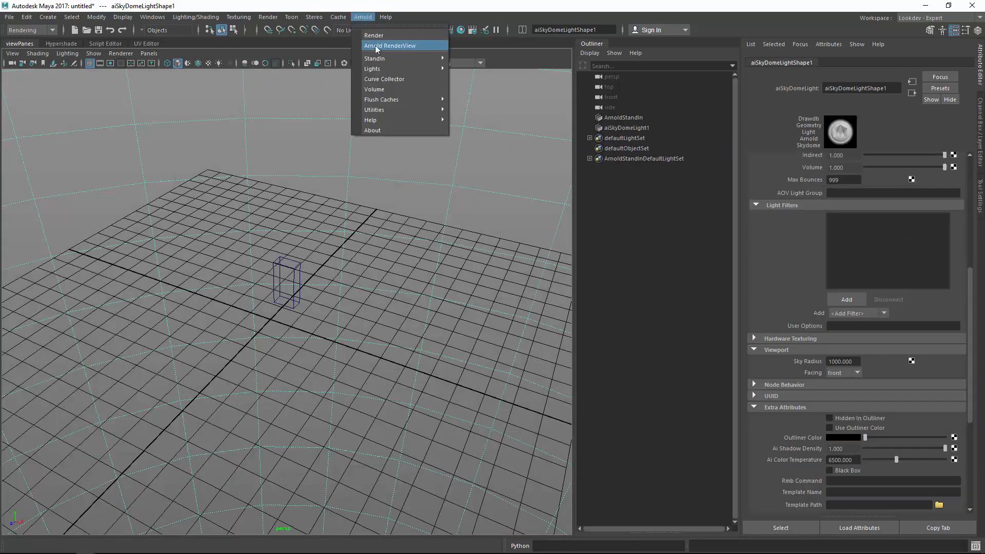
left_click(389, 45)
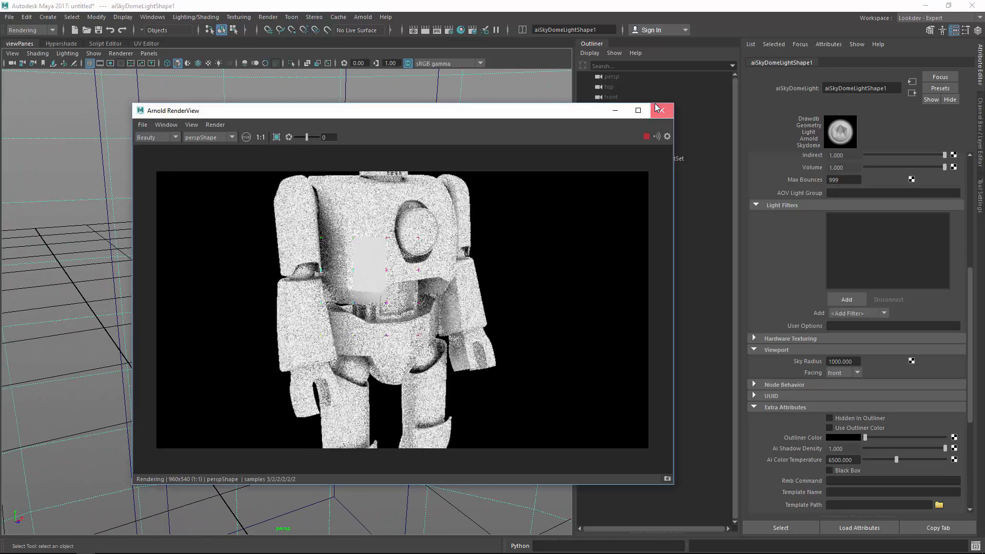
left_click(660, 110)
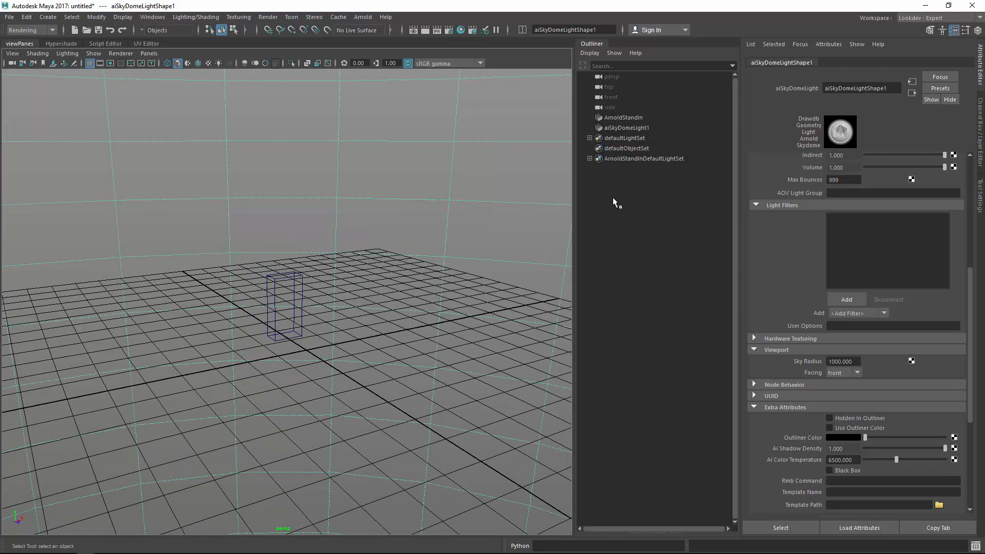
Connect an aiImage node loading HDRI > Other > kitchen01.hdr to the skydome light's colour
left_click(623, 118)
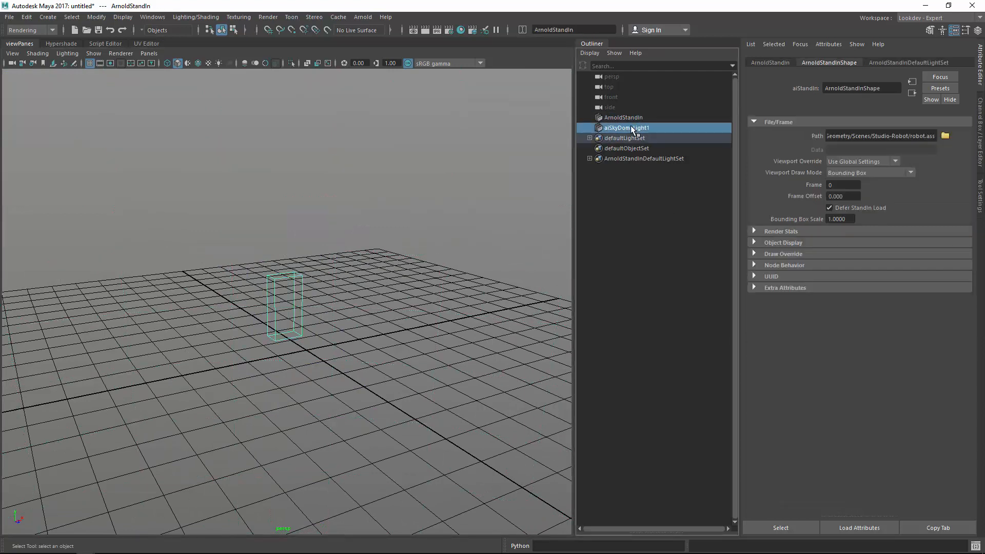
left_click(624, 127)
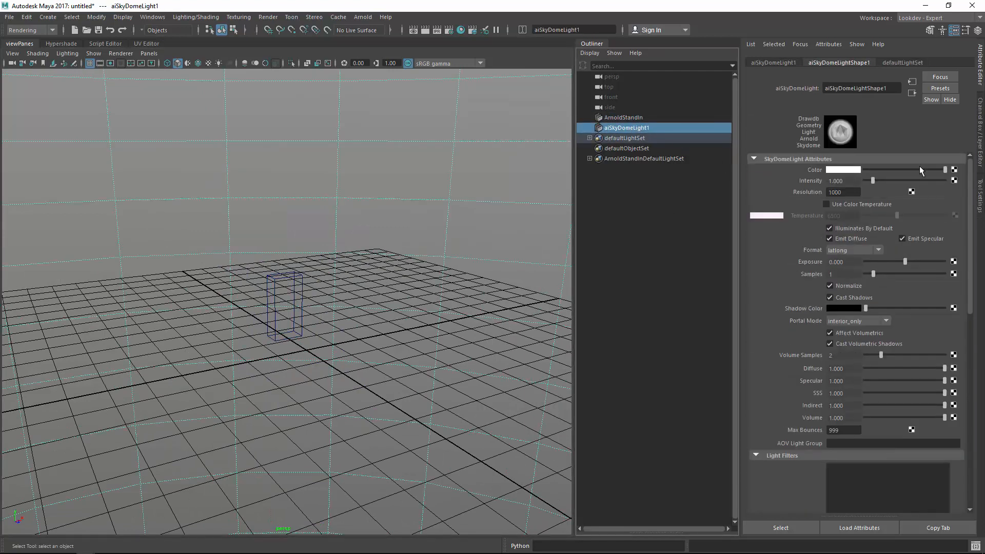
left_click(954, 170)
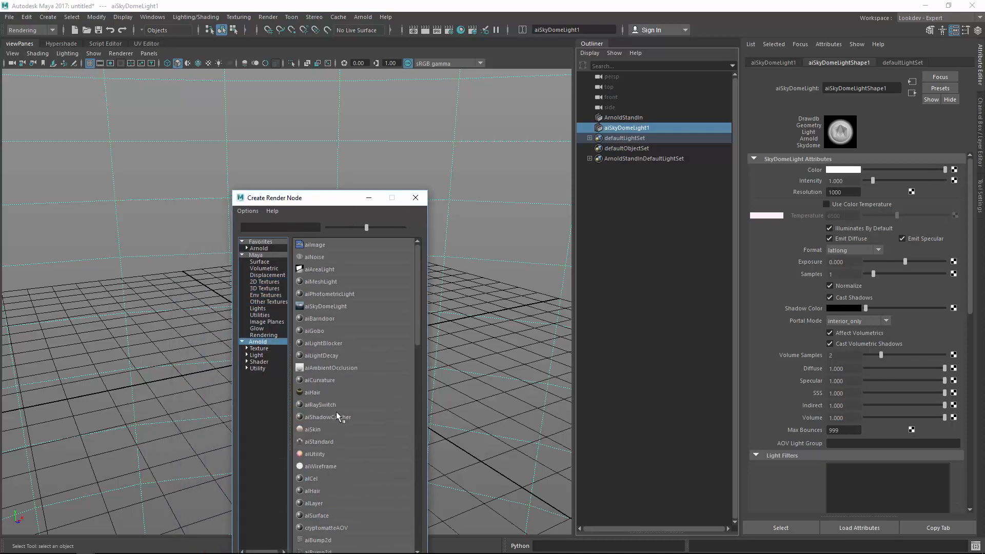
left_click(314, 244)
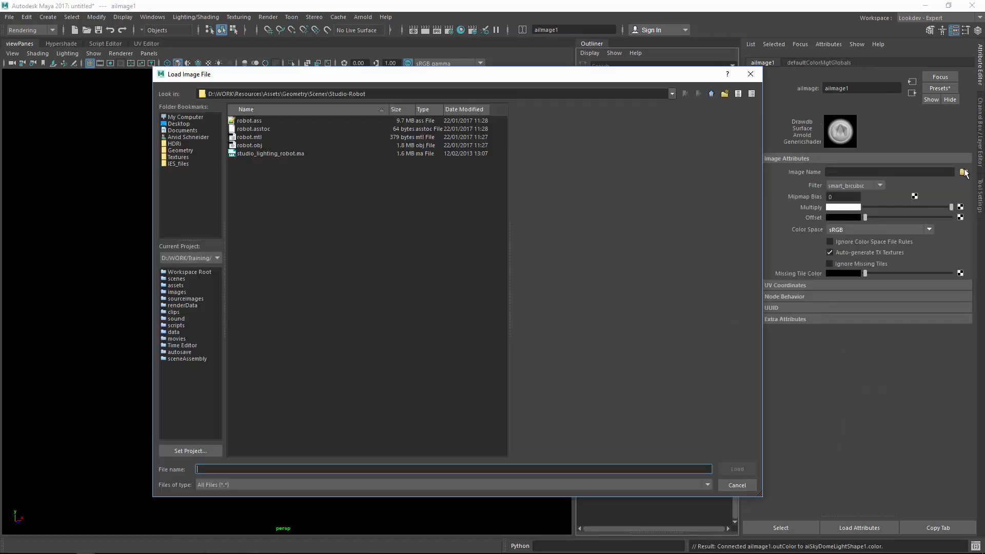
left_click(174, 144)
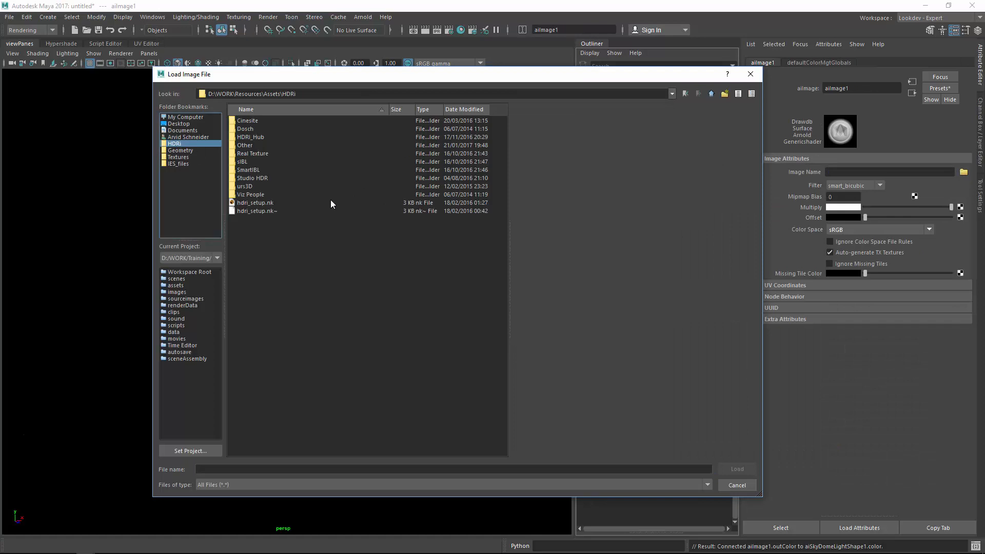
mouse_move(262, 128)
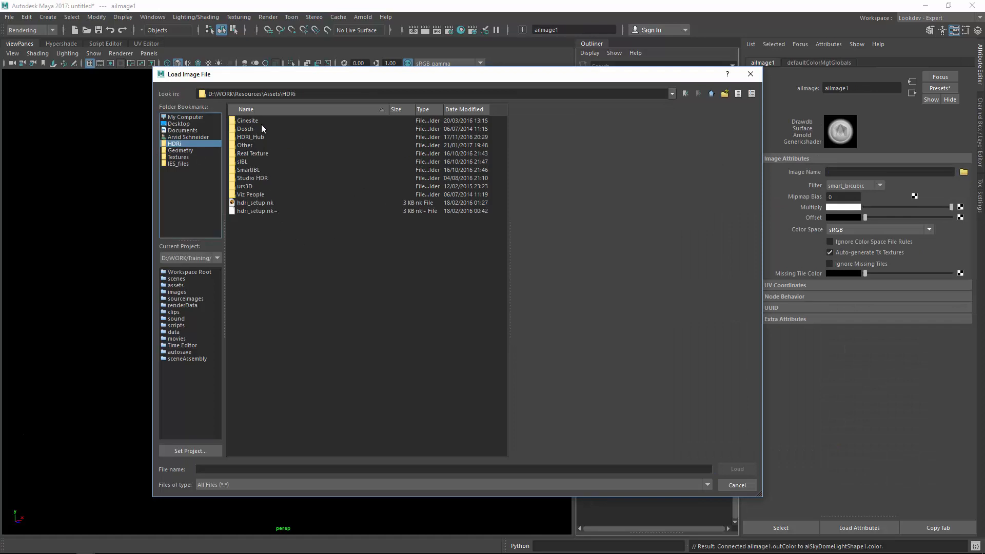
double_click(245, 145)
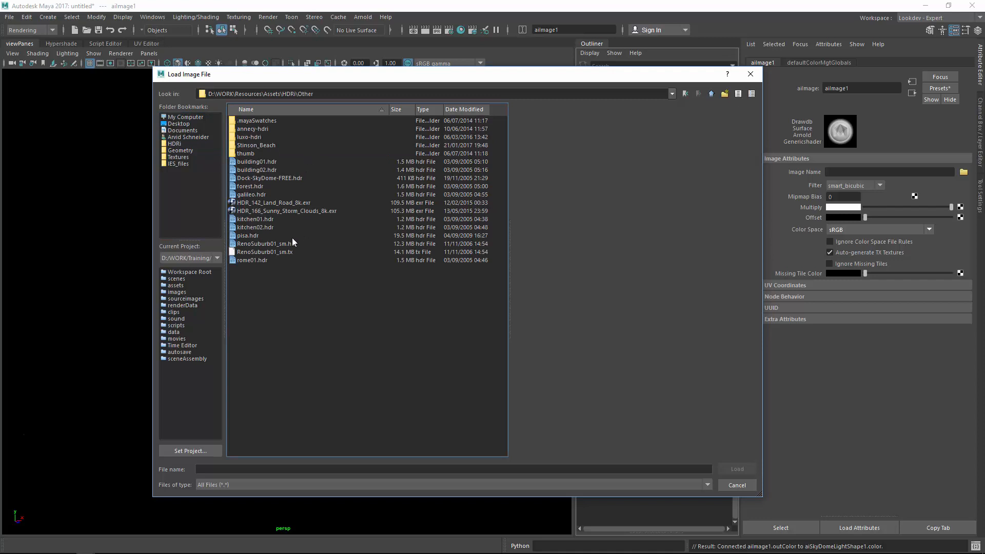
left_click(256, 219)
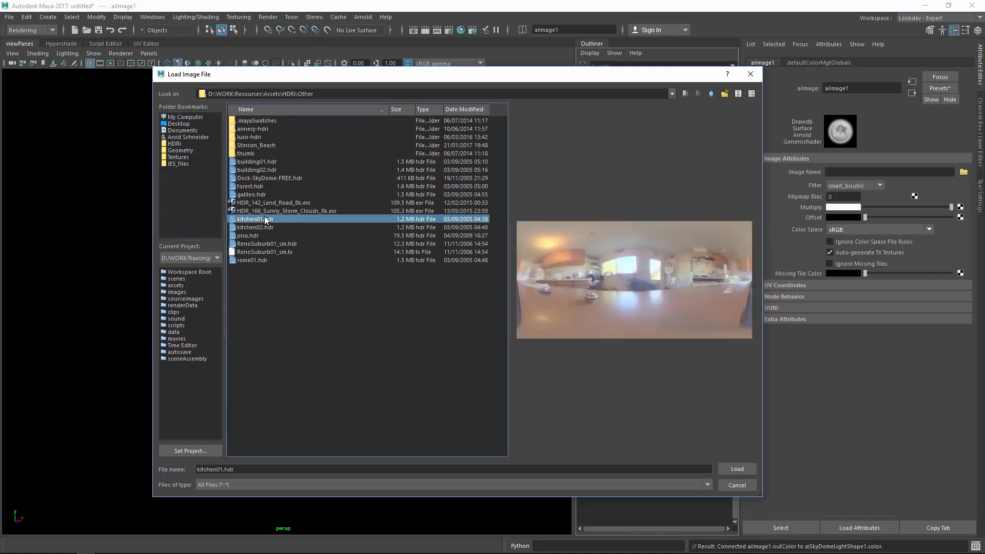
left_click(736, 468)
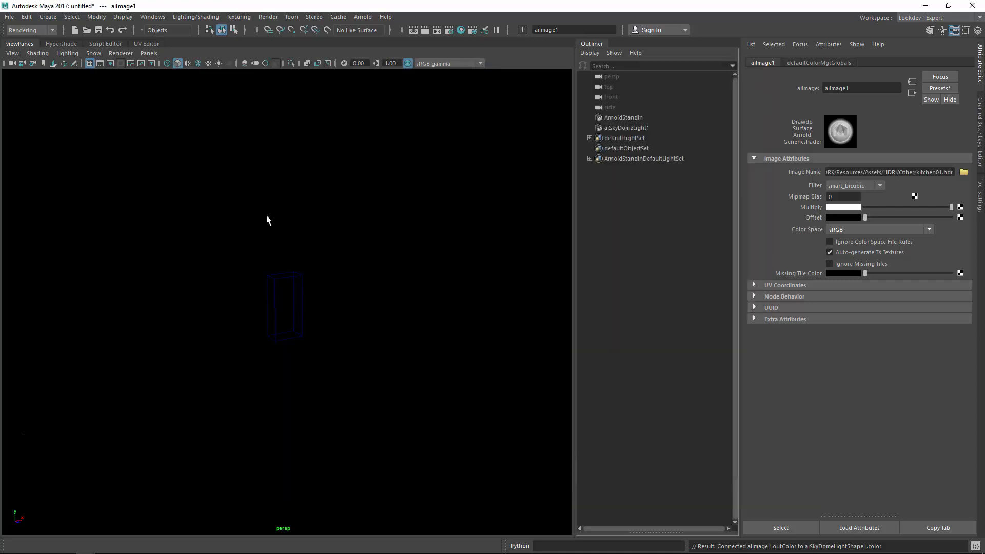
Change the aiImage1 colour space for kitchen01.hdr from sRGB to Raw
left_click(626, 128)
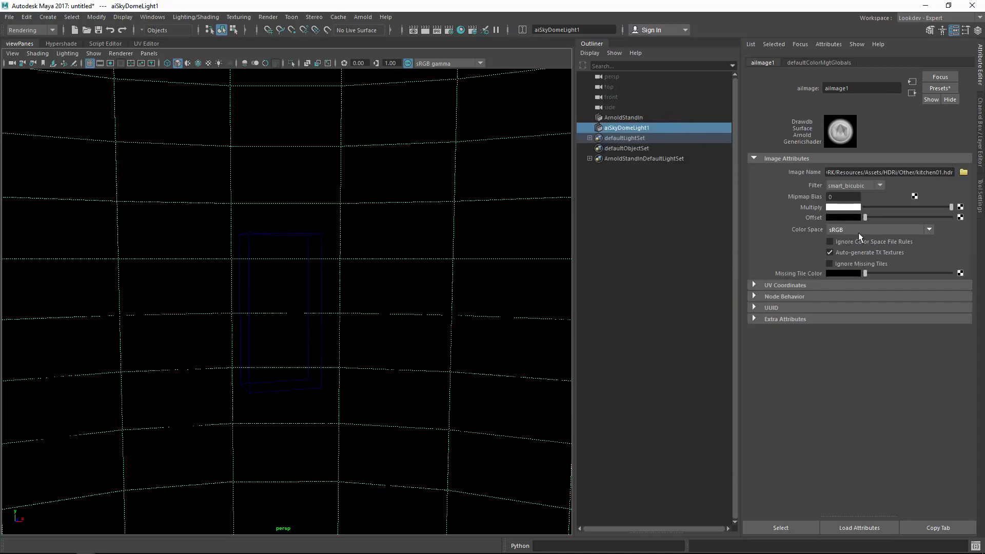
left_click(928, 229)
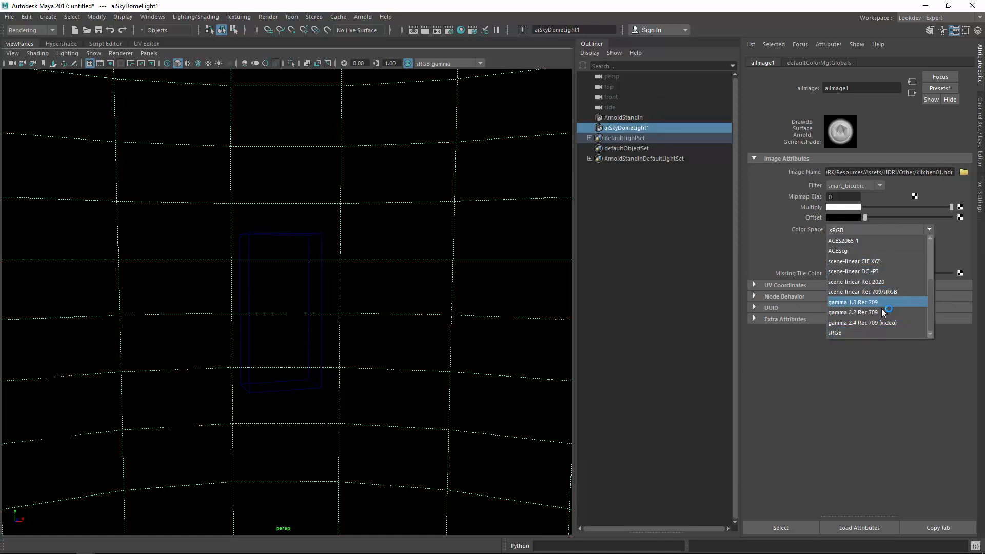
scroll("down", 3)
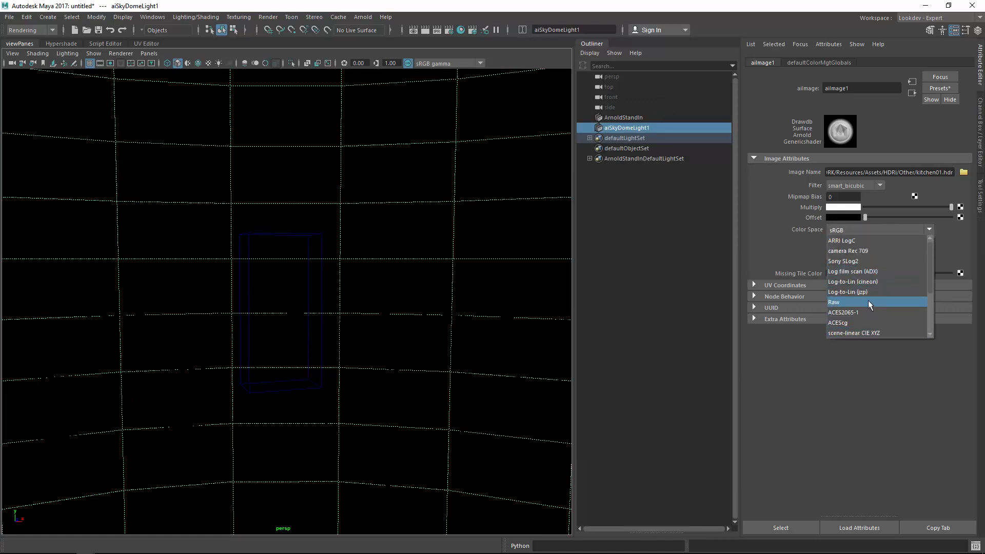
left_click(836, 302)
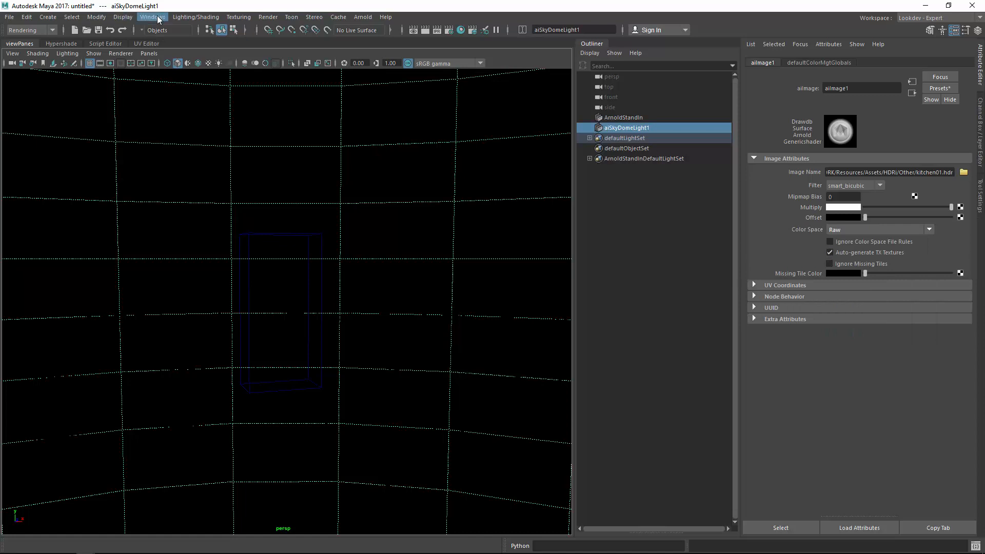
left_click(151, 17)
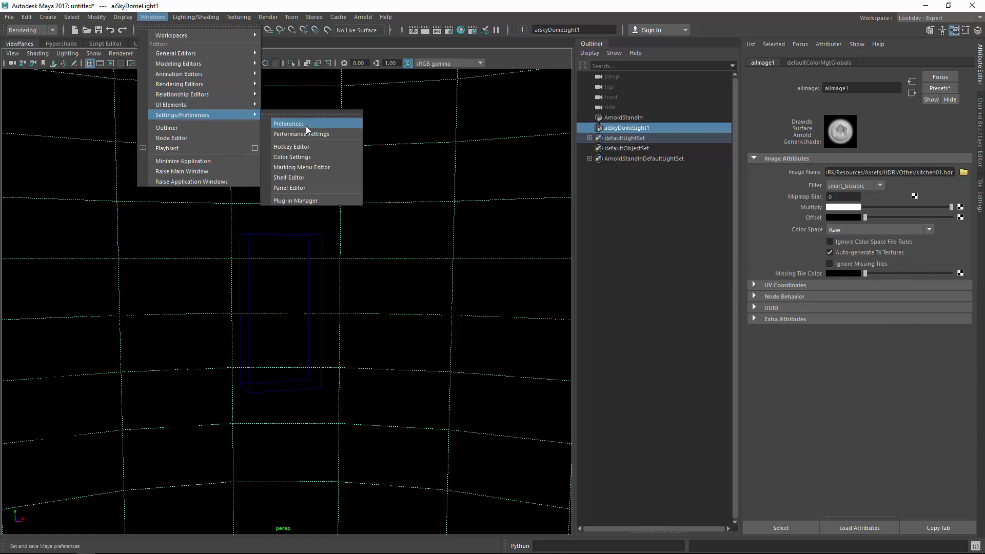
Confirm the hdr Raw rule in Color Management preferences and reapply rules to the scene
left_click(289, 123)
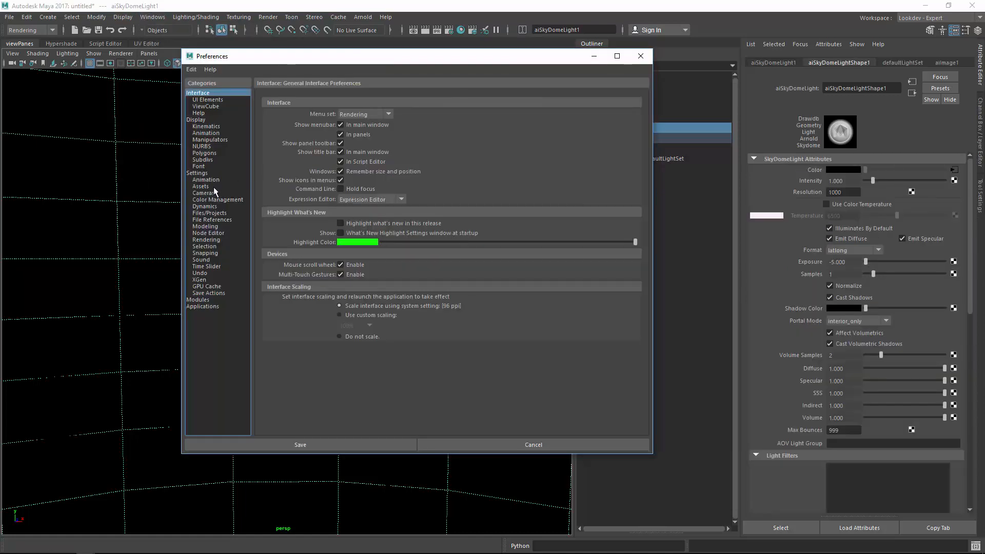
left_click(218, 199)
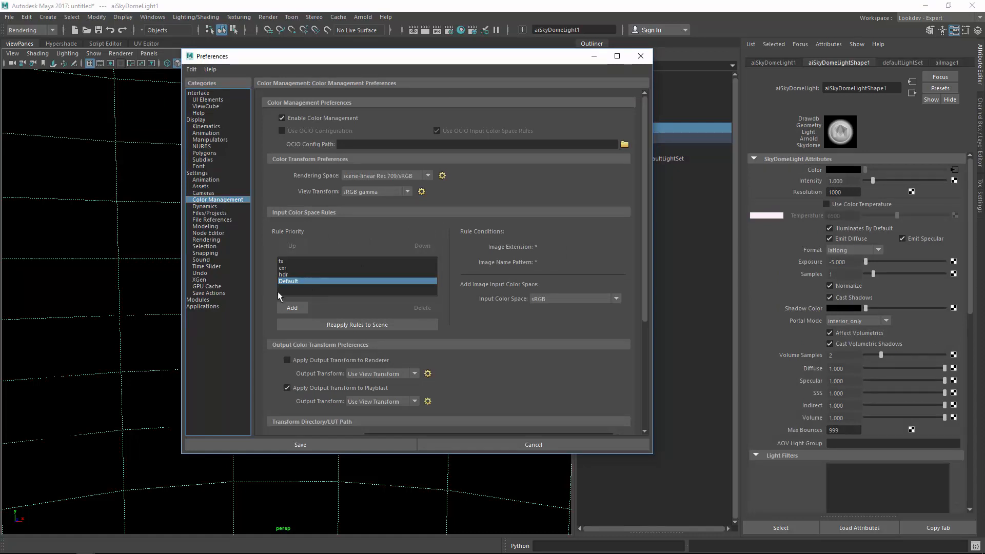
left_click(283, 274)
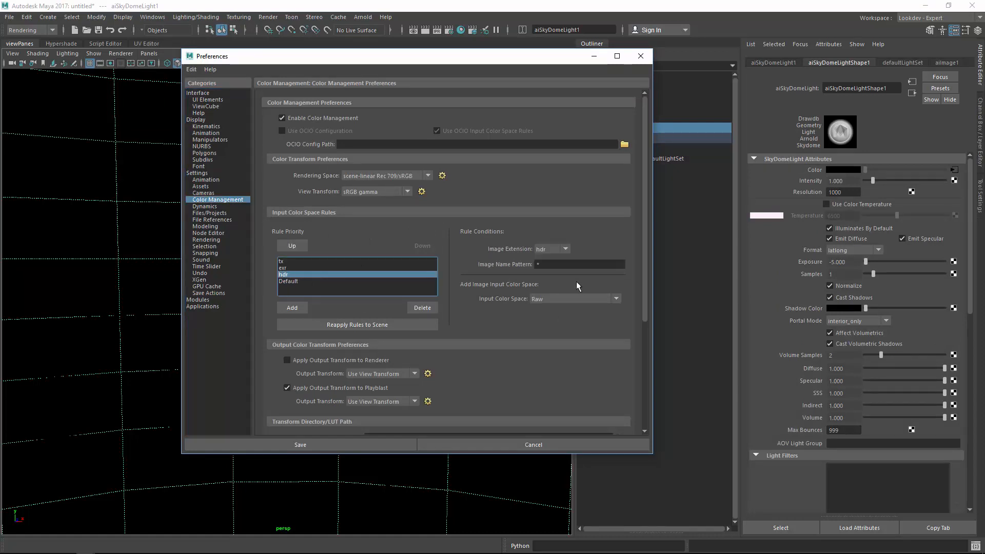
mouse_move(570, 258)
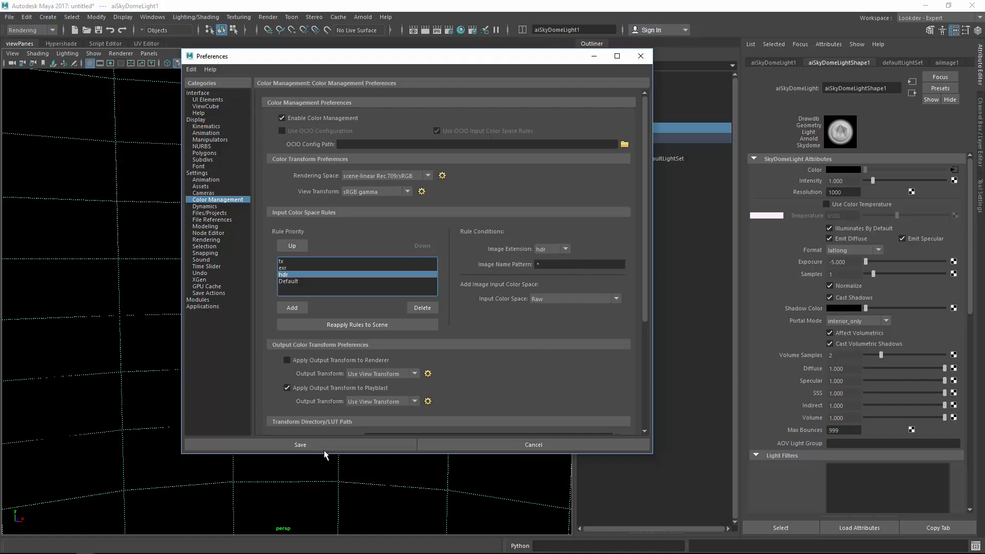
mouse_move(346, 341)
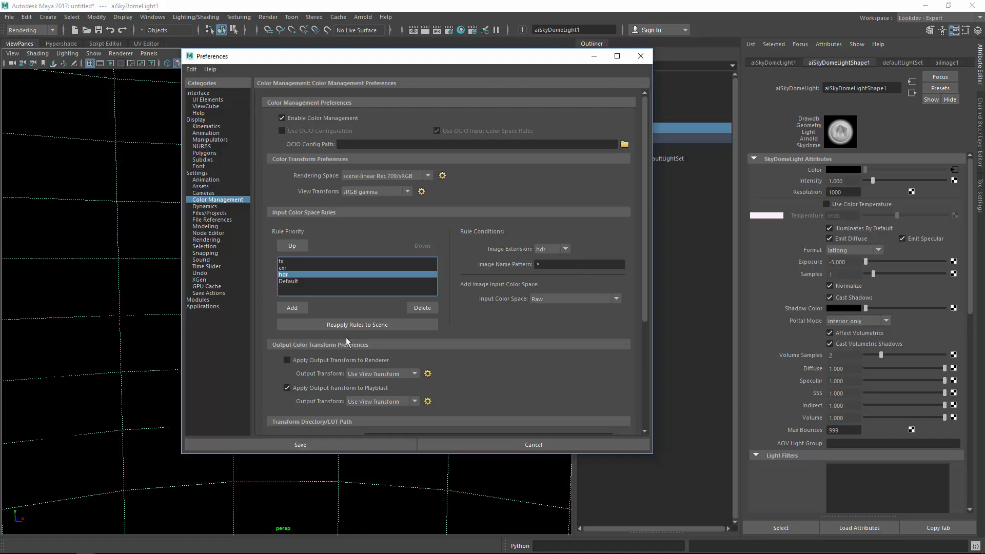
left_click(300, 445)
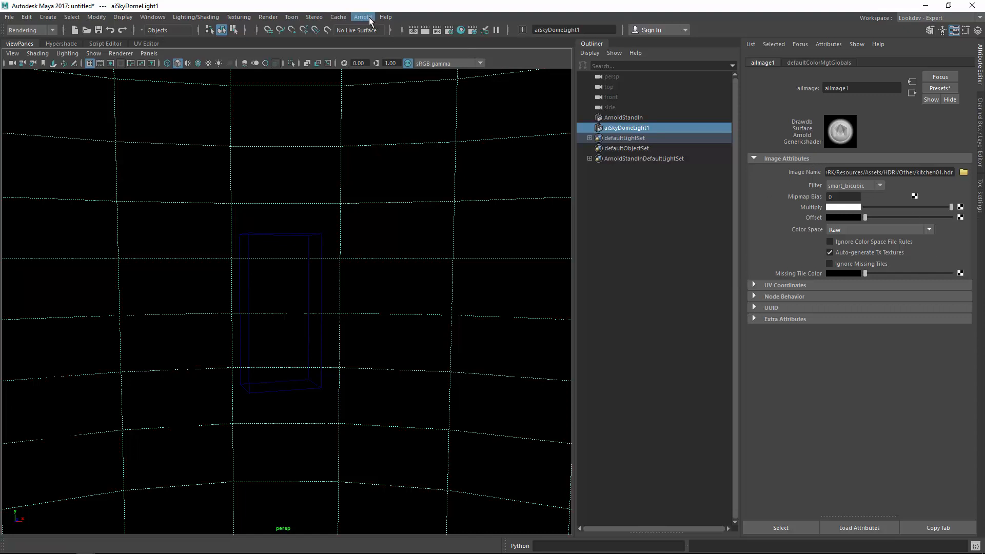
mouse_move(436, 95)
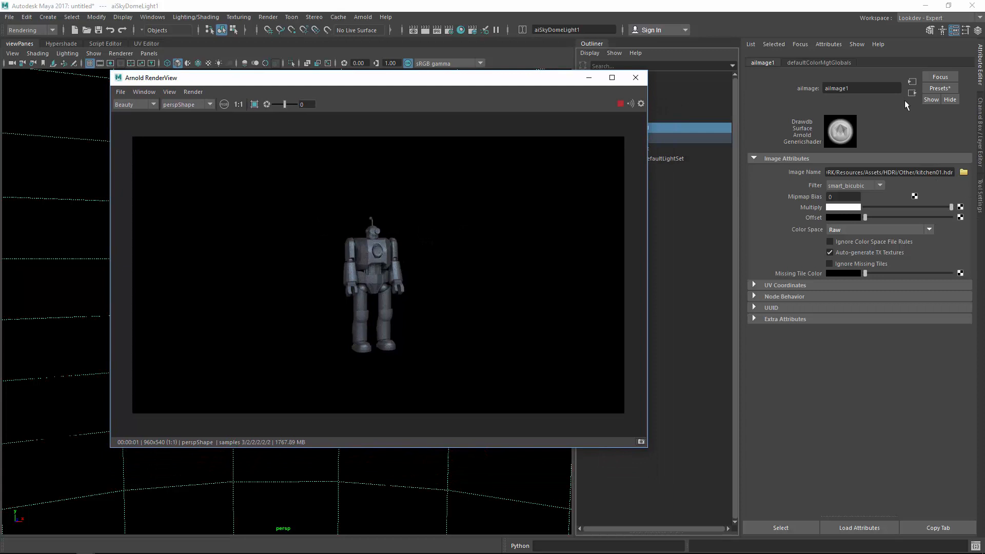
Tune aiSkyDomeLightShape1 exposure to about -4.079 during the test render, then close RenderView
left_click(782, 62)
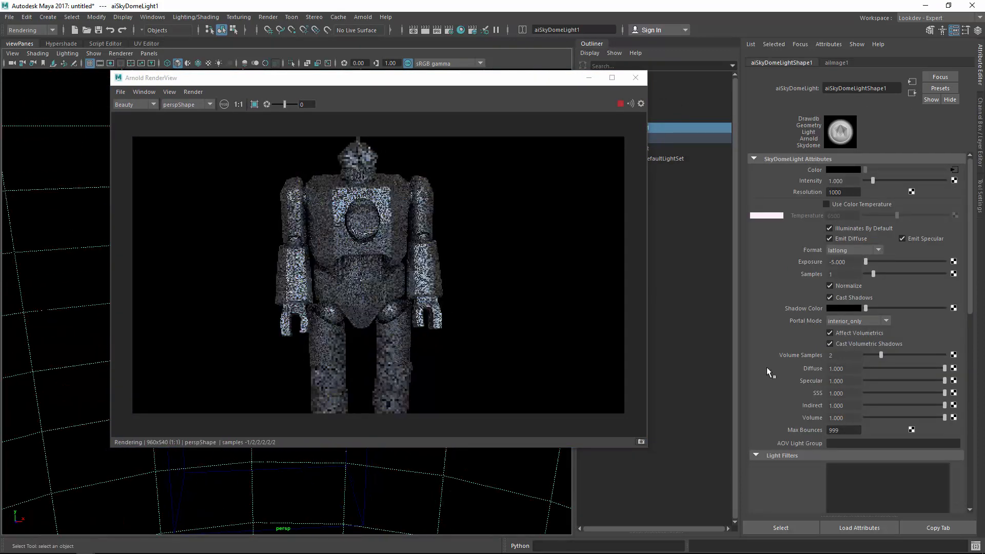
left_click_drag(874, 262, 869, 262)
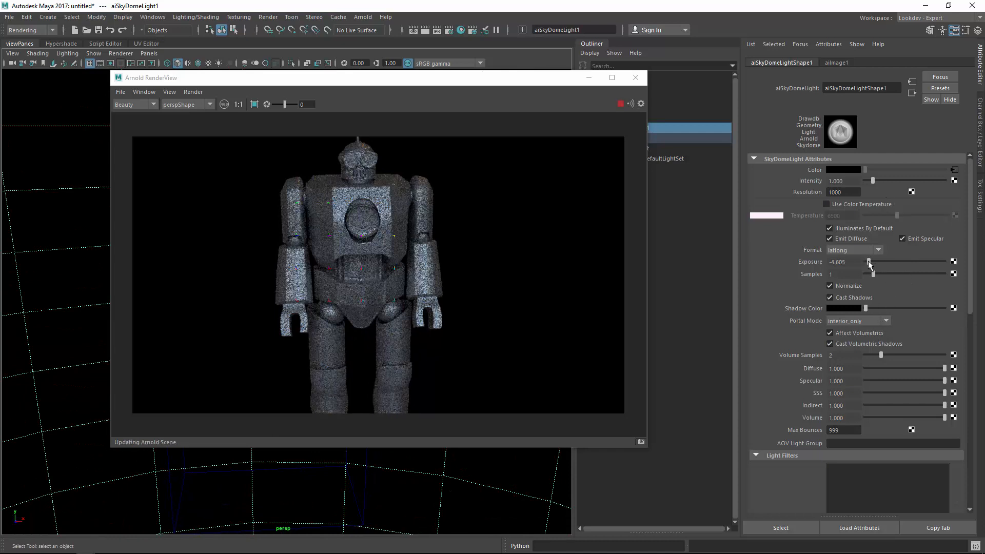
left_click_drag(870, 262, 890, 262)
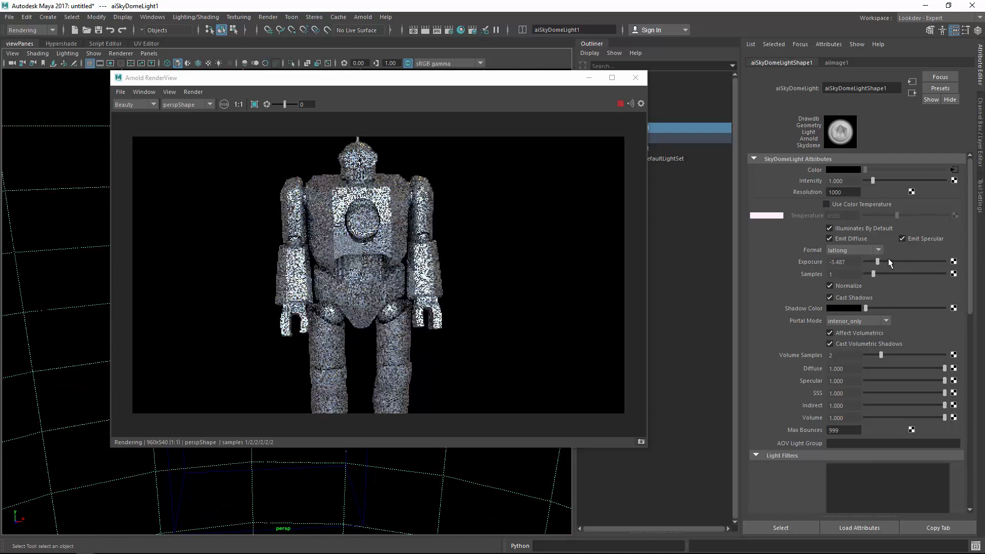
left_click_drag(878, 262, 873, 262)
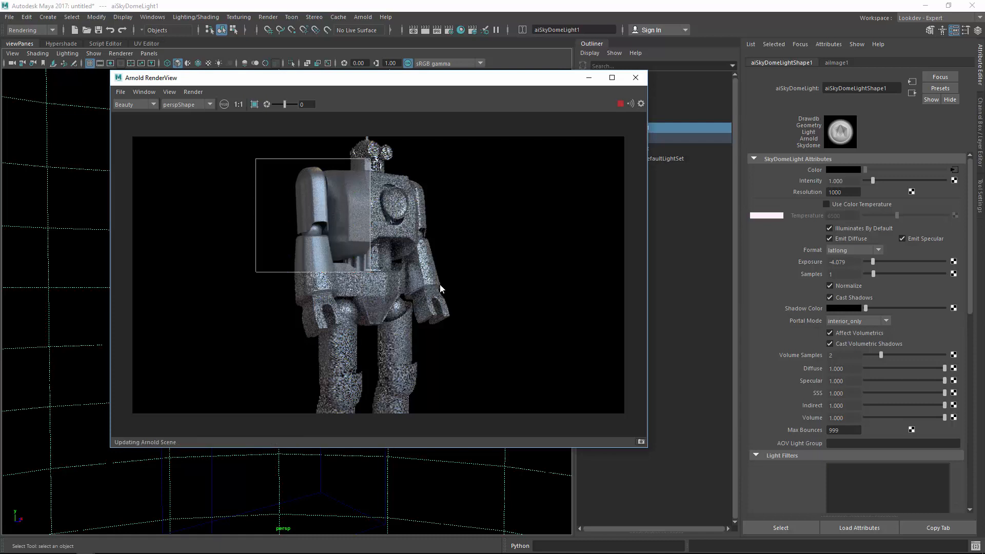
left_click(635, 77)
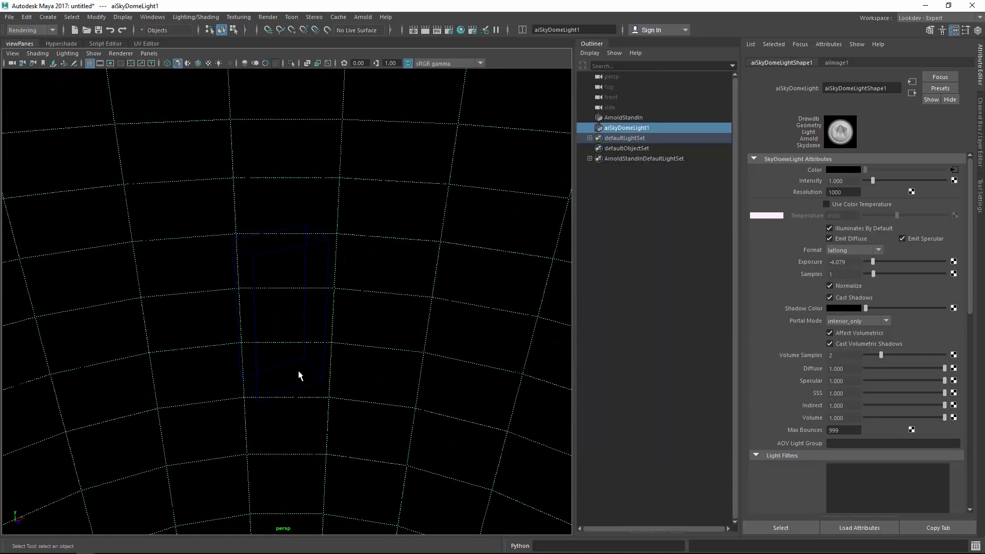
Reorder the skydome light, group the ten stand-in rows with Ctrl+G, and orbit over the blocks
left_click(622, 118)
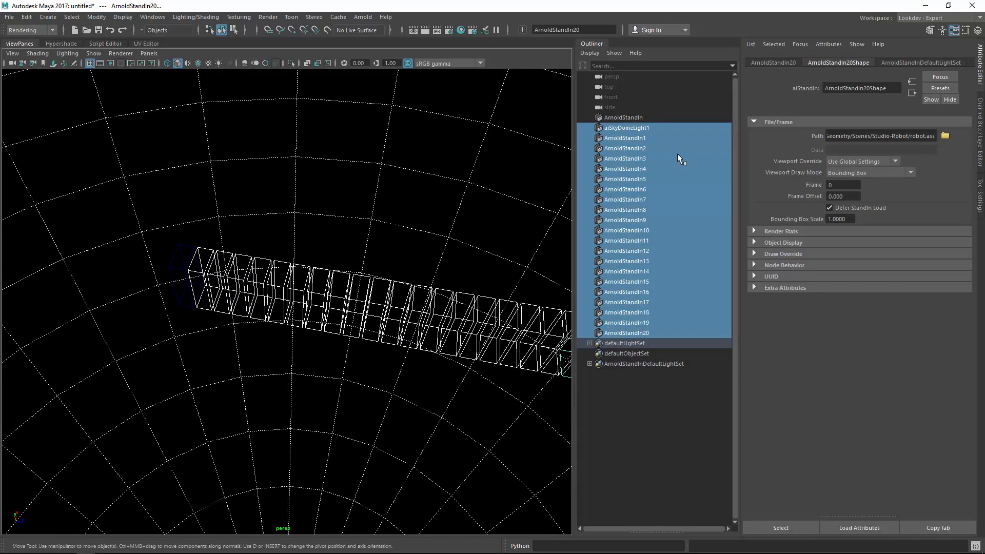
left_click(624, 127)
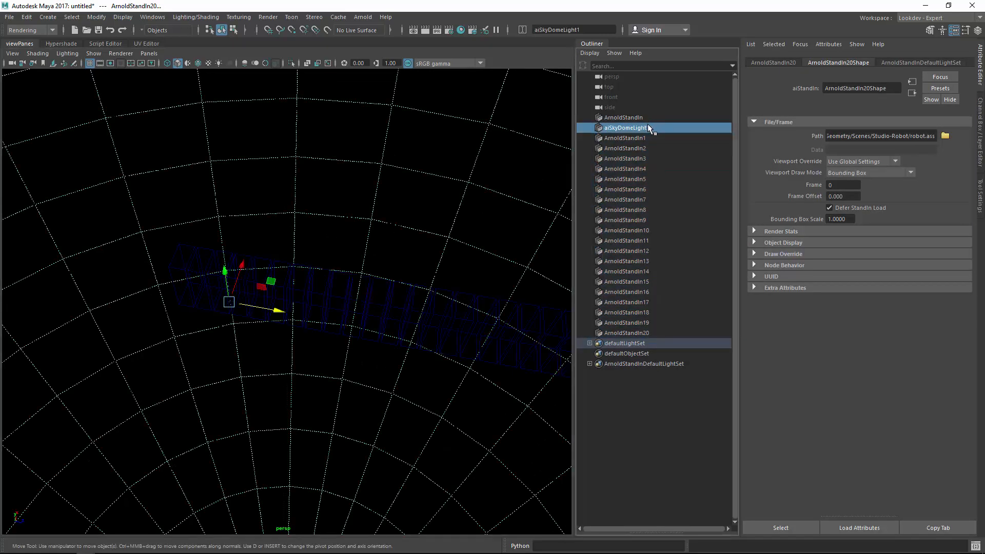
left_click(624, 117)
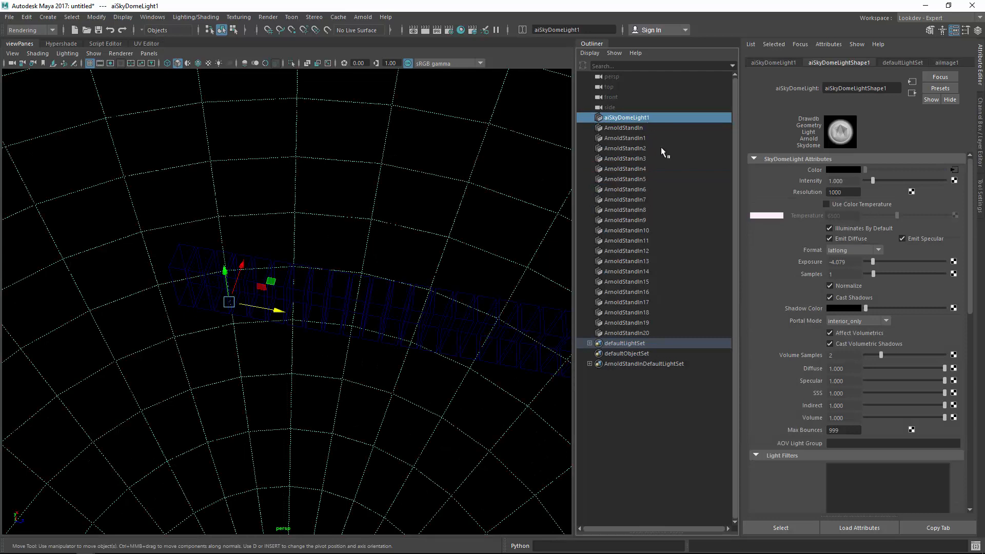
left_click(624, 127)
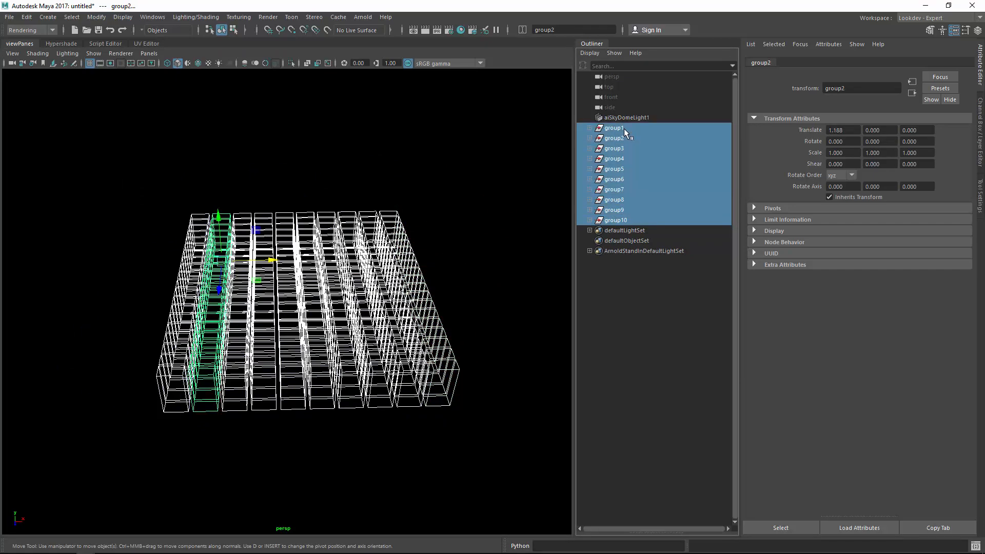
key("ctrl+g")
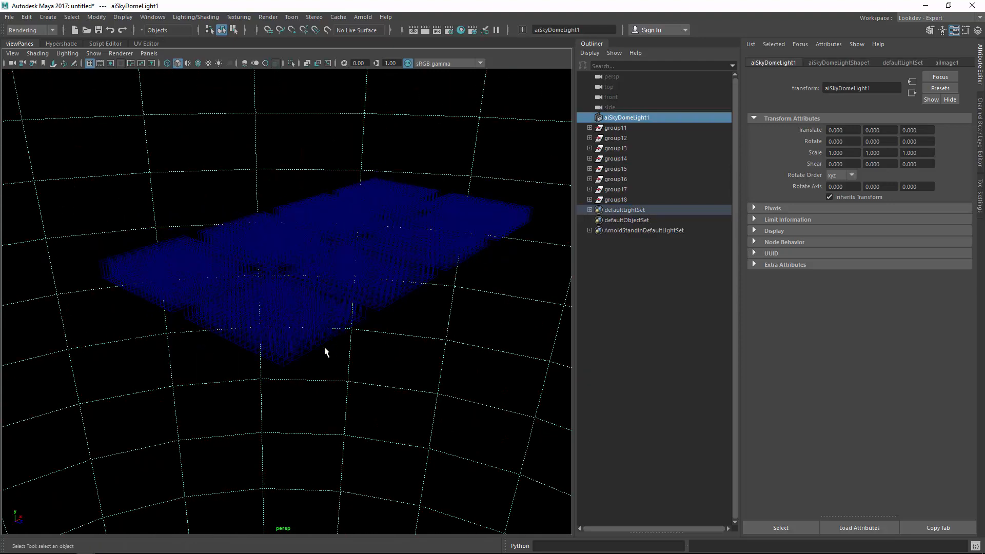
mouse_move(223, 292)
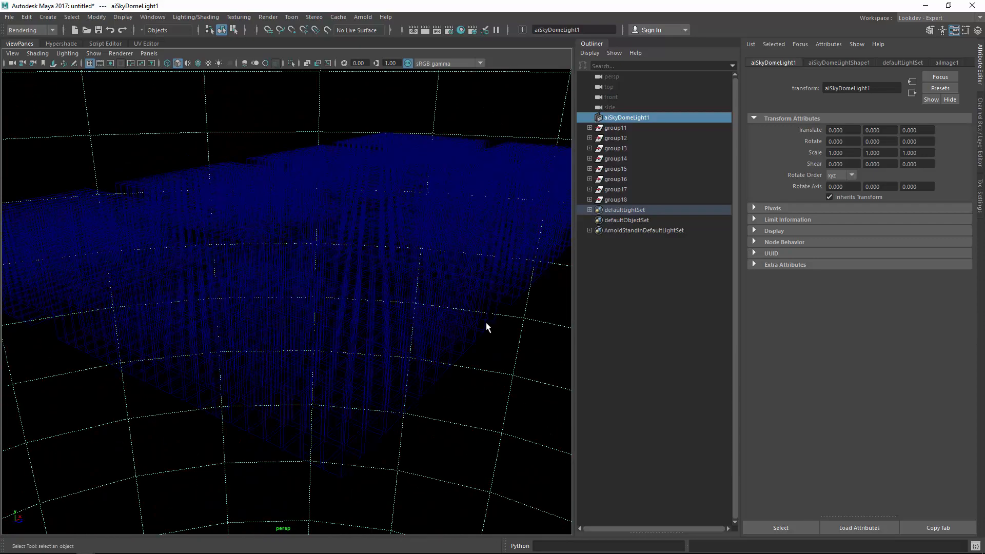
left_click_drag(487, 327, 276, 319)
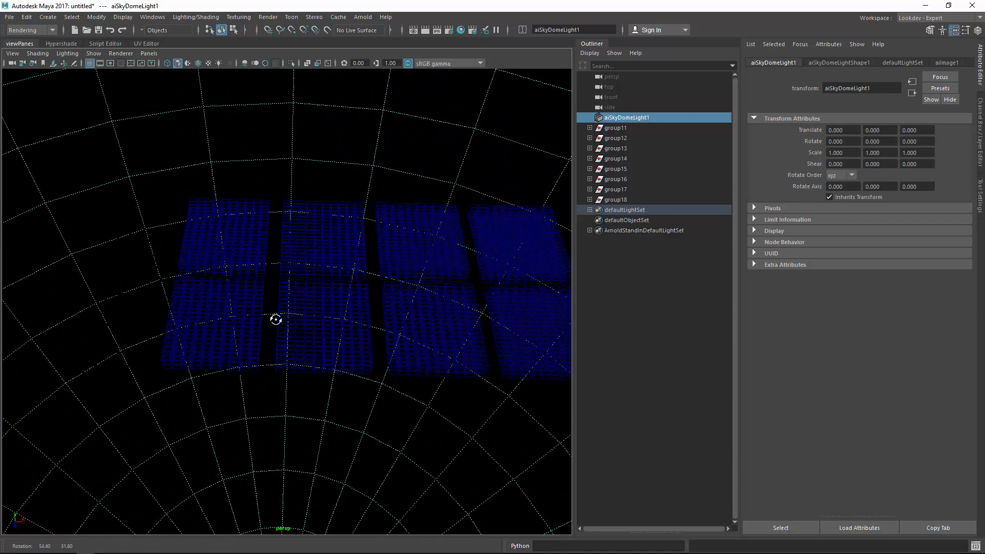
left_click_drag(276, 319, 292, 320)
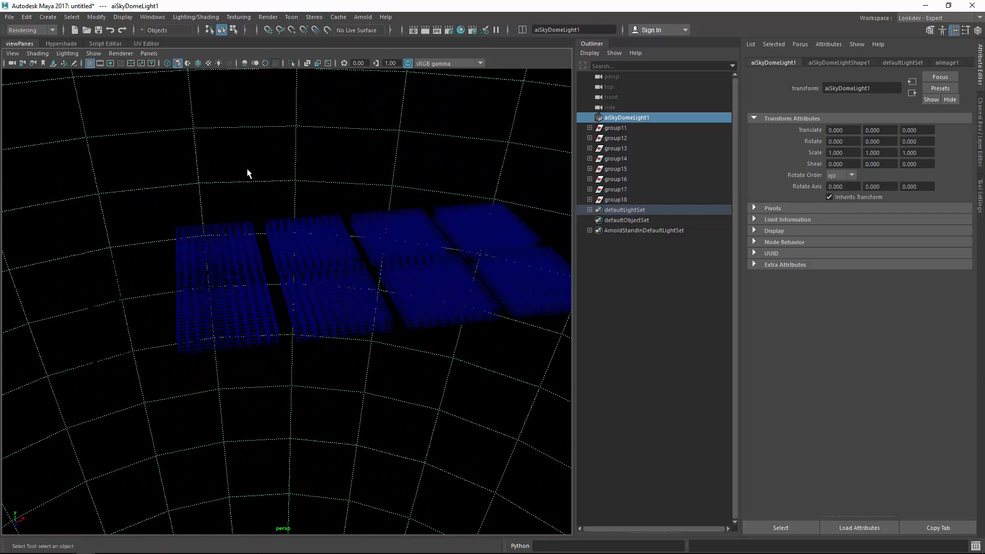
left_click(616, 199)
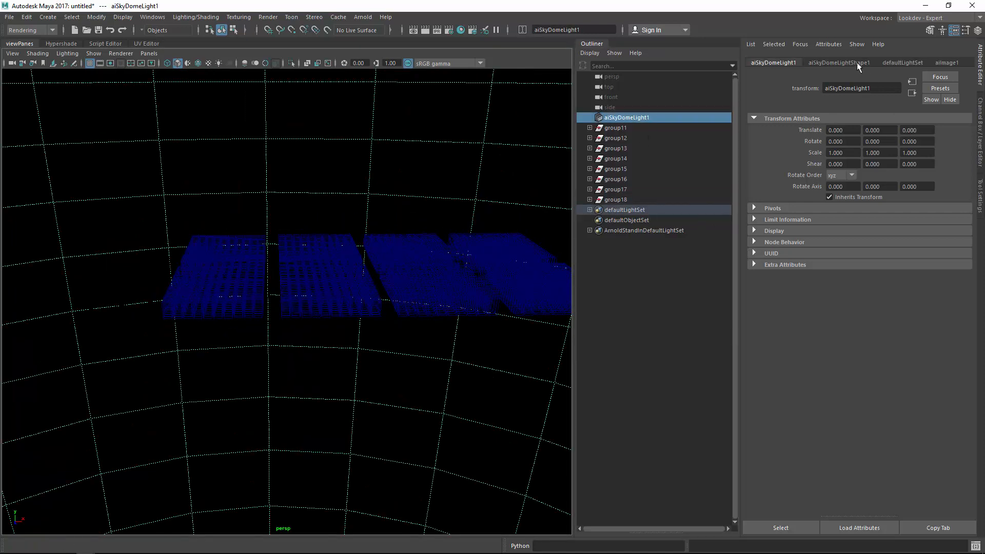
left_click(838, 62)
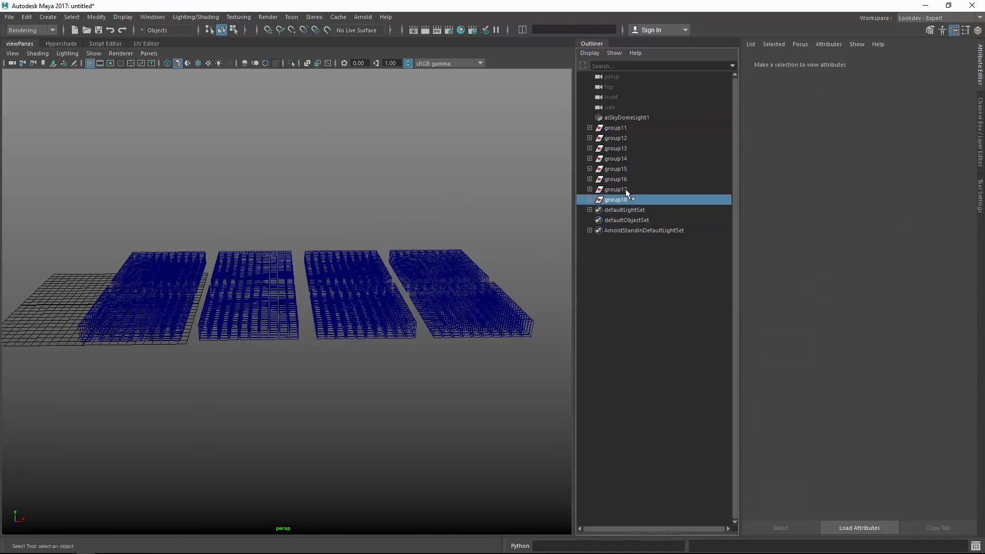
Group group11 through group18 into group19 with Ctrl+G and orbit across the blocks
key("ctrl+g")
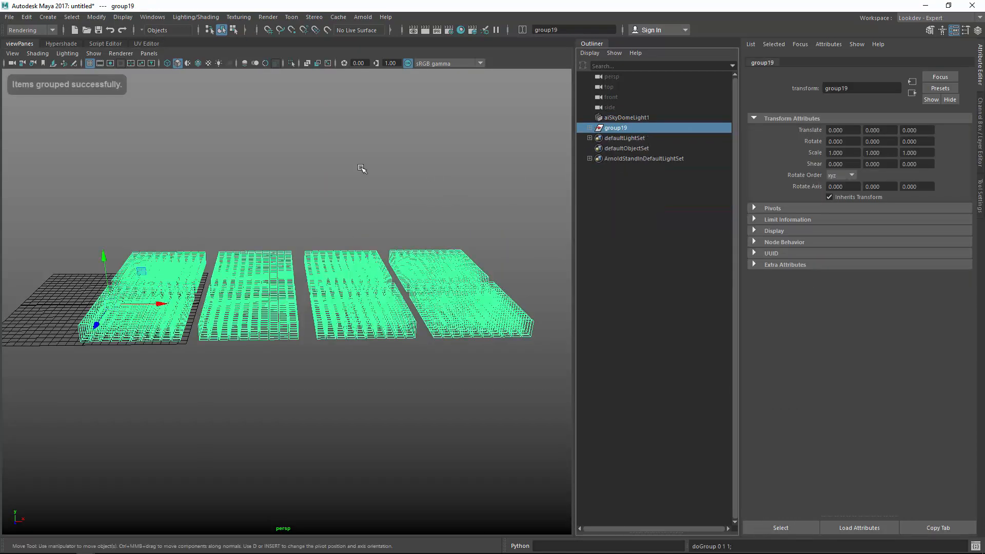
left_click_drag(160, 305, 97, 314)
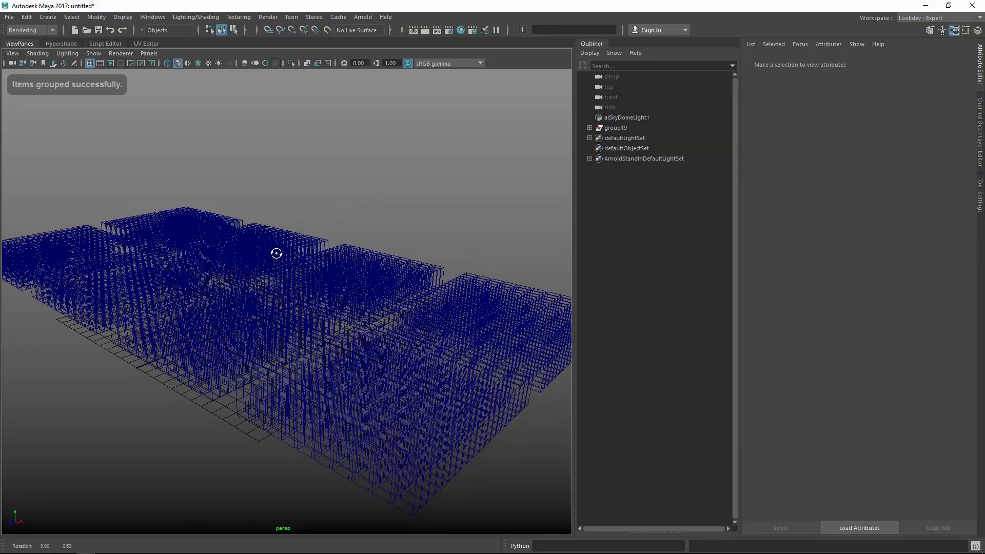
left_click(363, 17)
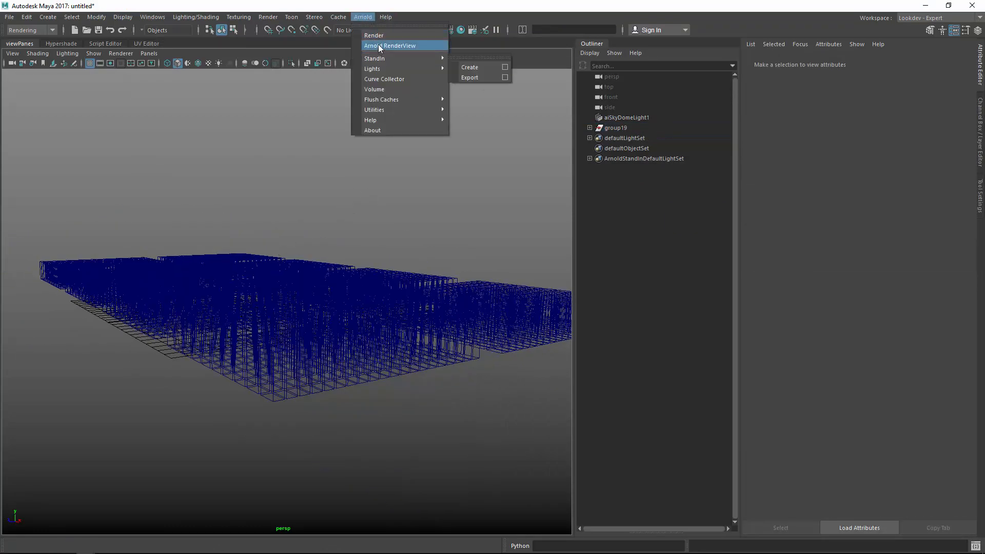
Launch Arnold RenderView to progressively render the rows of HDR-lit robot stand-ins
left_click(389, 45)
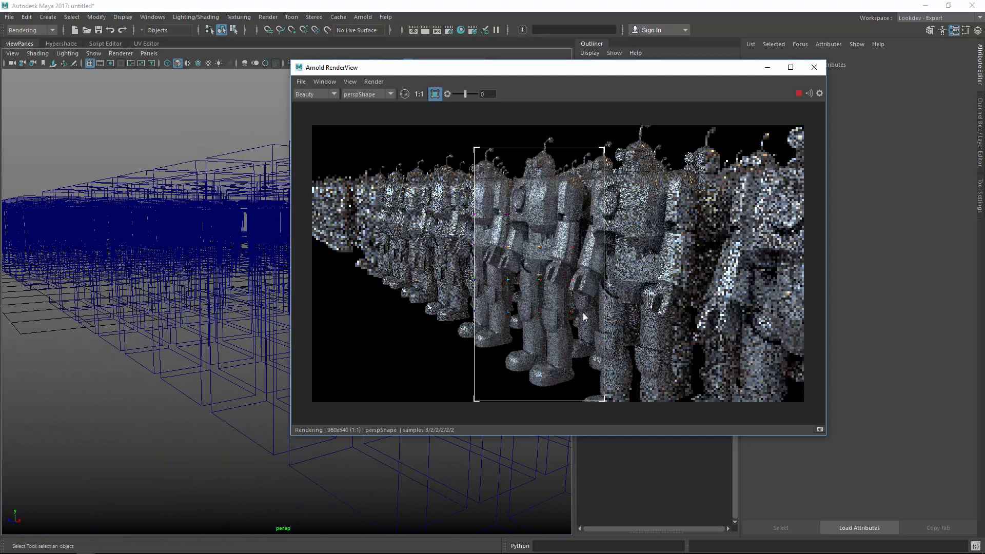
mouse_move(566, 301)
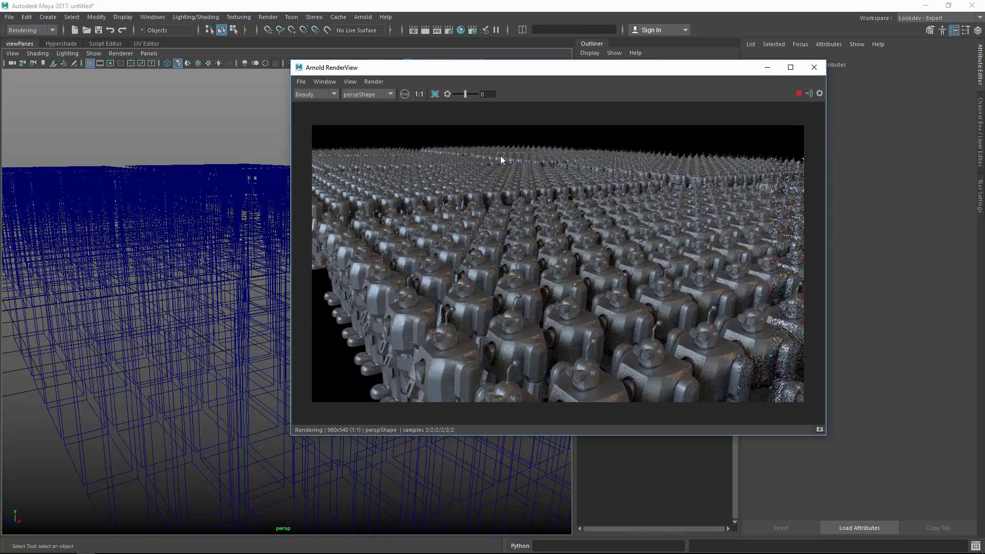
mouse_move(502, 149)
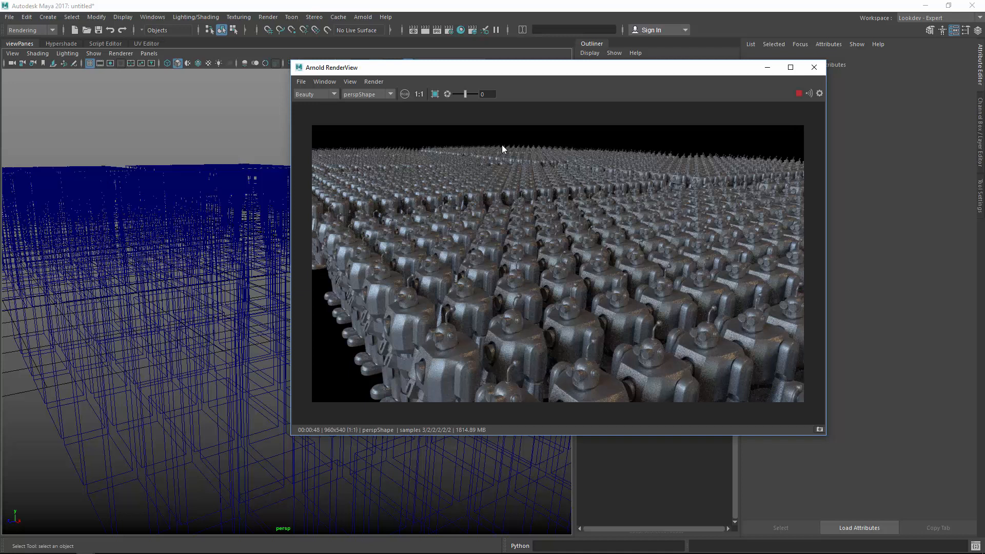
mouse_move(500, 149)
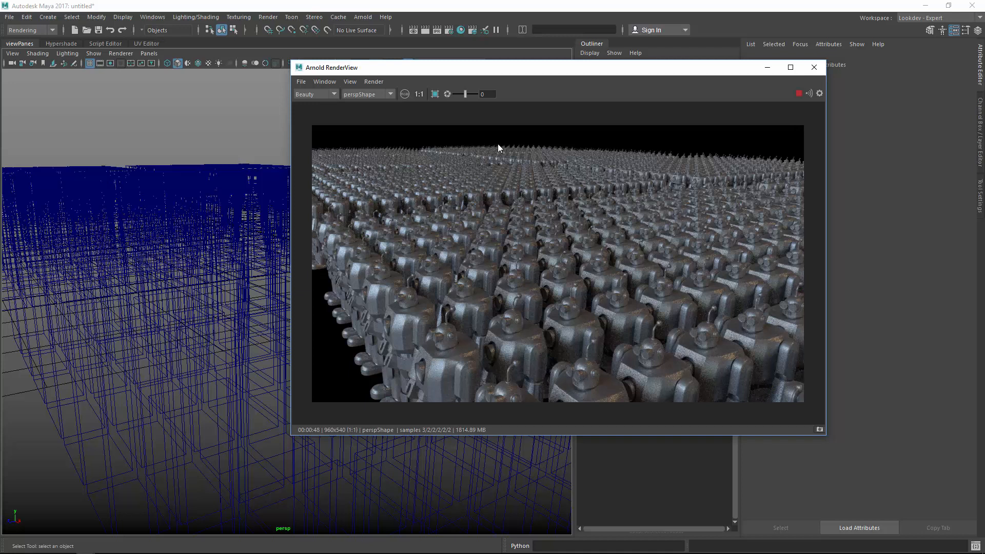